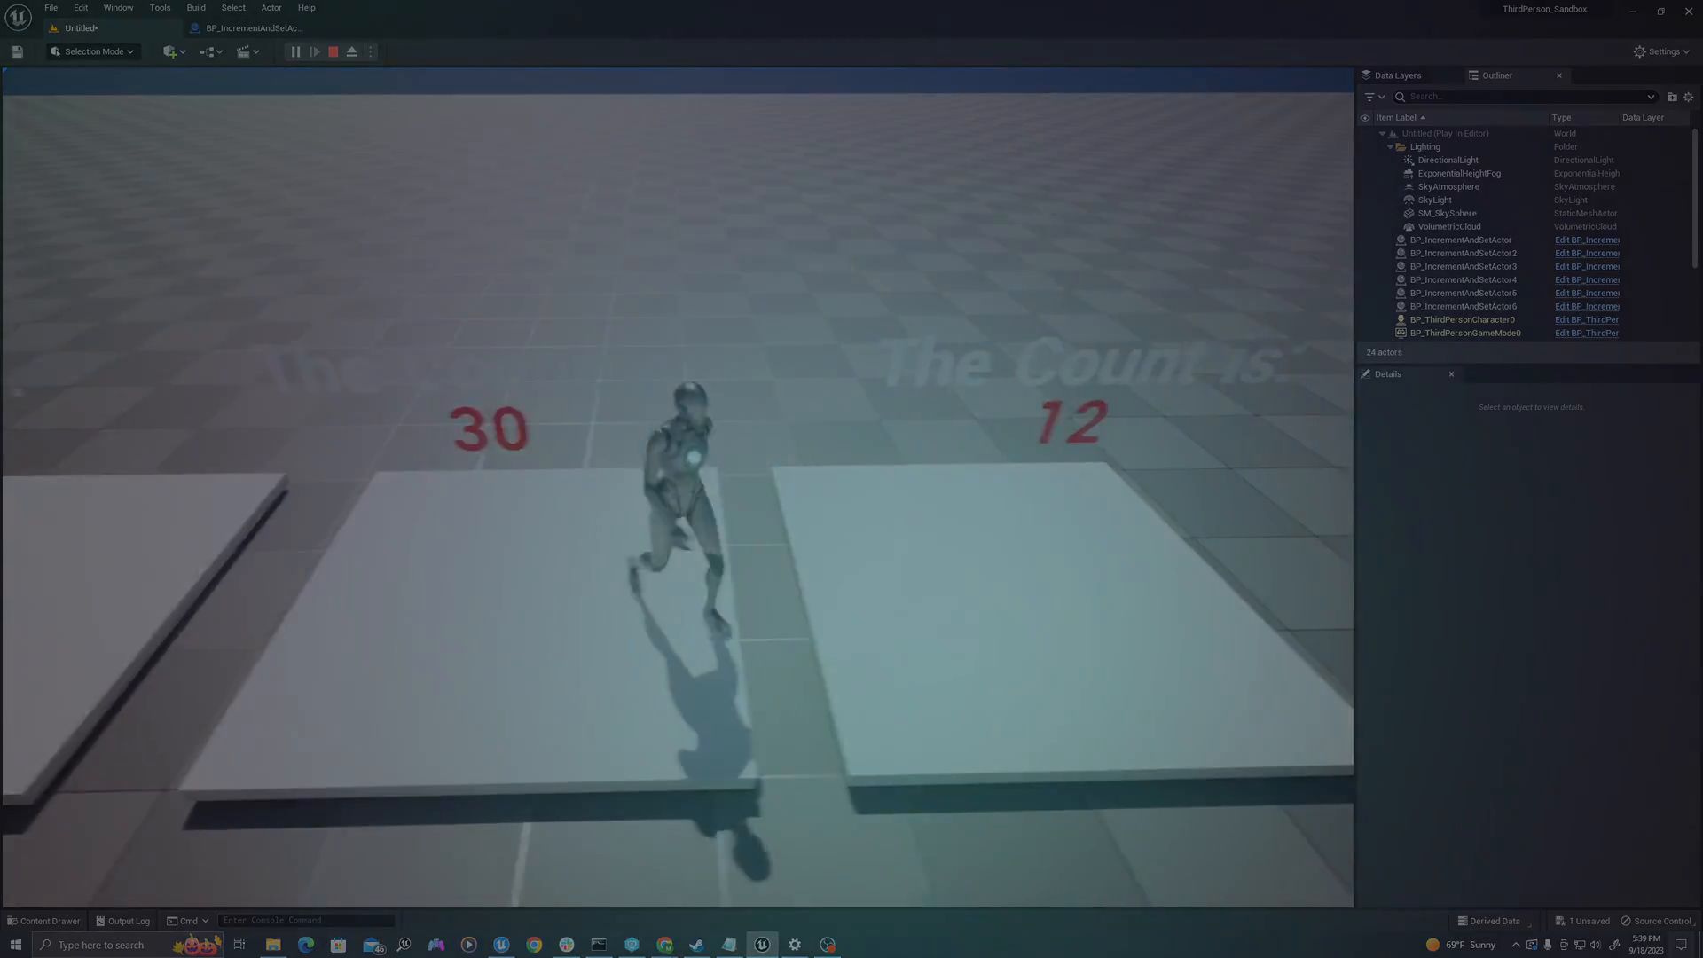
Step: Stop the running counter demo to return to the editor
click(351, 51)
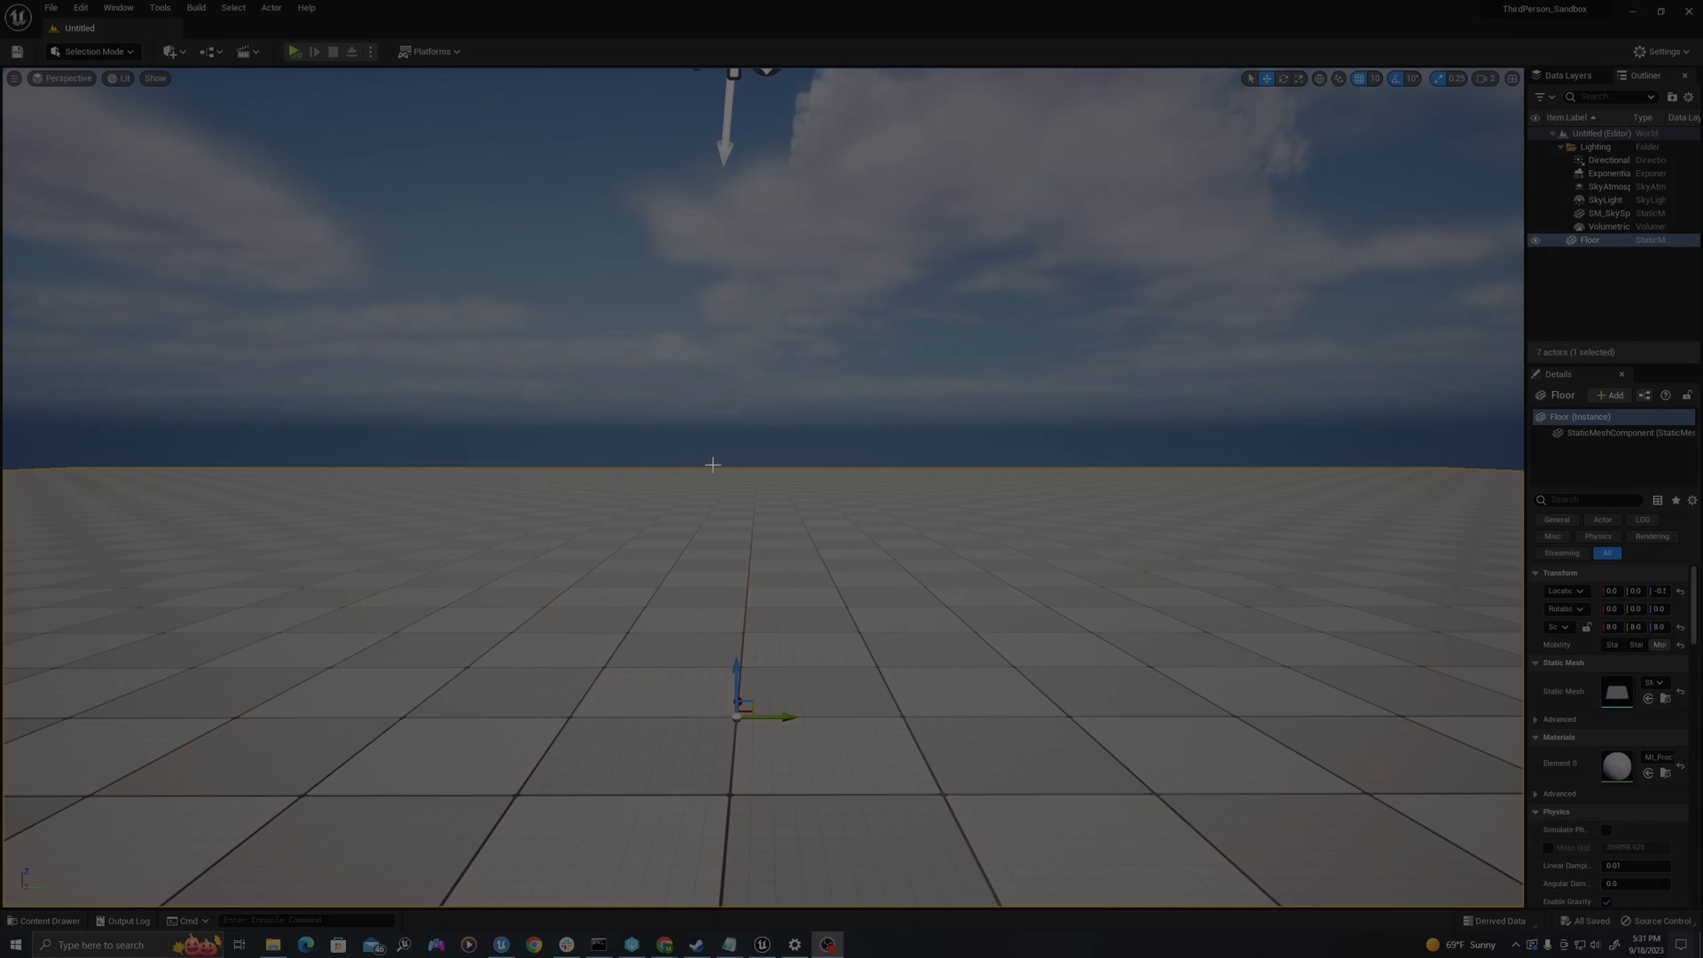
Step: Create an Actor Blueprint class named BP_IncrementAndSetActor in the IncrementInt folder
click(47, 920)
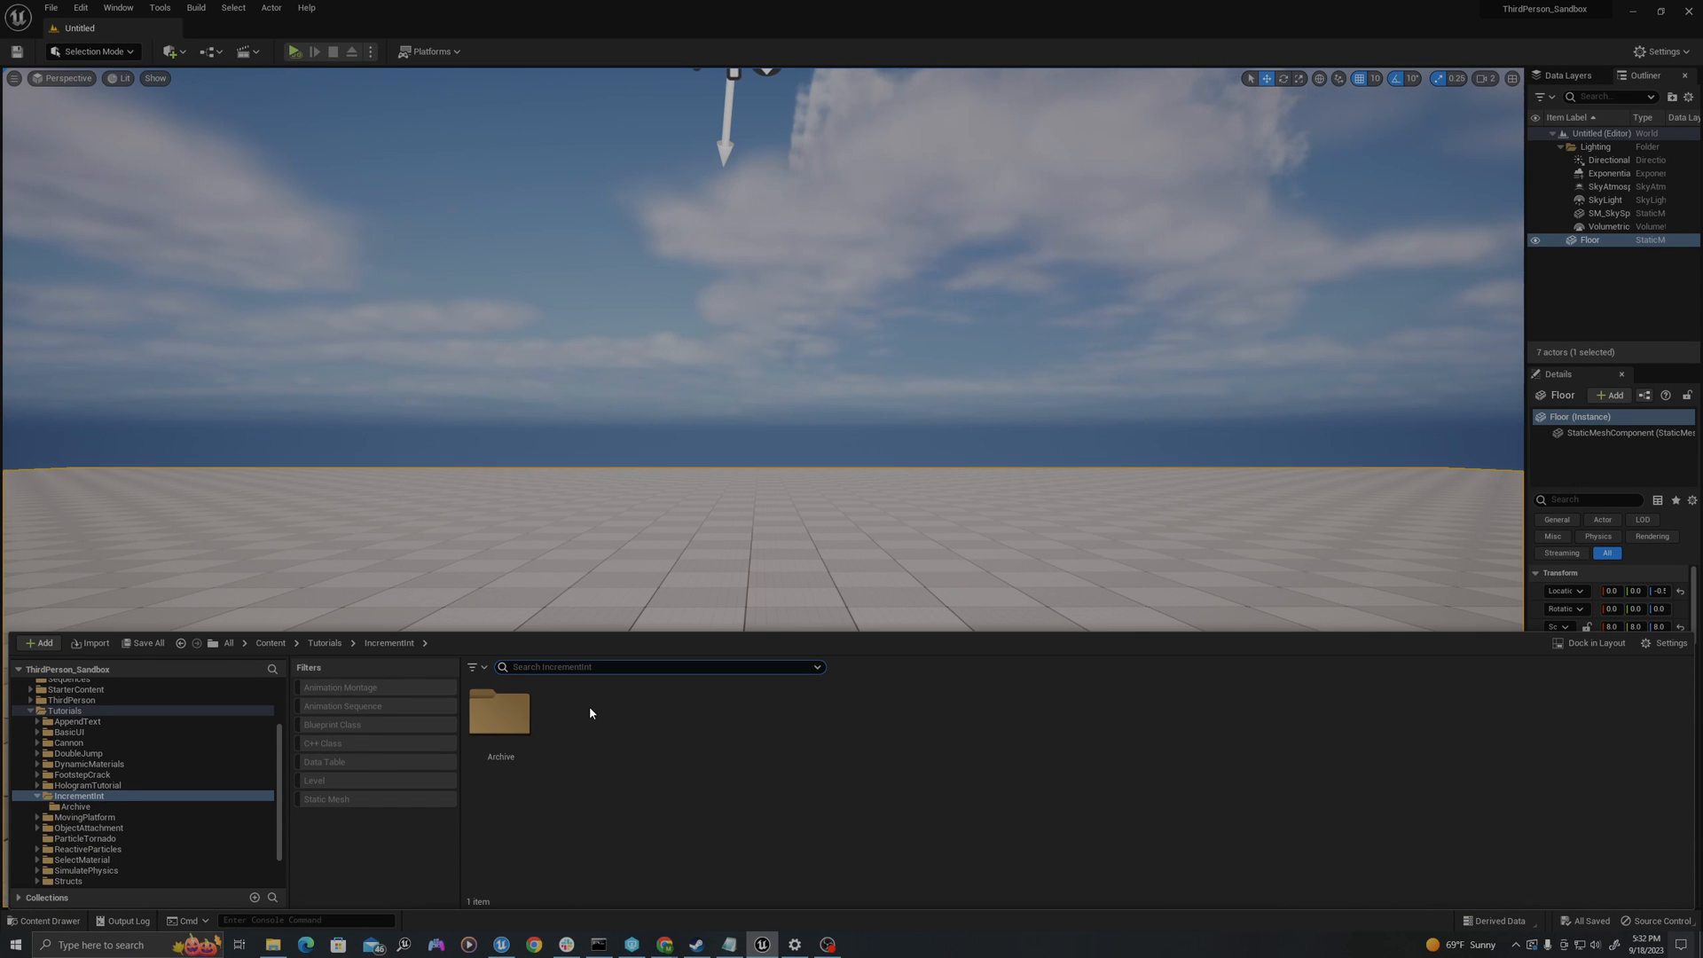
right_click(590, 712)
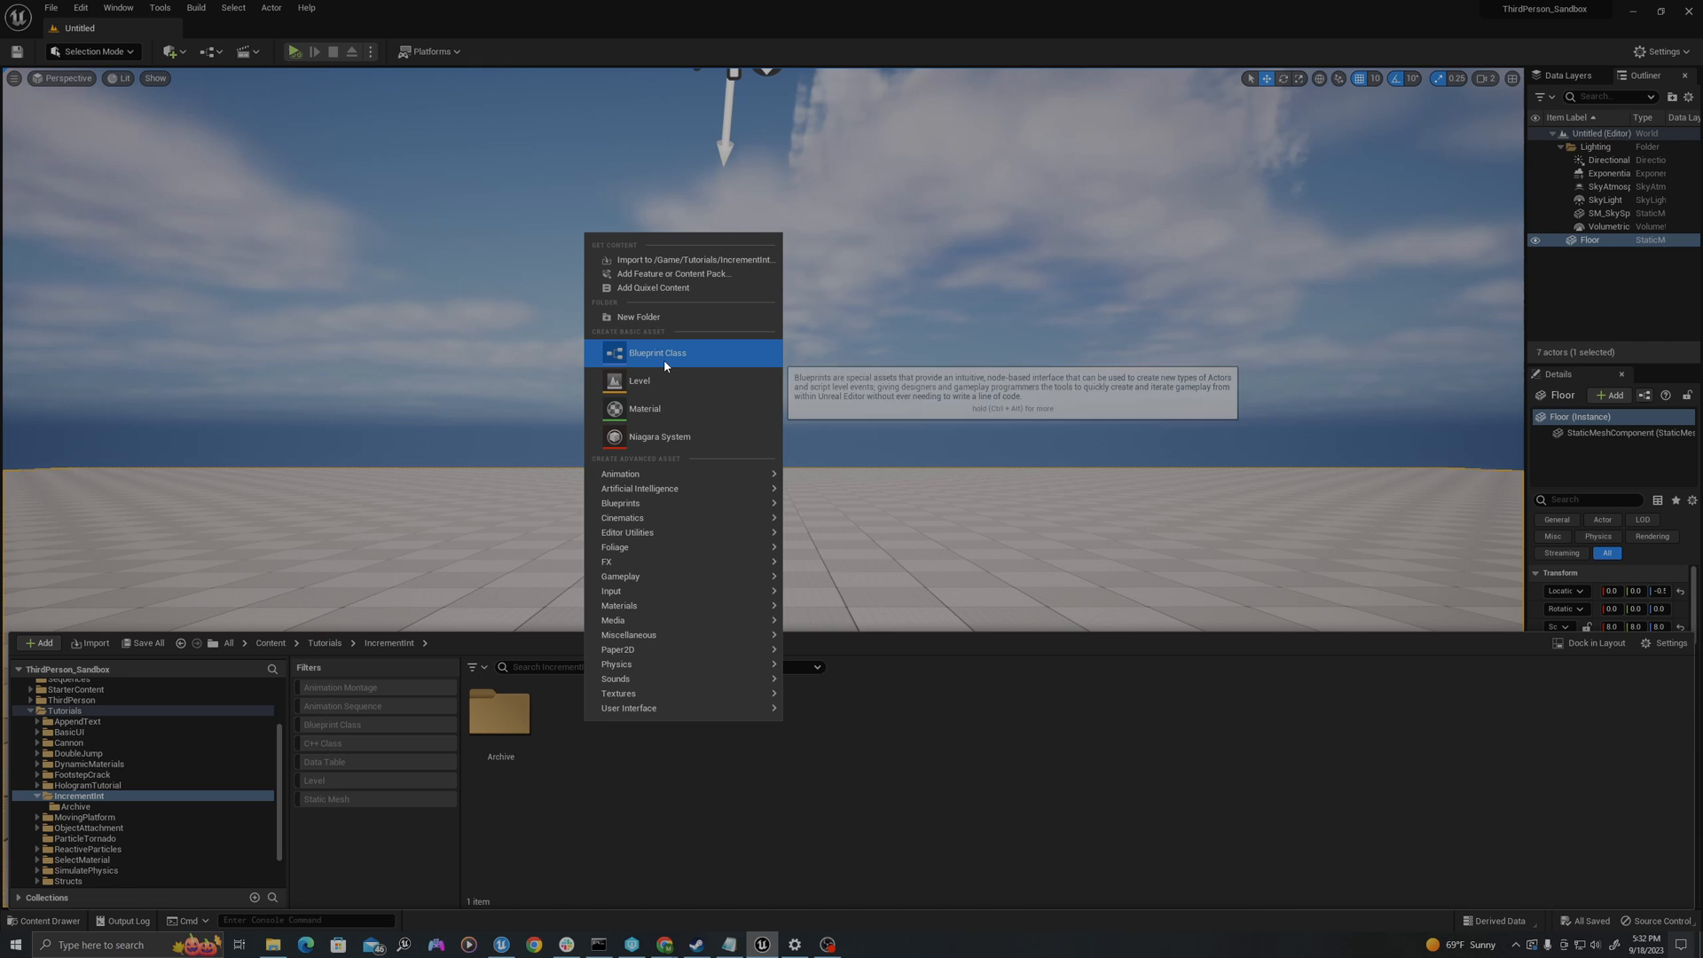
click(657, 352)
text(BP_)
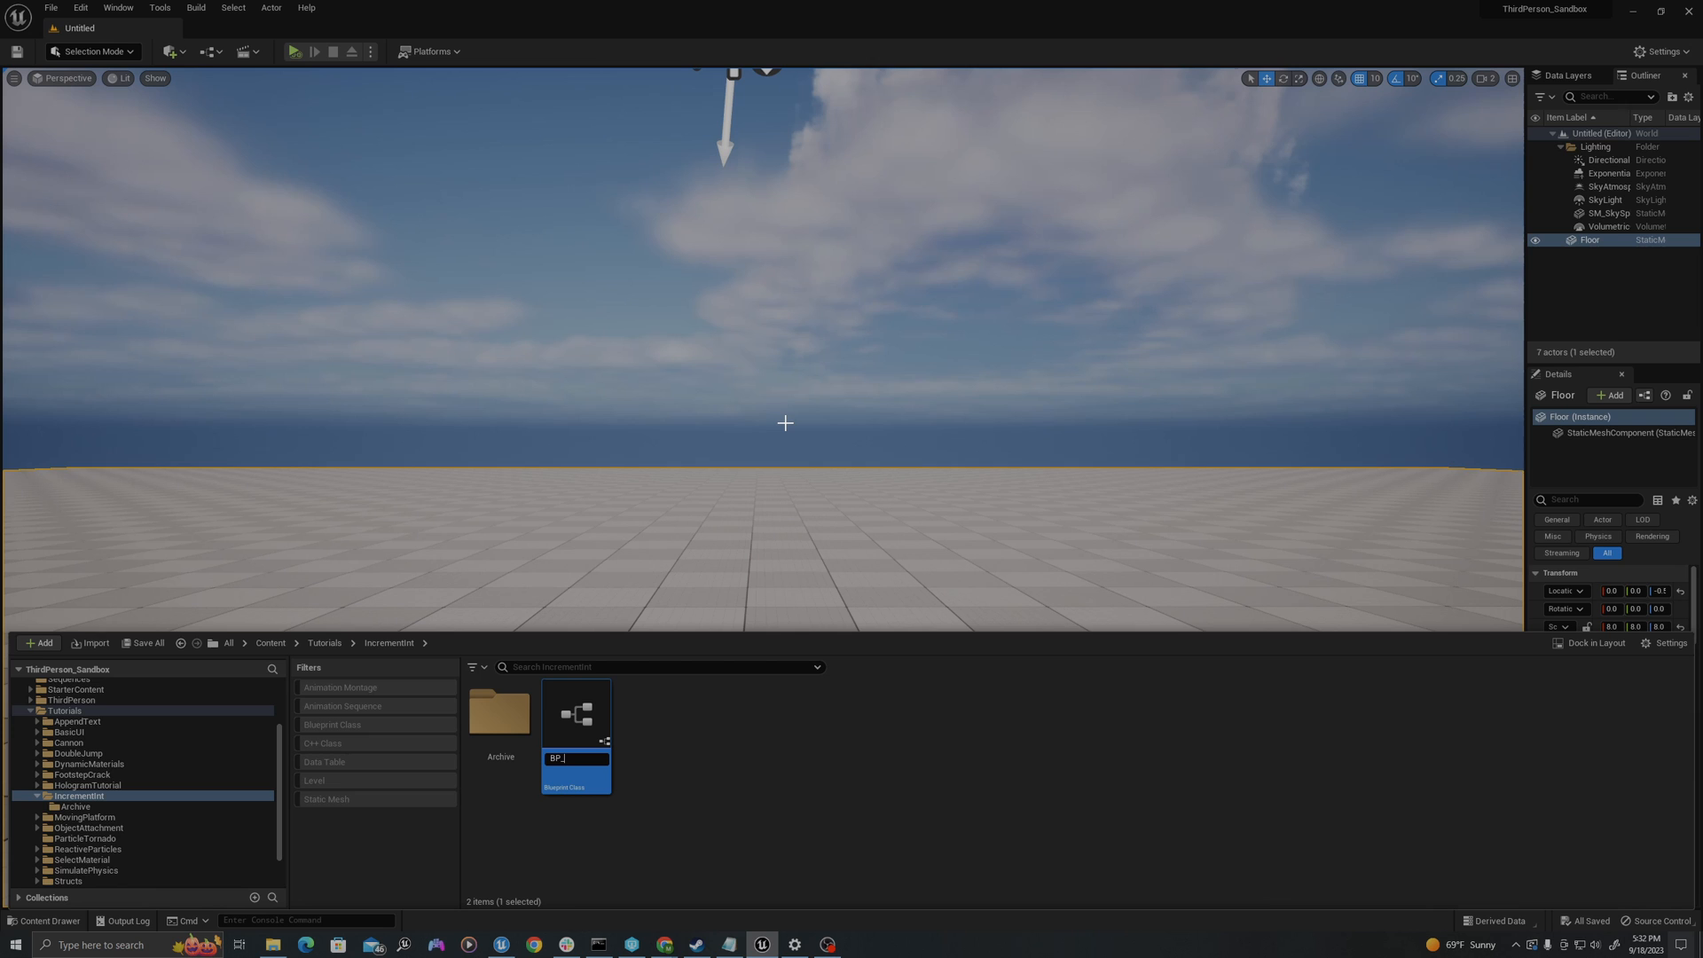
text(IncrementAndSetActor)
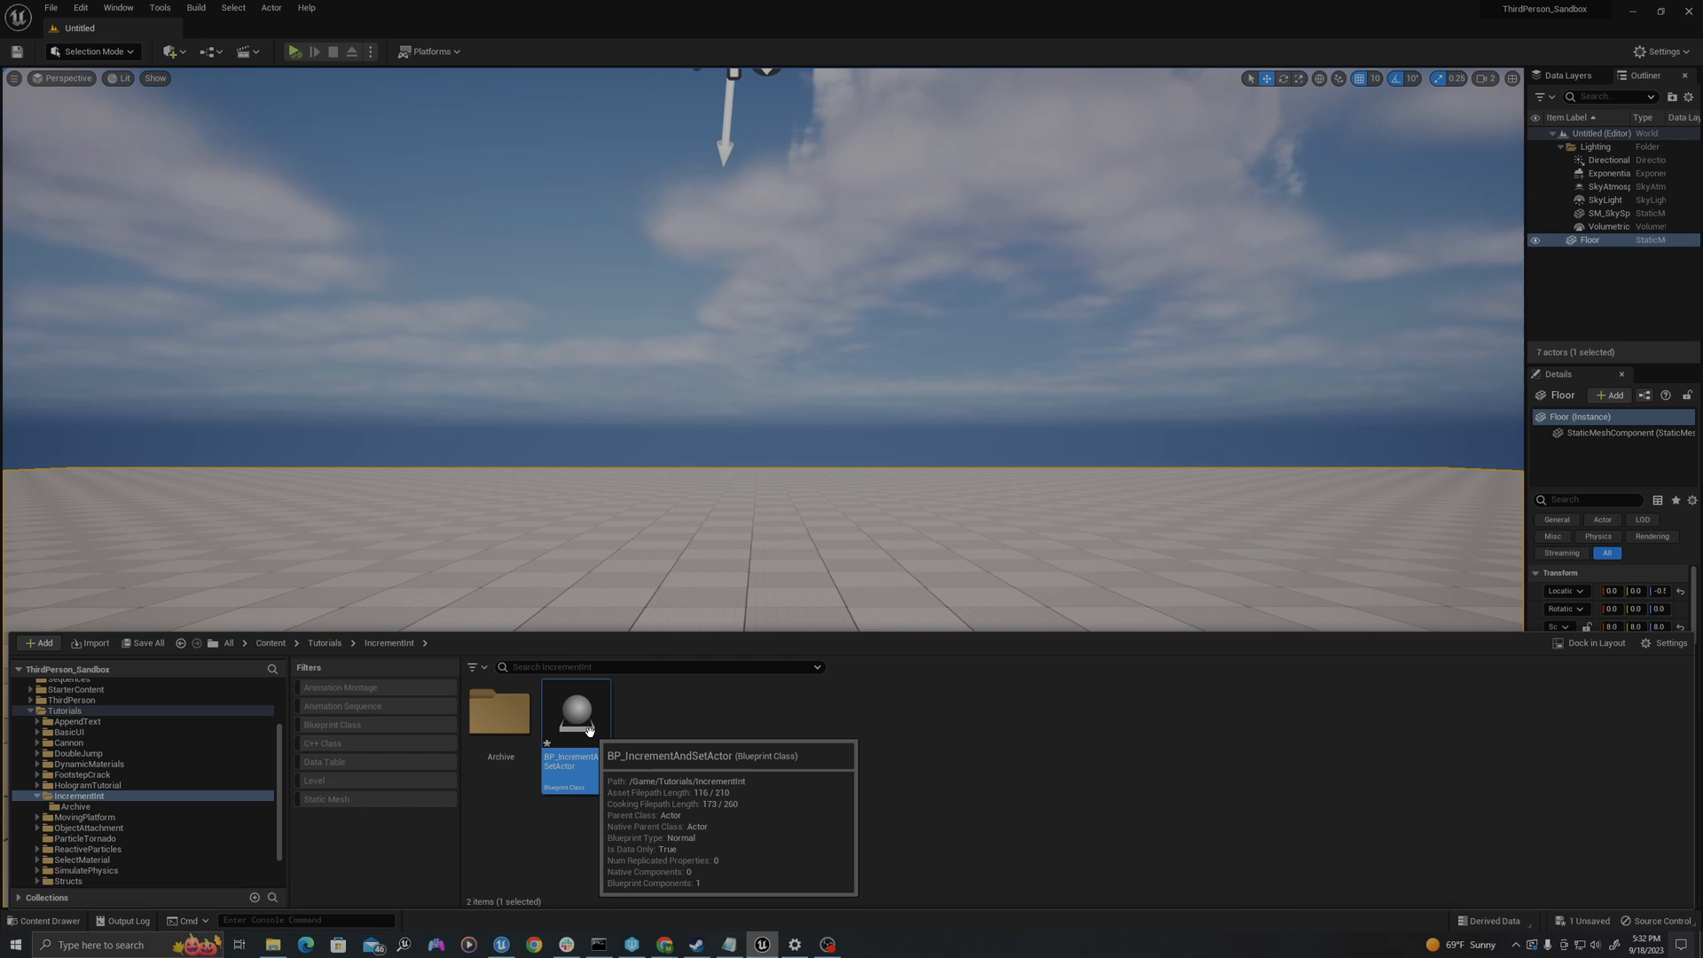
Step: Add integer variables IntegerCounter and AmountToAddEachTime, compile, and edit the amount's default value
double_click(575, 712)
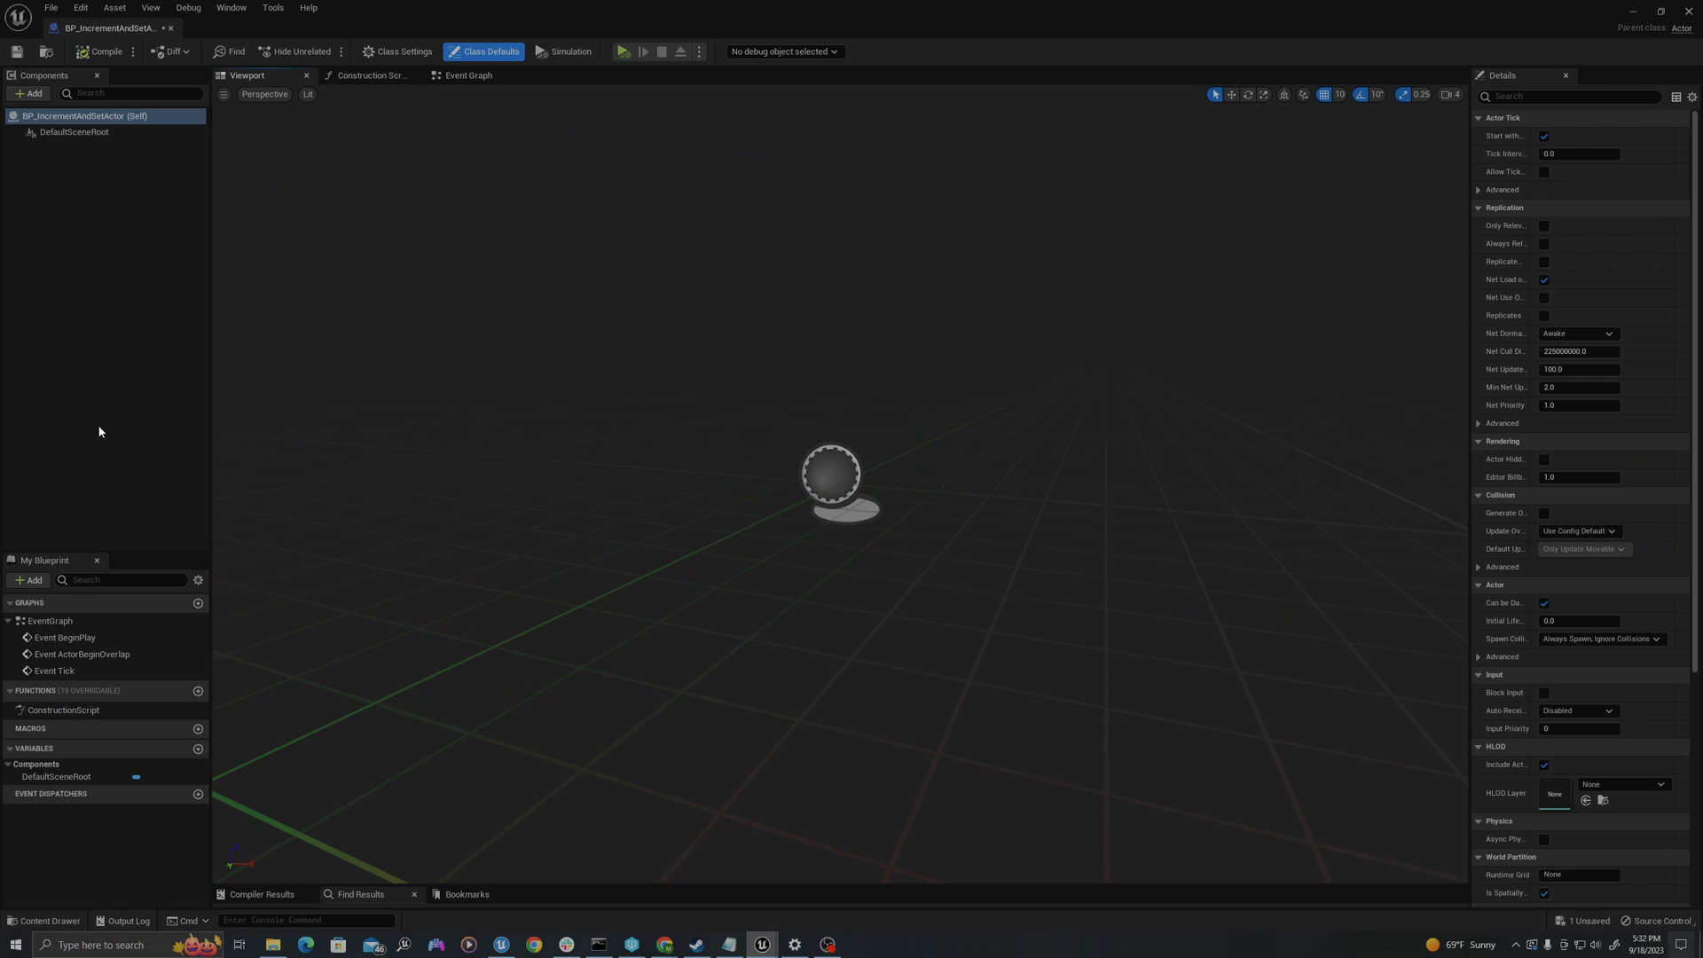
mouse_move(197, 749)
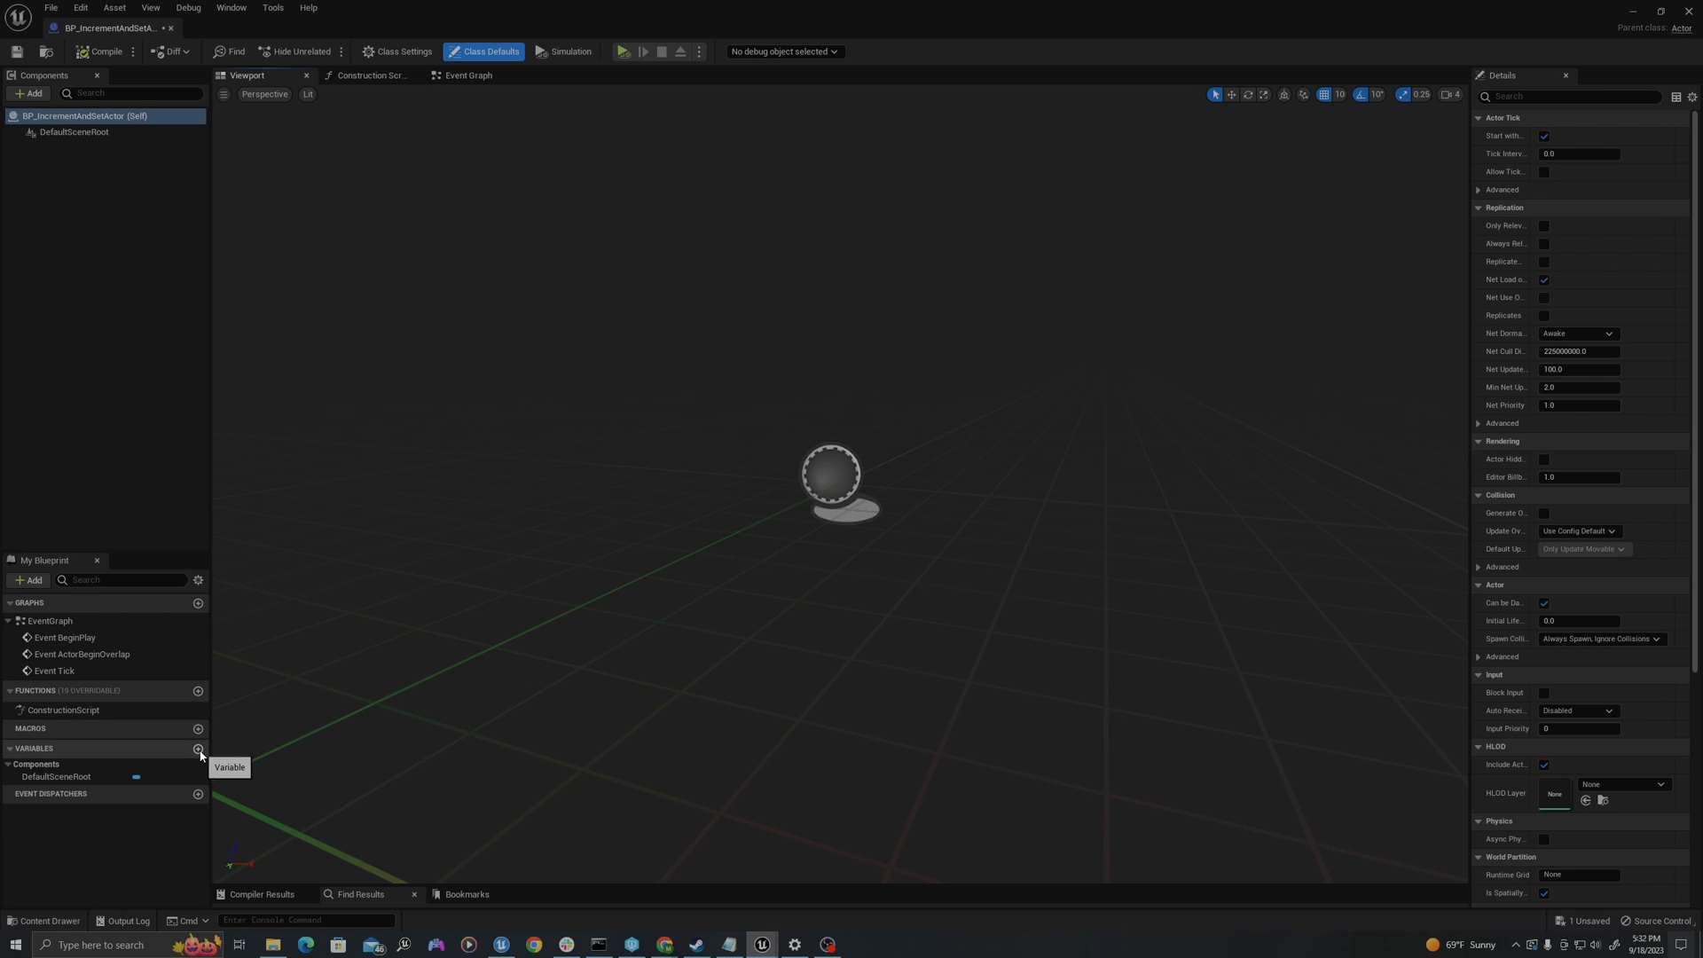
click(198, 749)
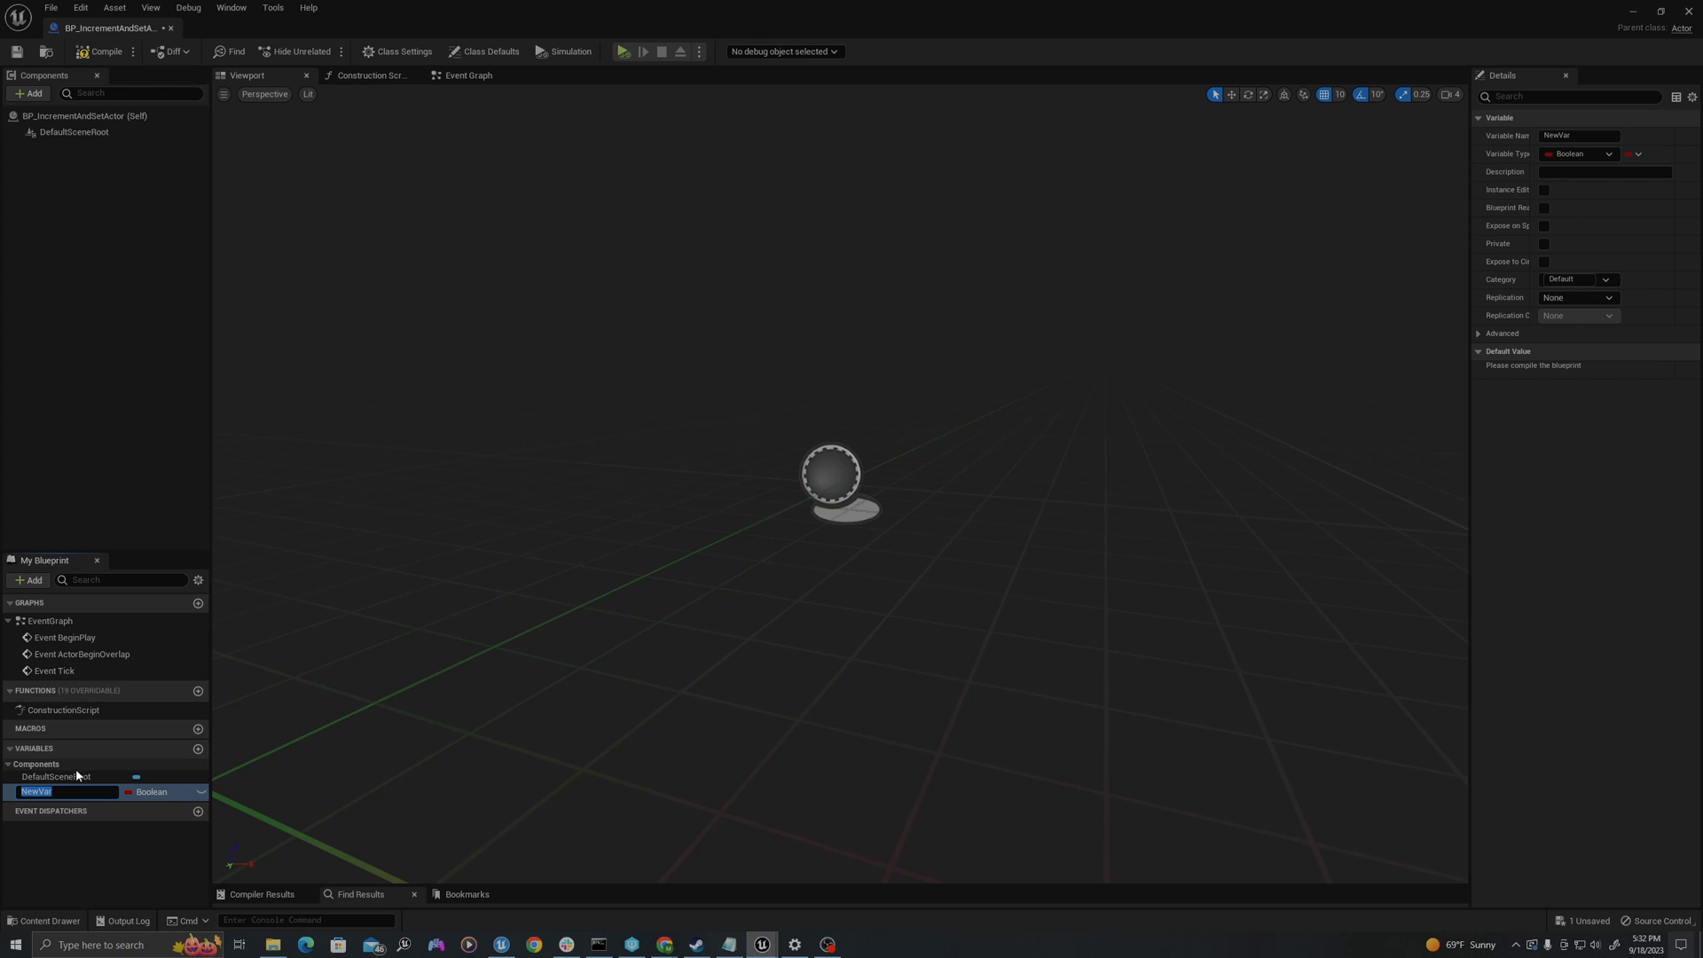
mouse_move(35, 790)
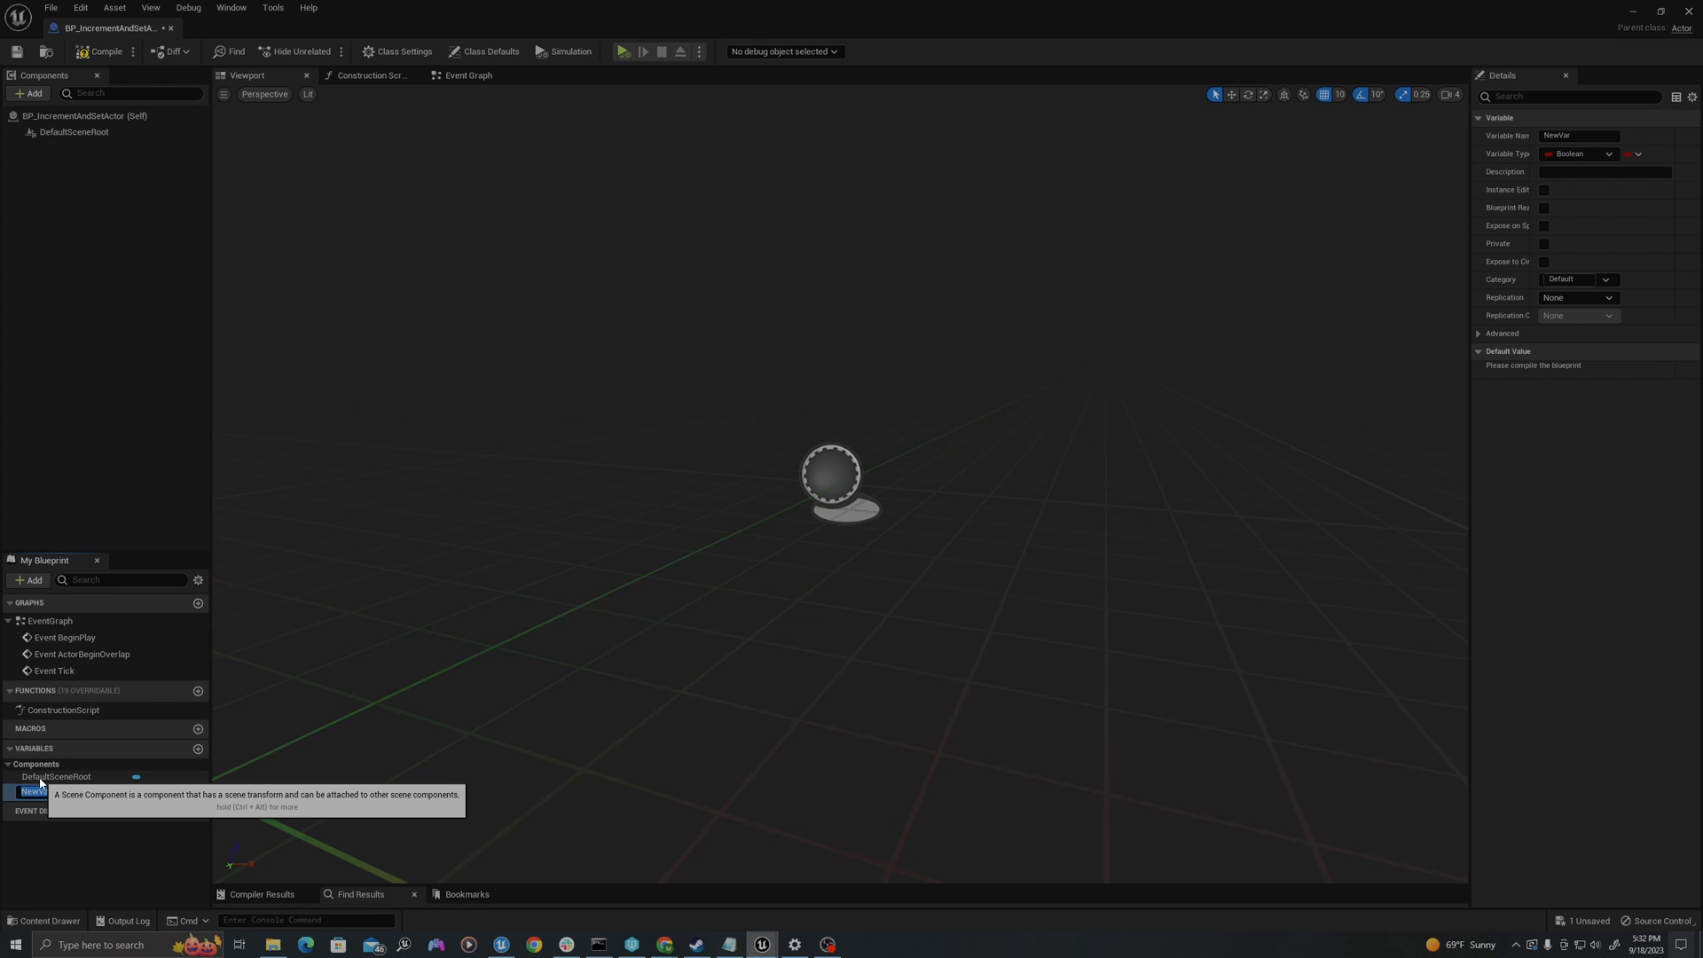
text(IntegerCounter)
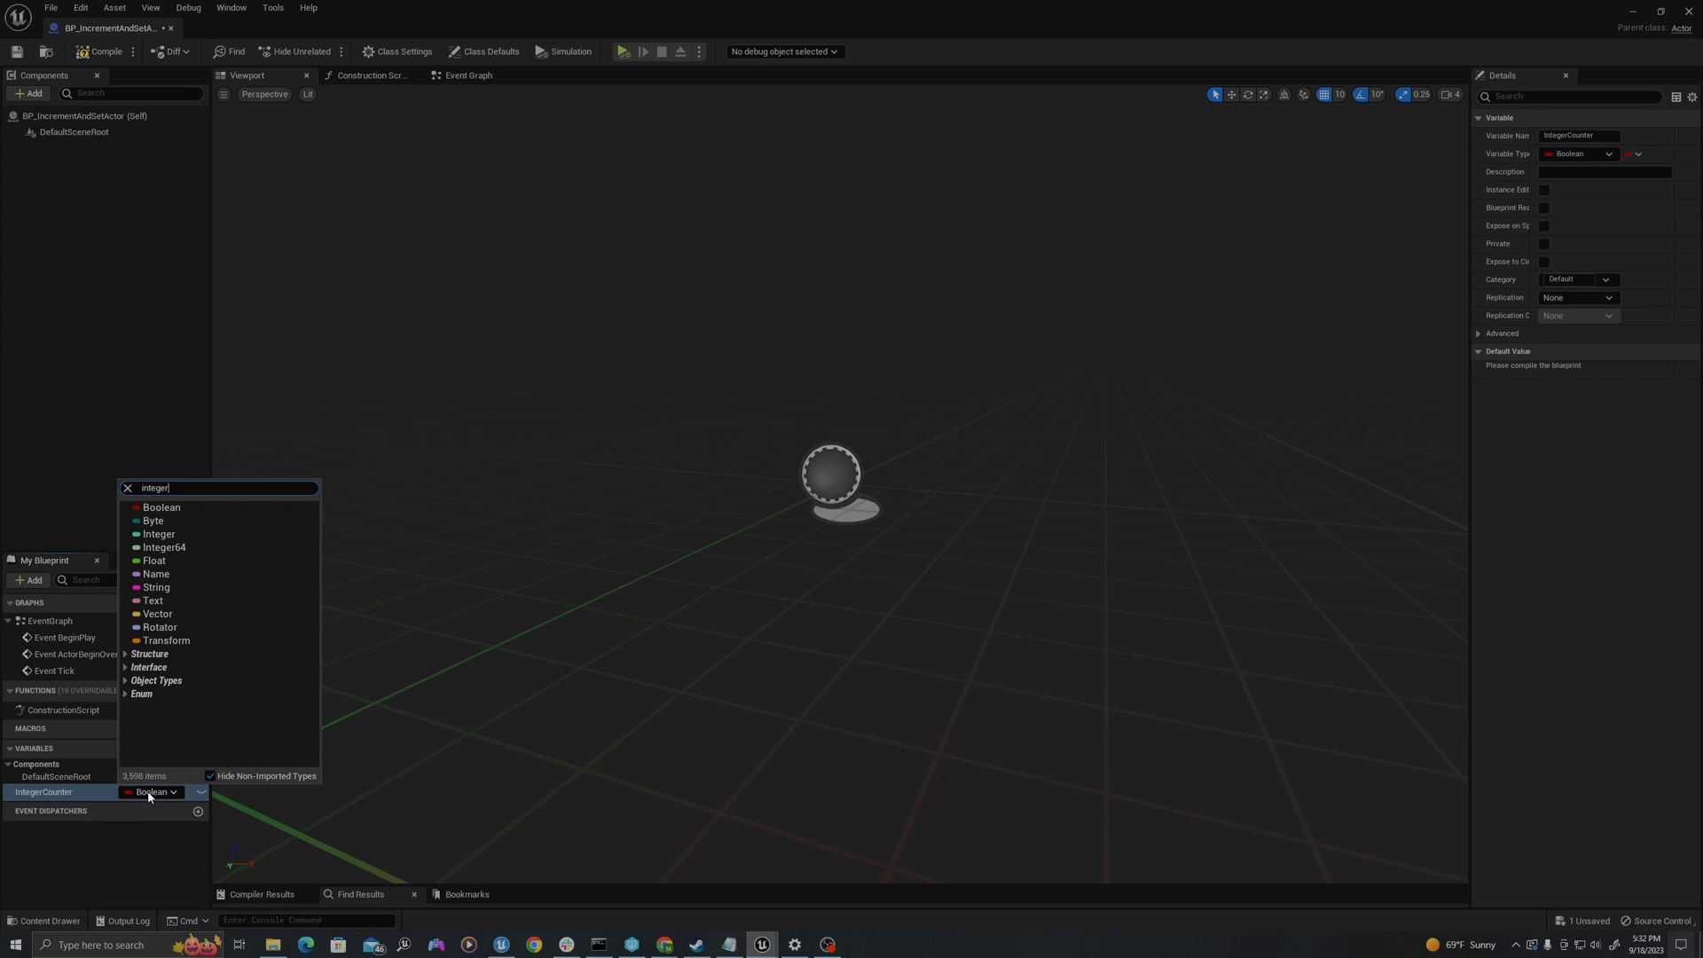
click(159, 533)
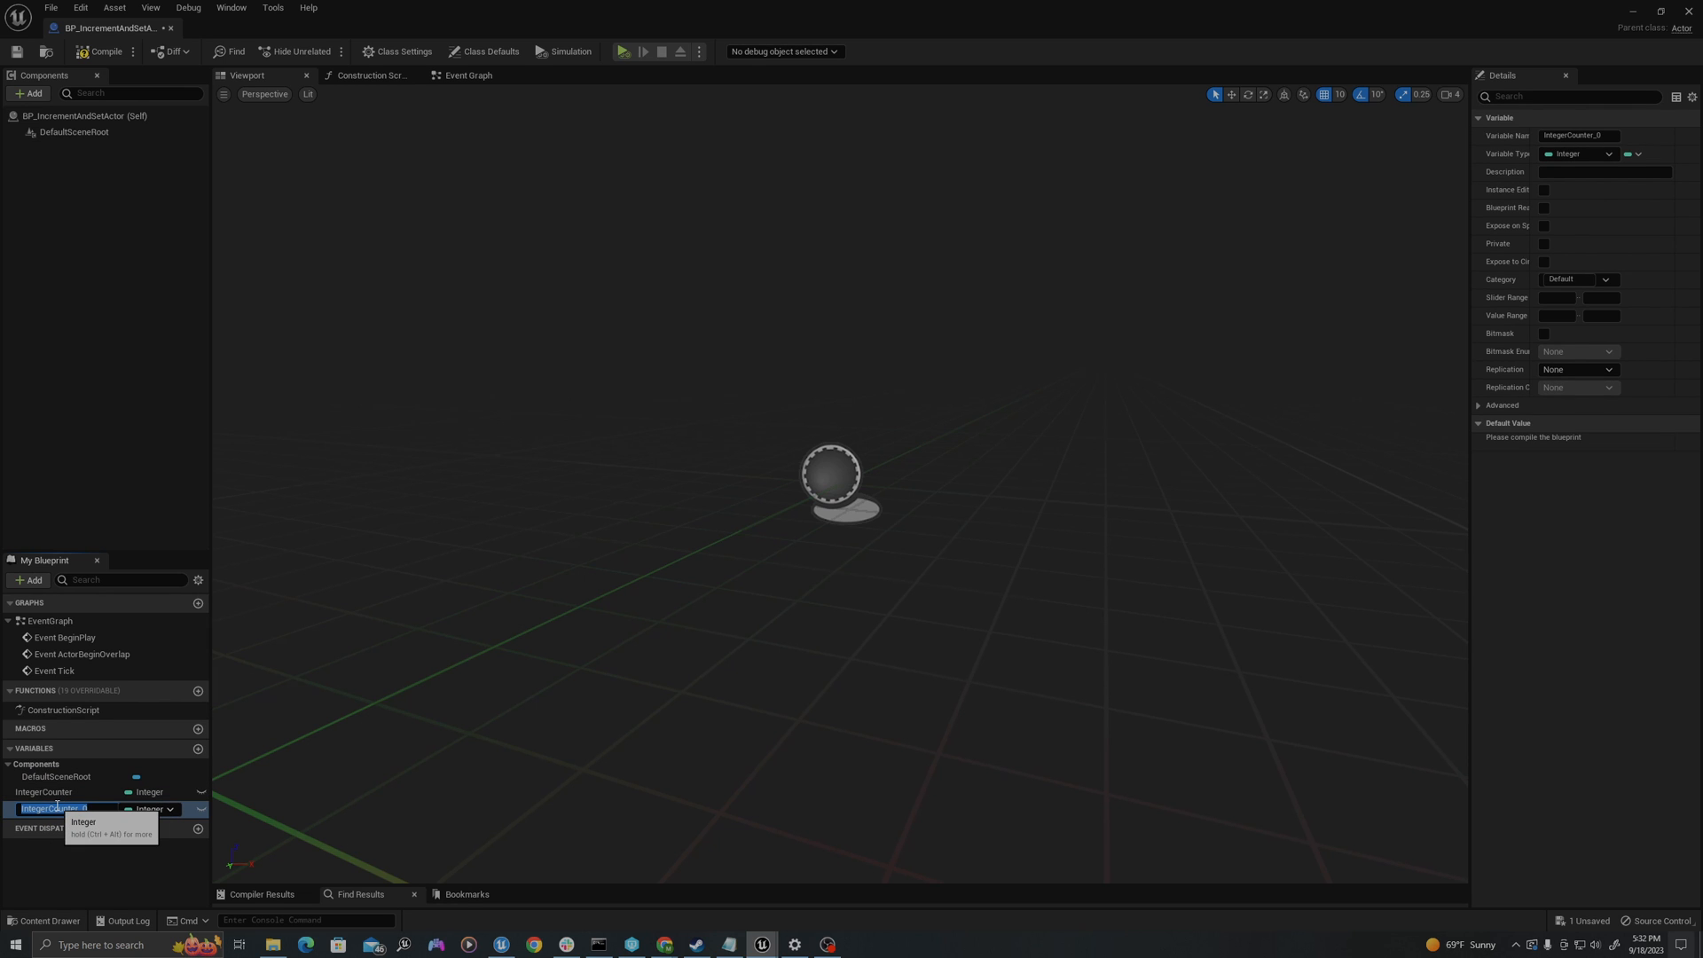
text(AmountToAddEachTime)
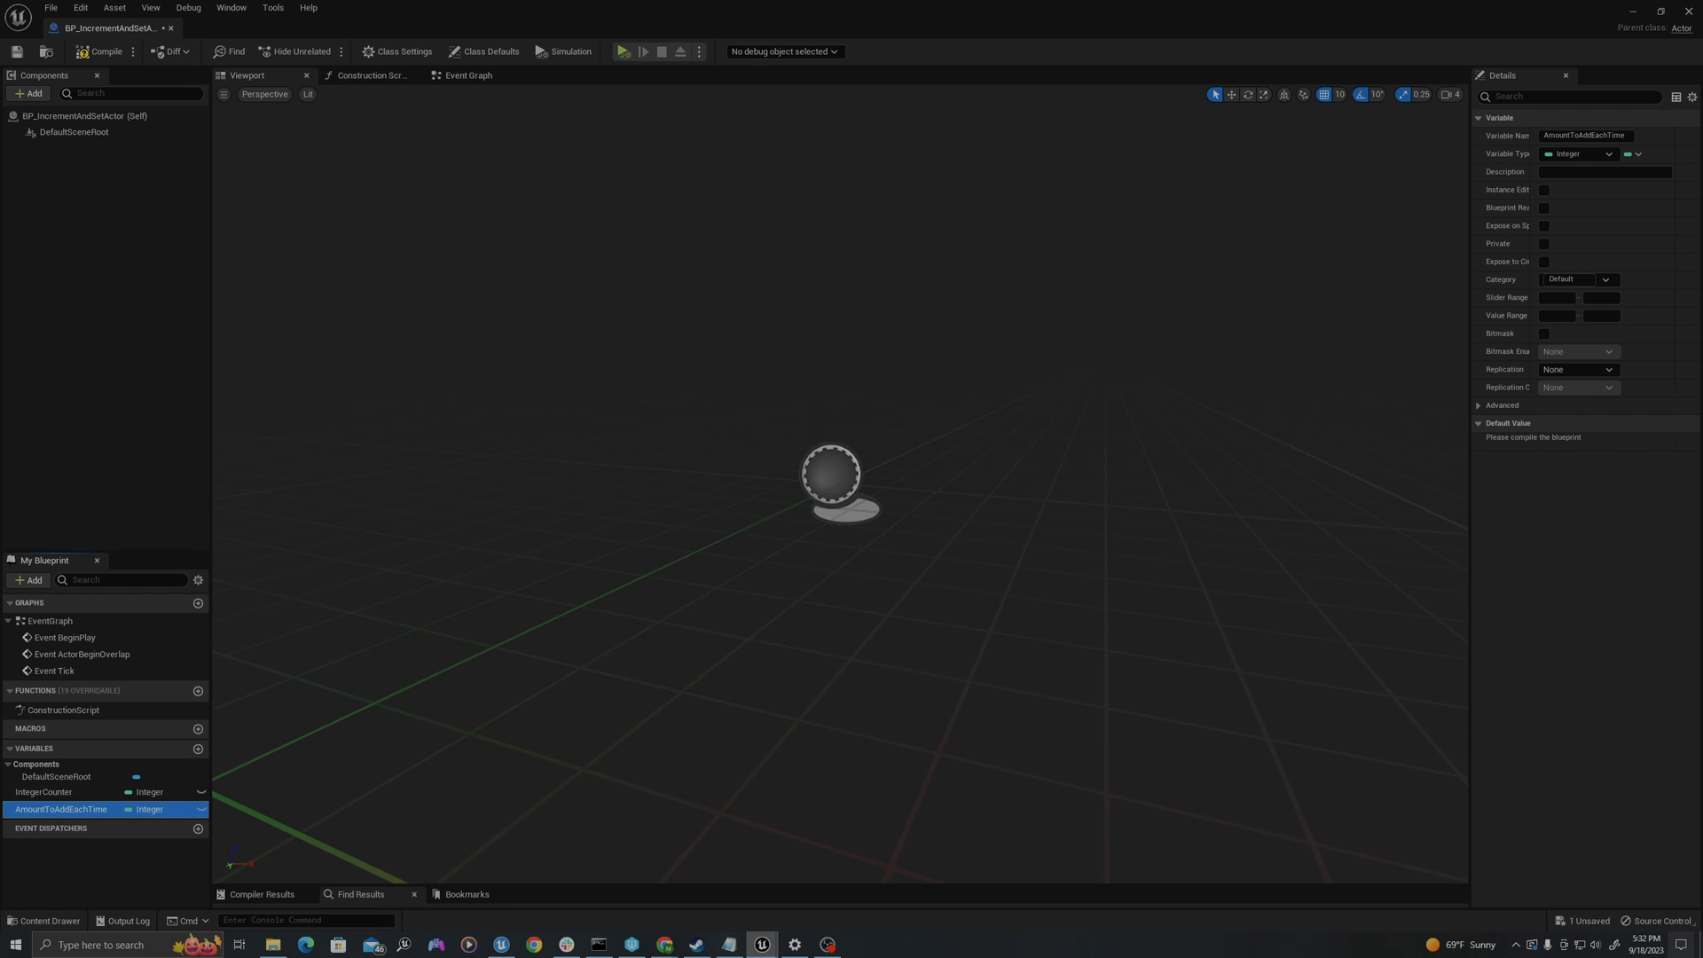
click(106, 51)
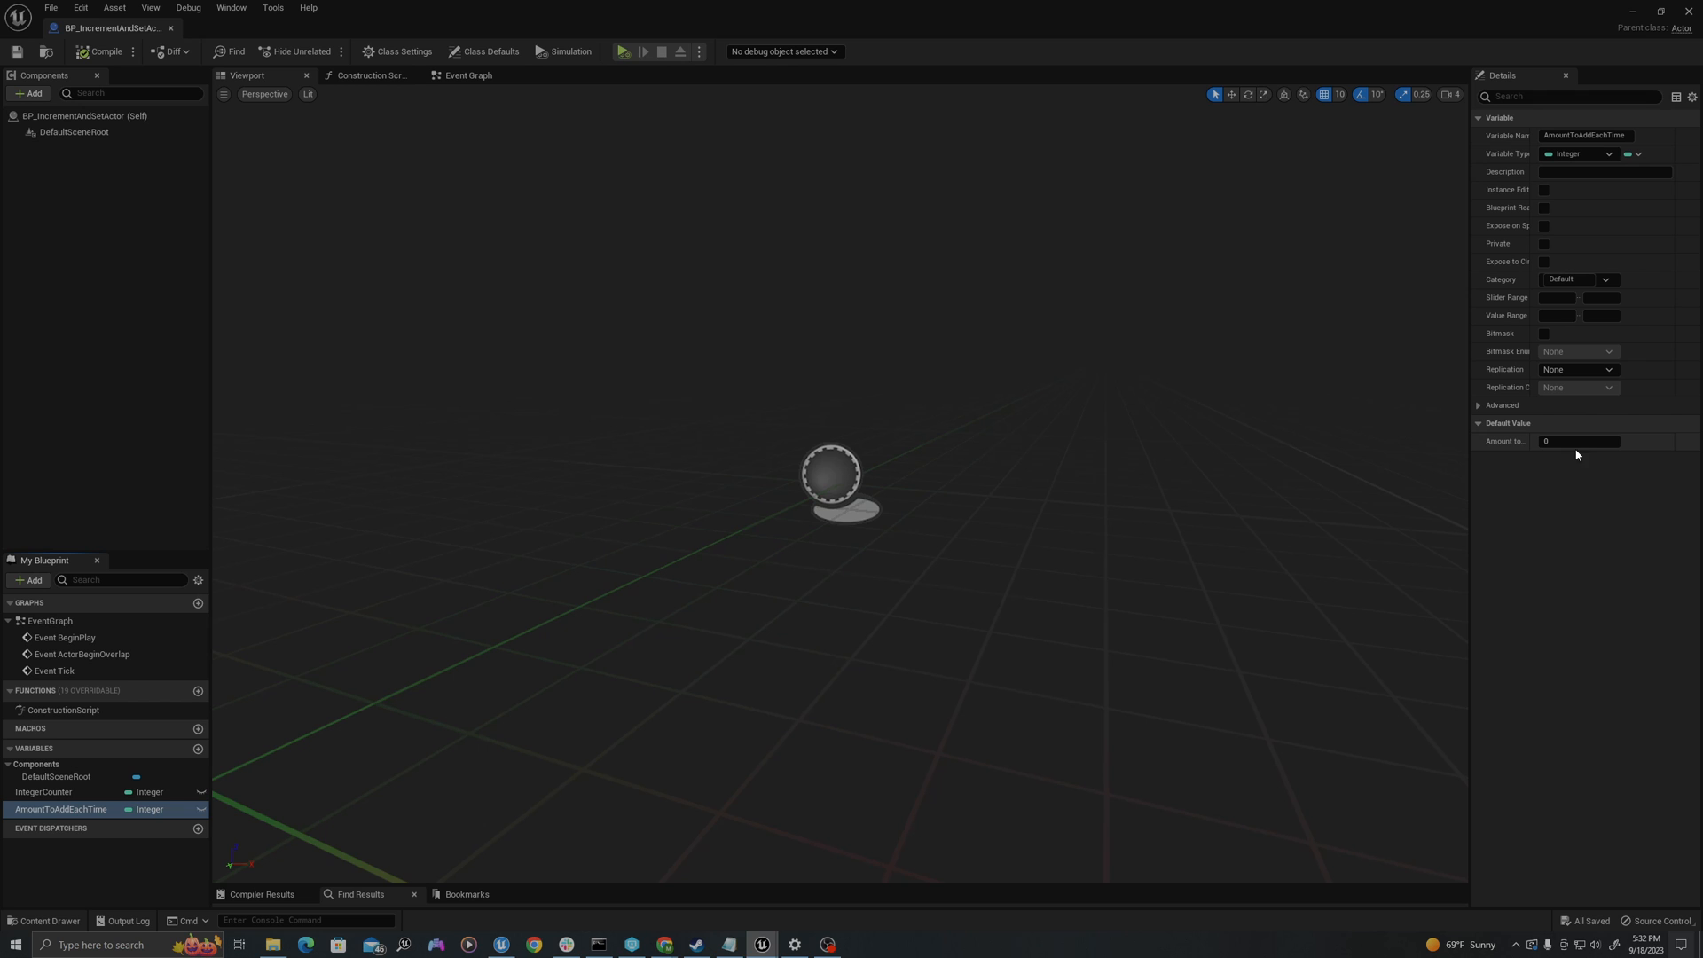
click(1577, 441)
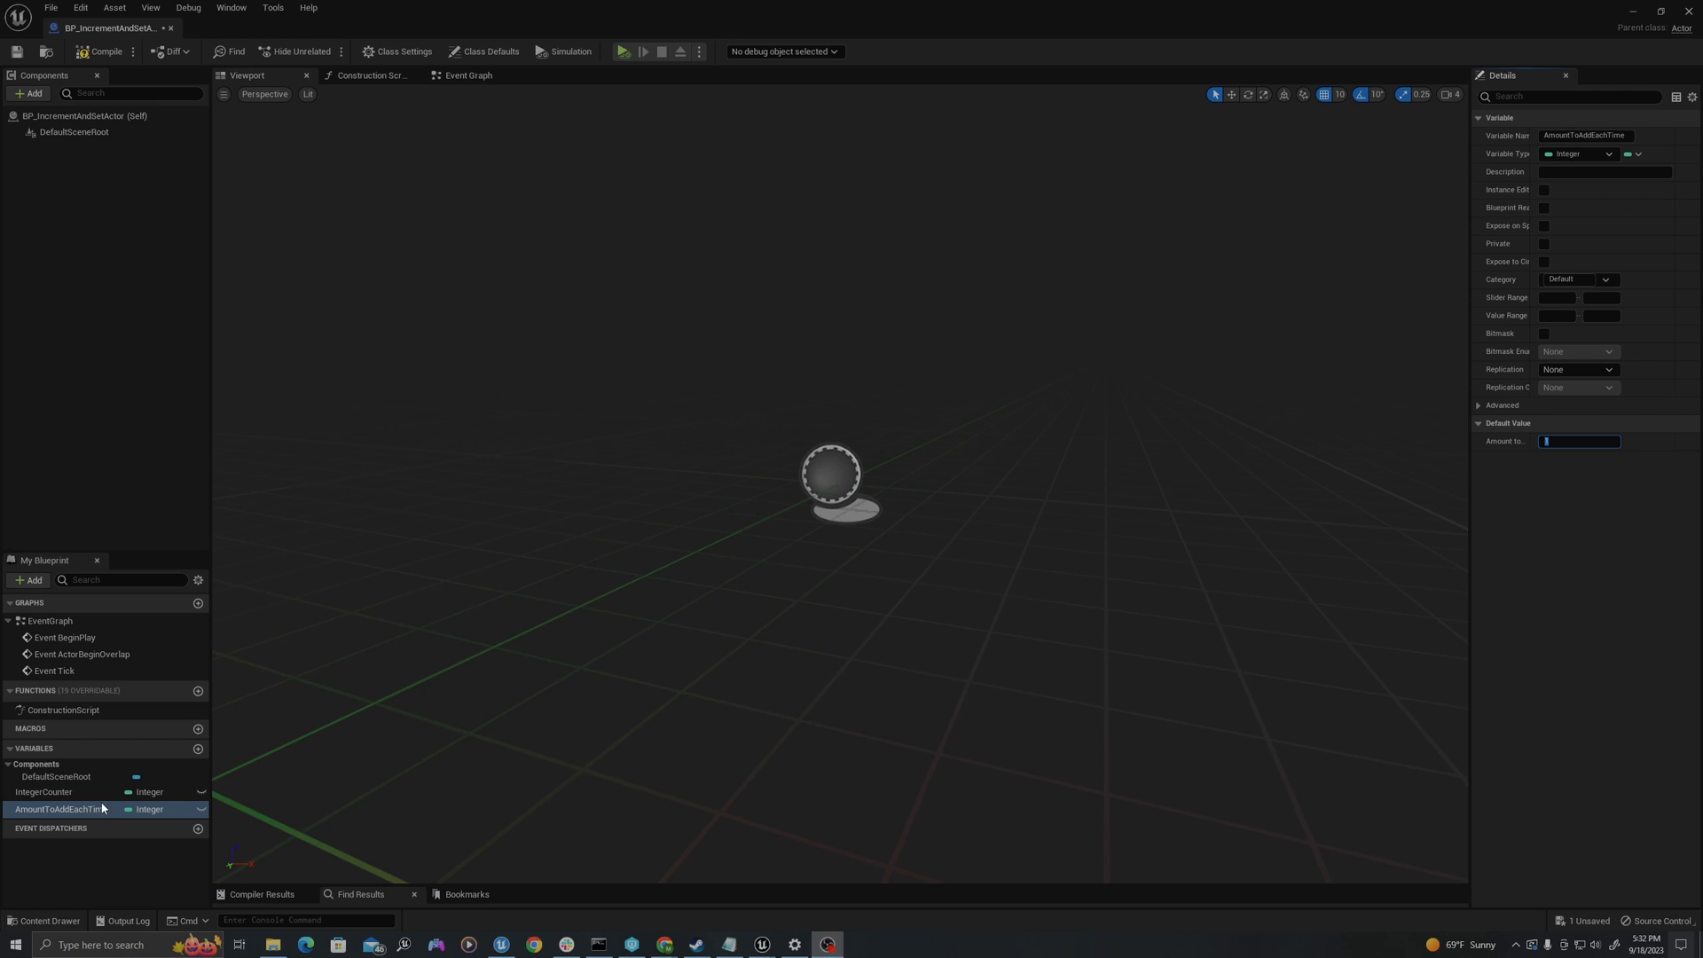
mouse_move(65, 96)
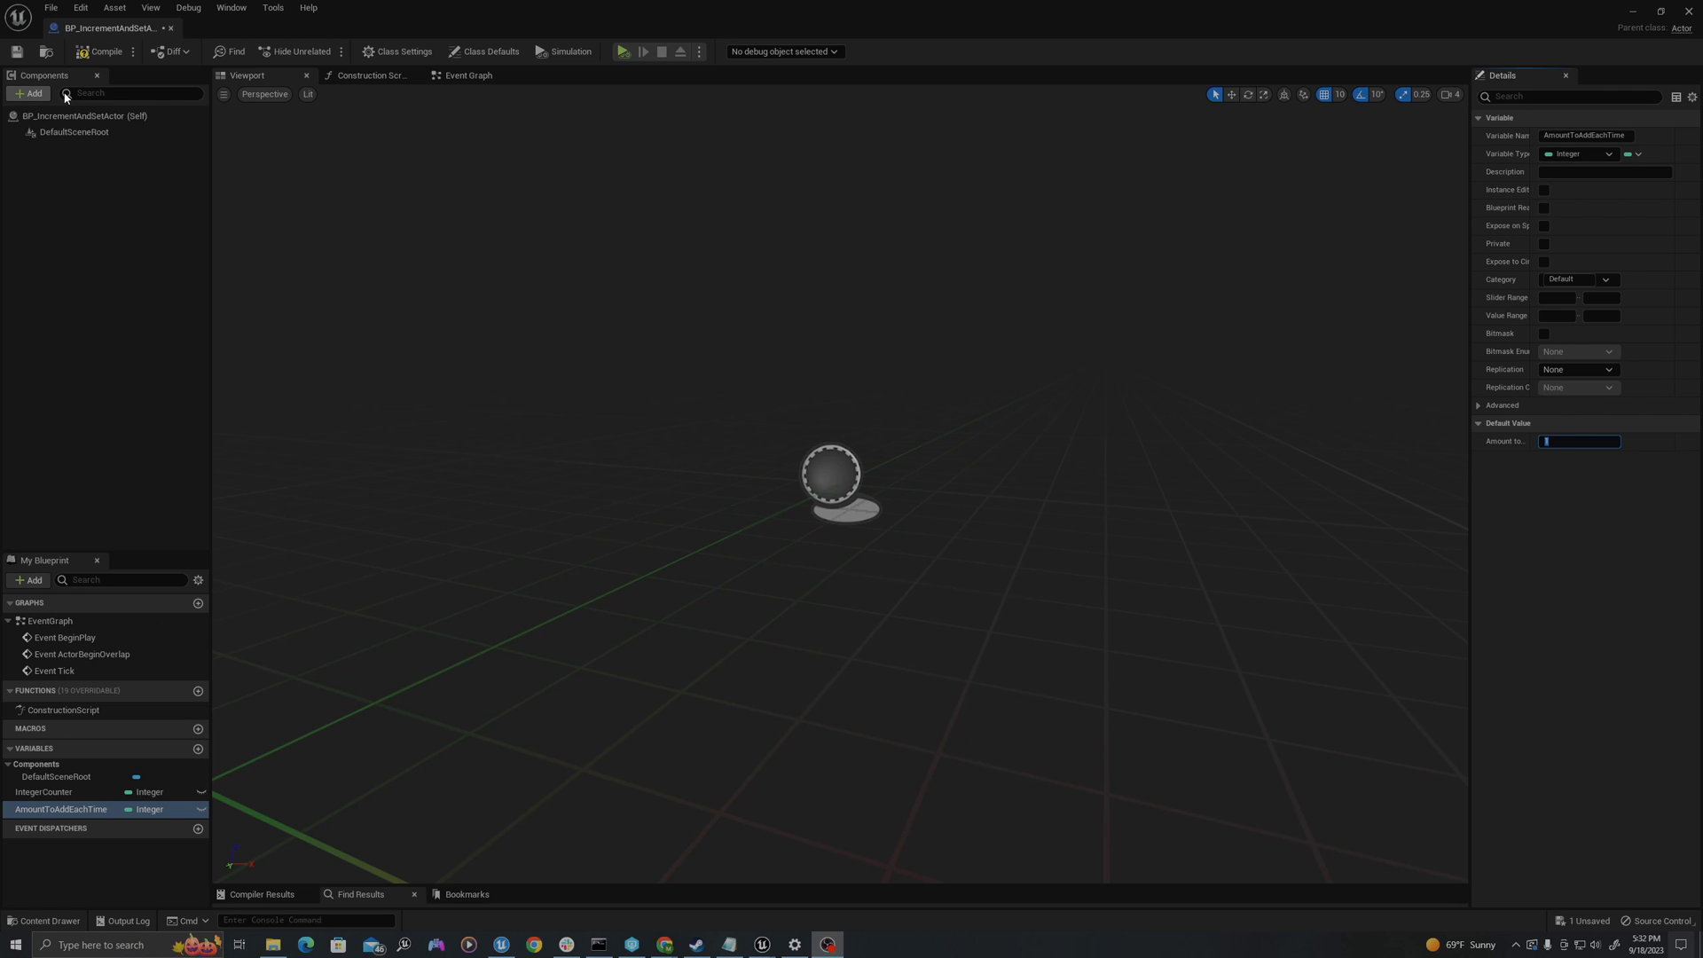
mouse_move(33, 93)
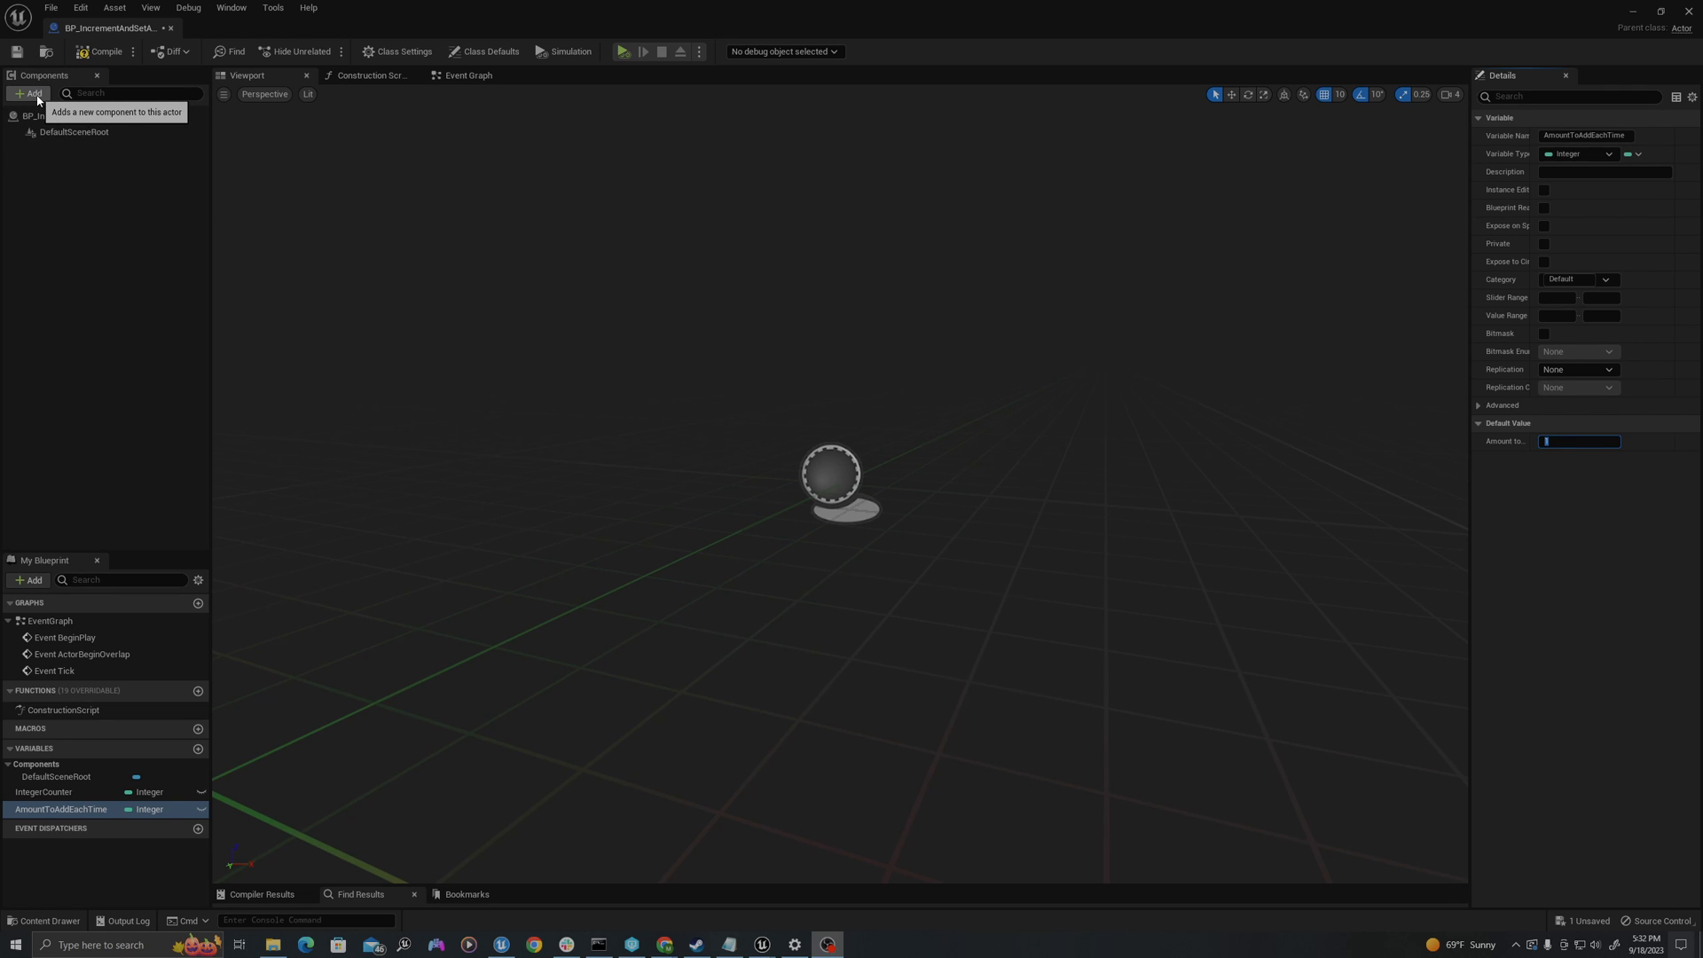
Step: Add a Text Render component, duplicate it, and select both copies
click(28, 94)
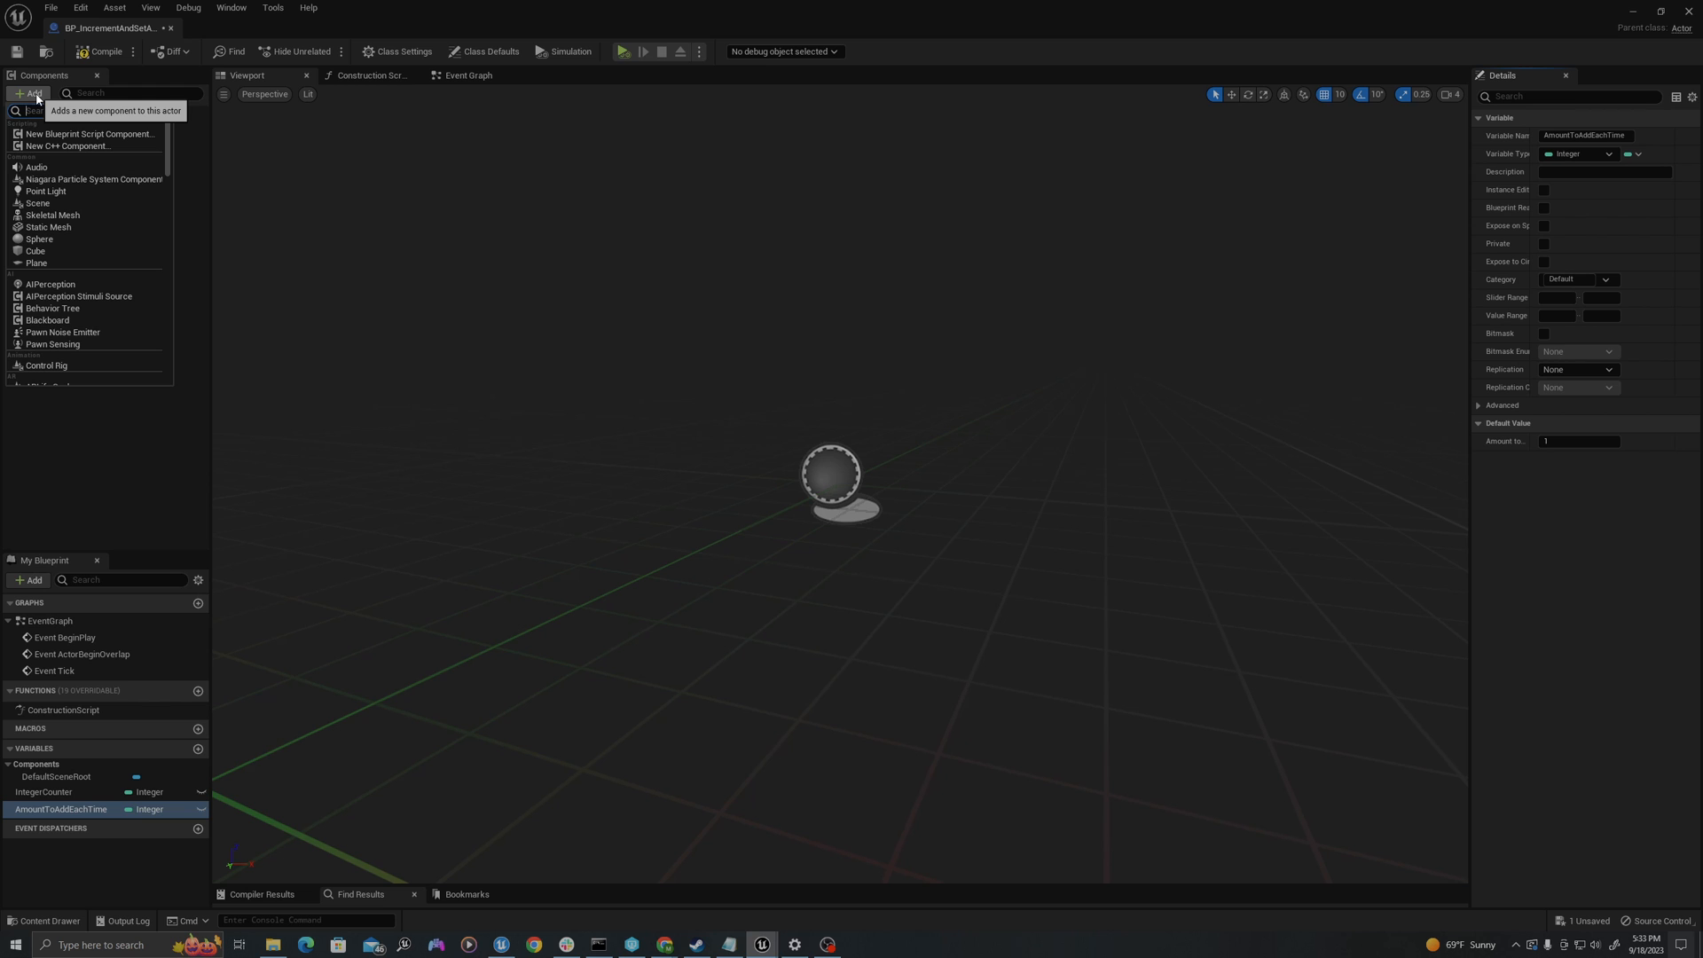
text(text)
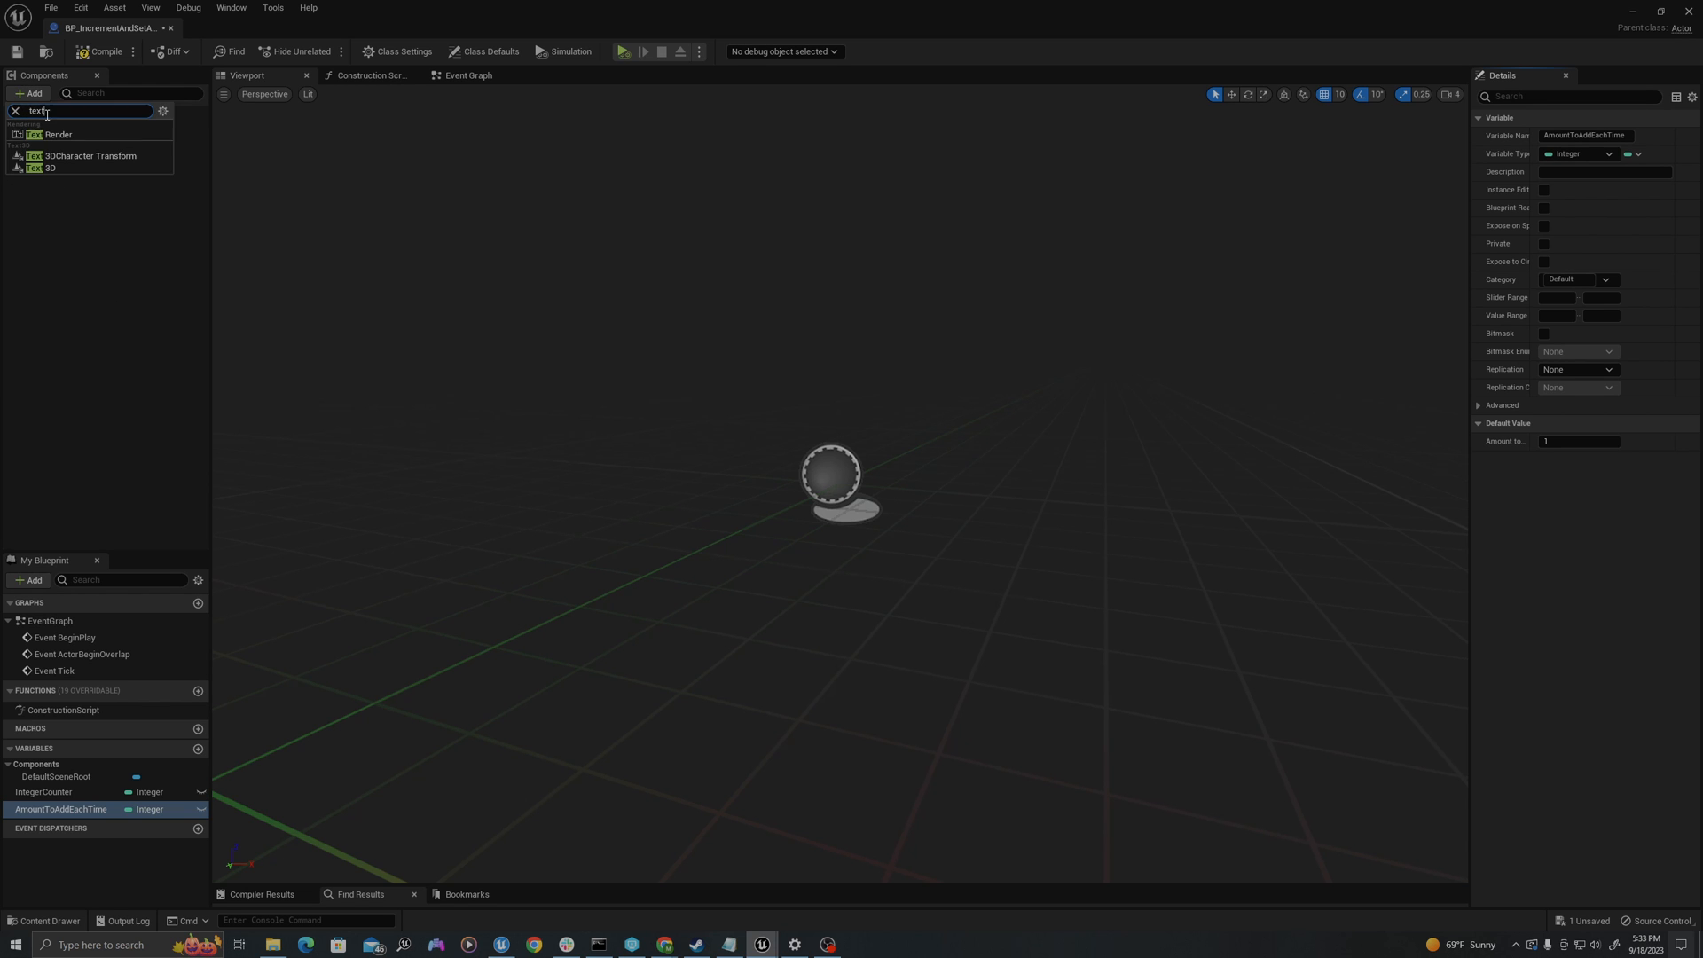
click(54, 134)
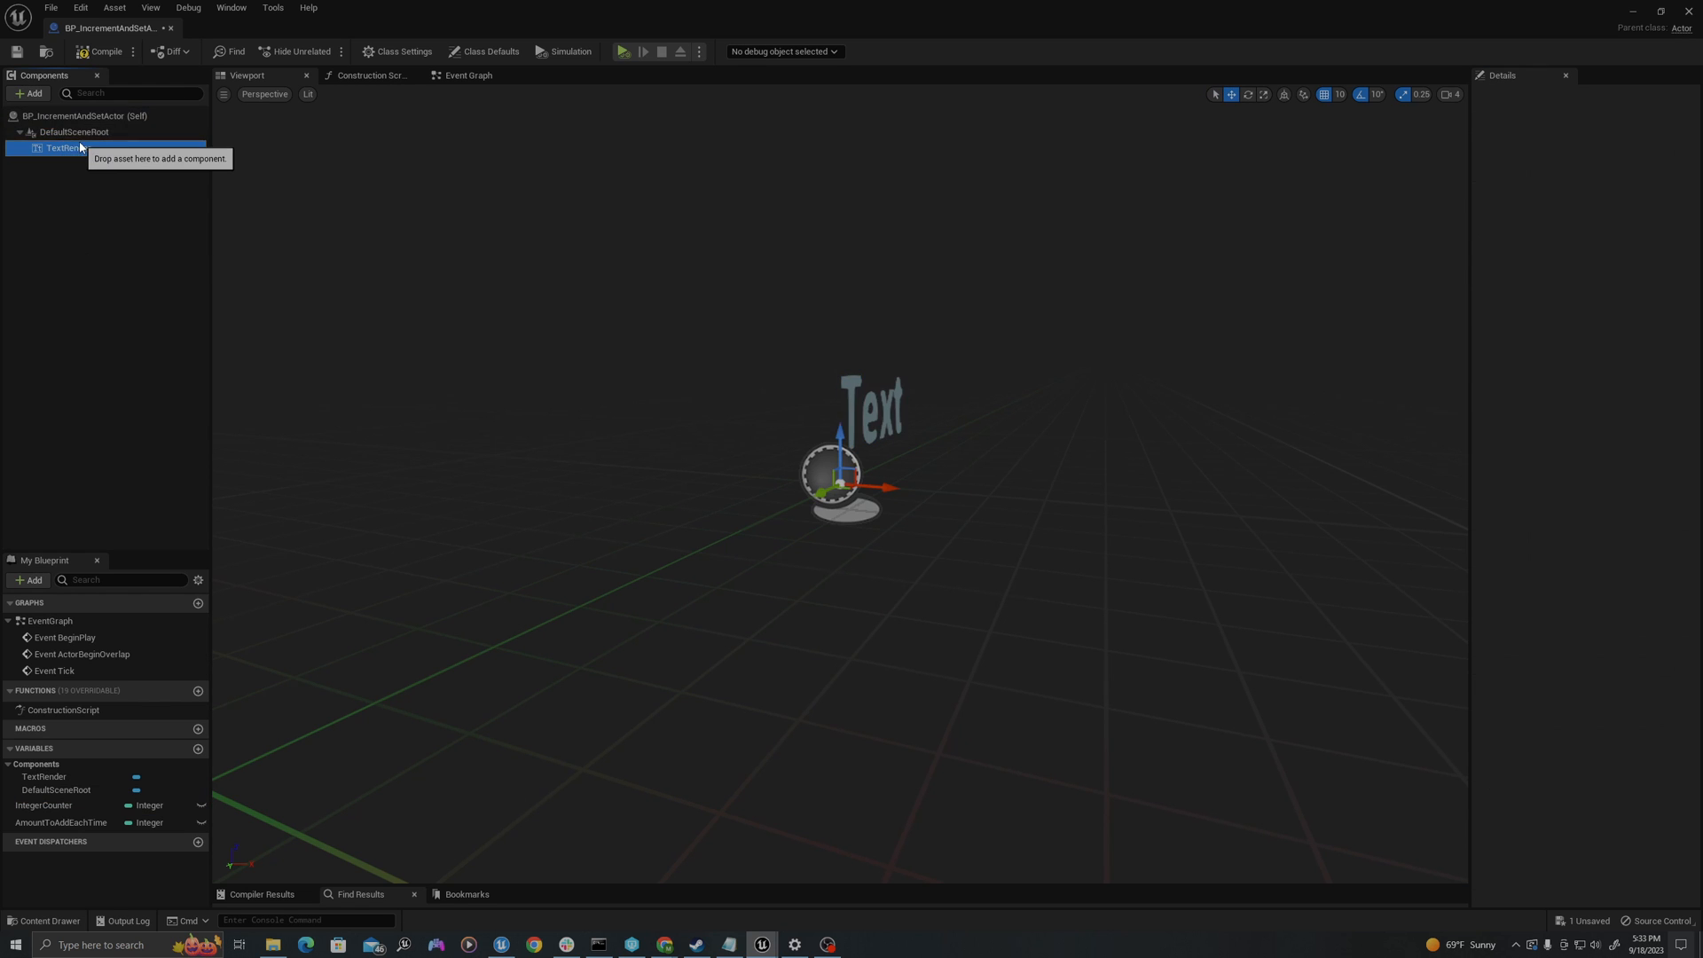
click(69, 148)
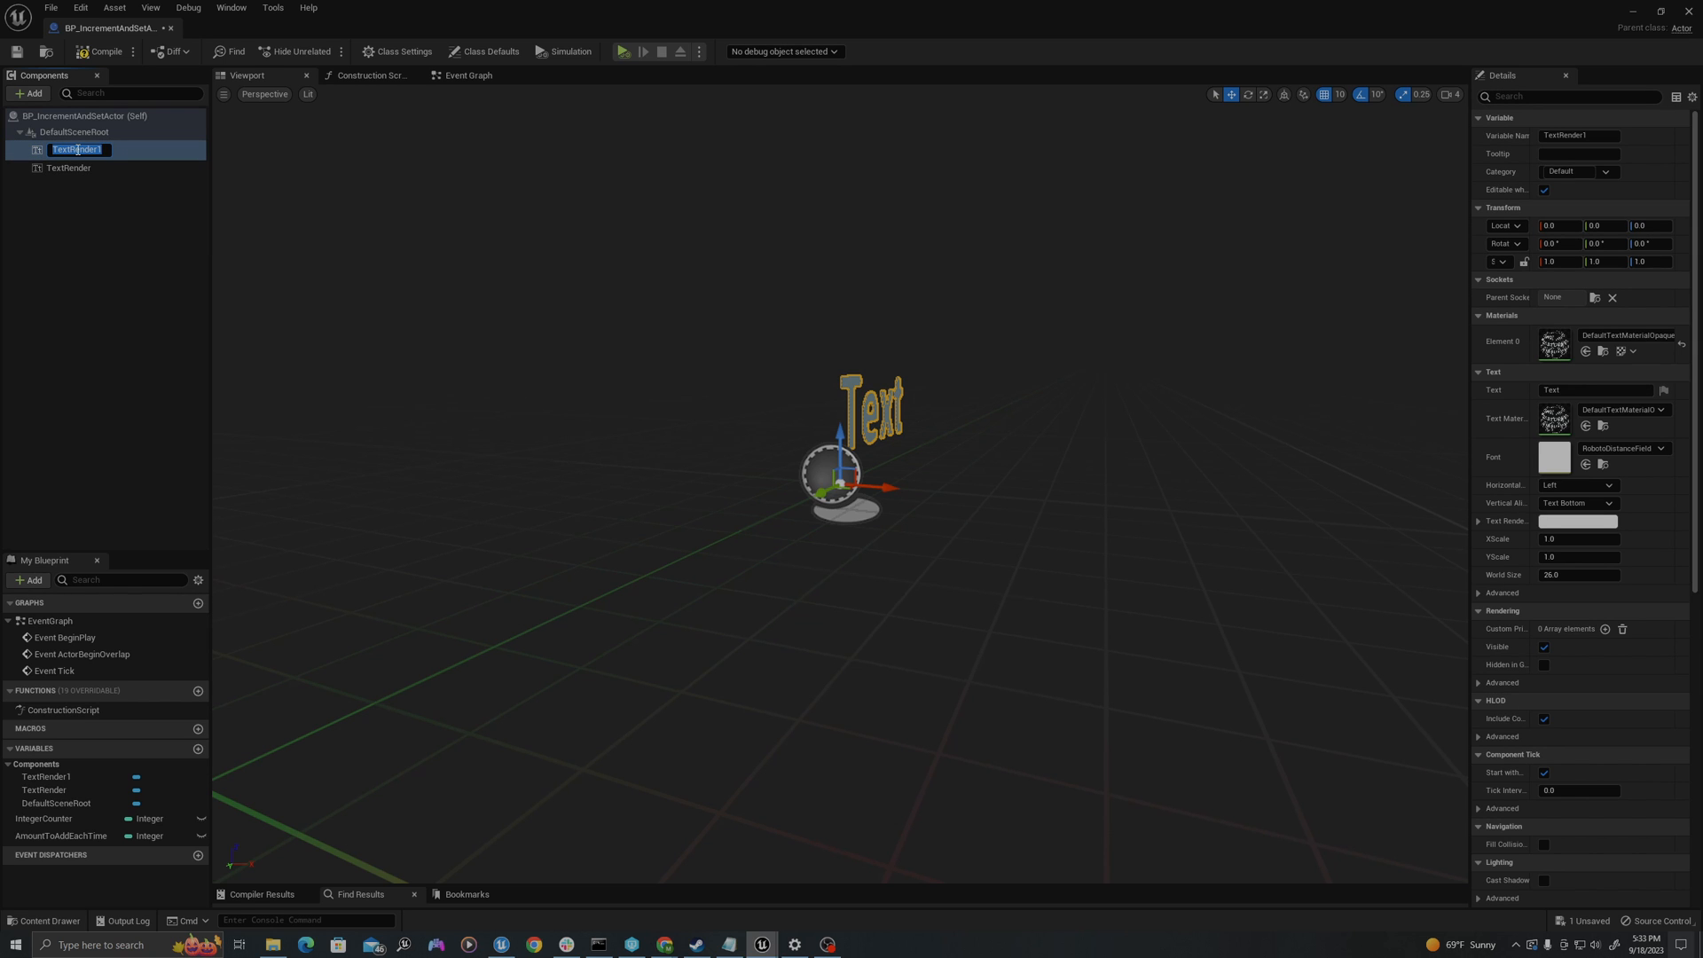
click(69, 163)
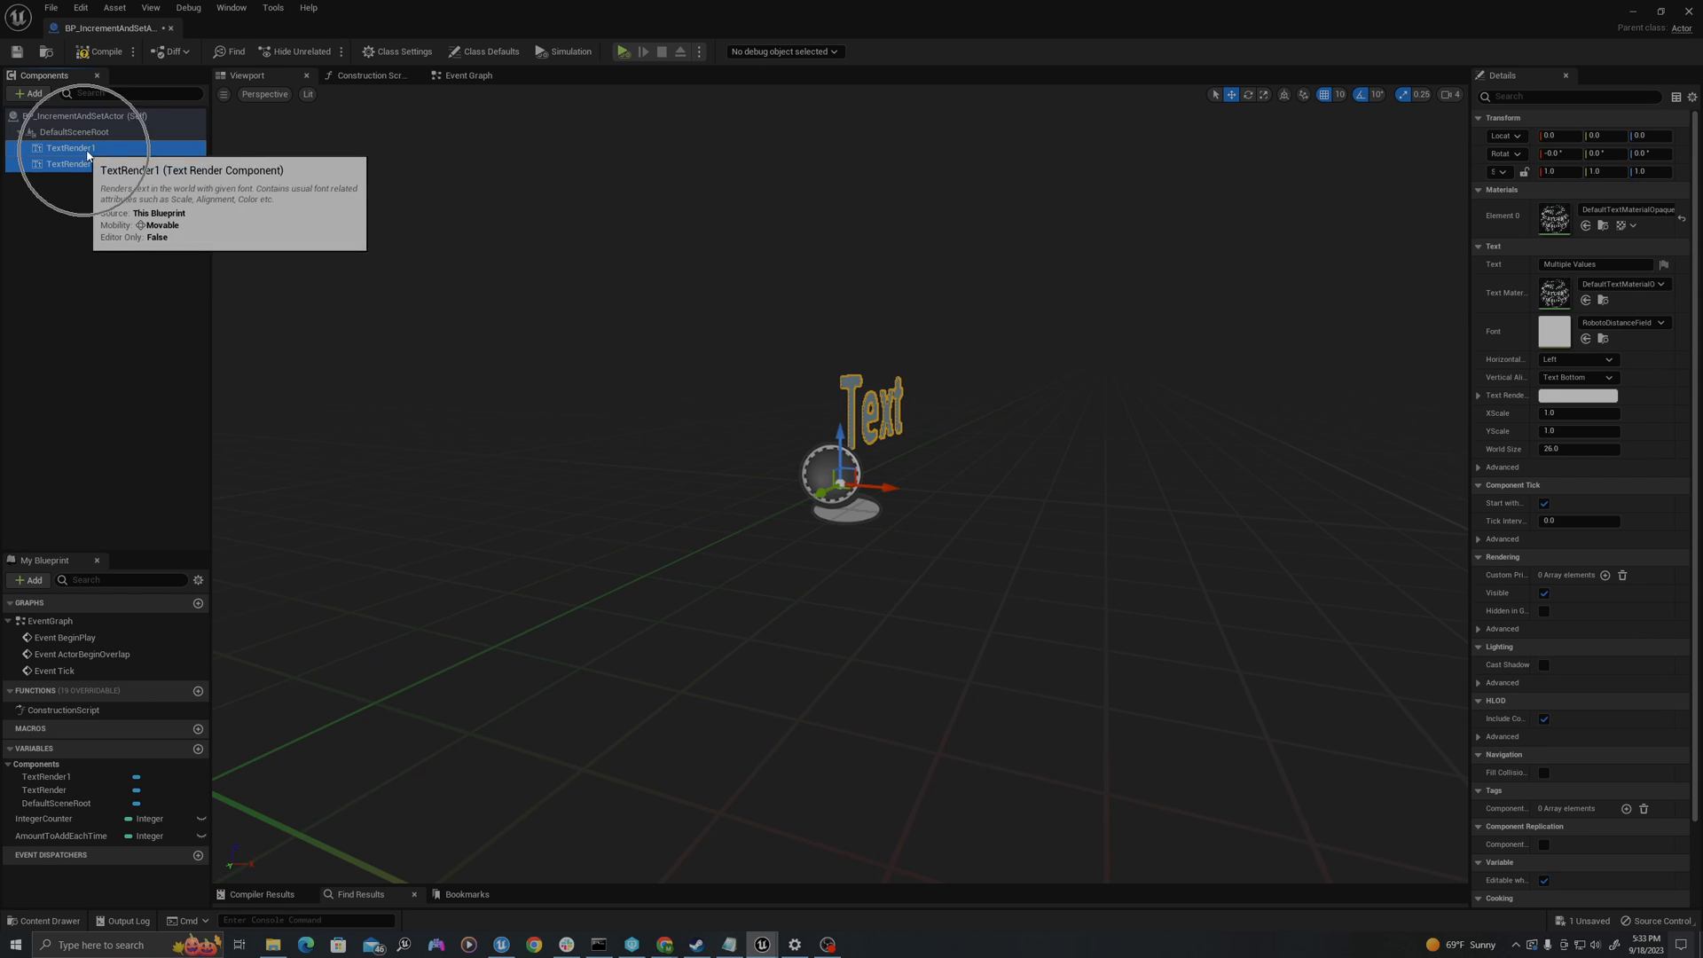
mouse_move(1515, 367)
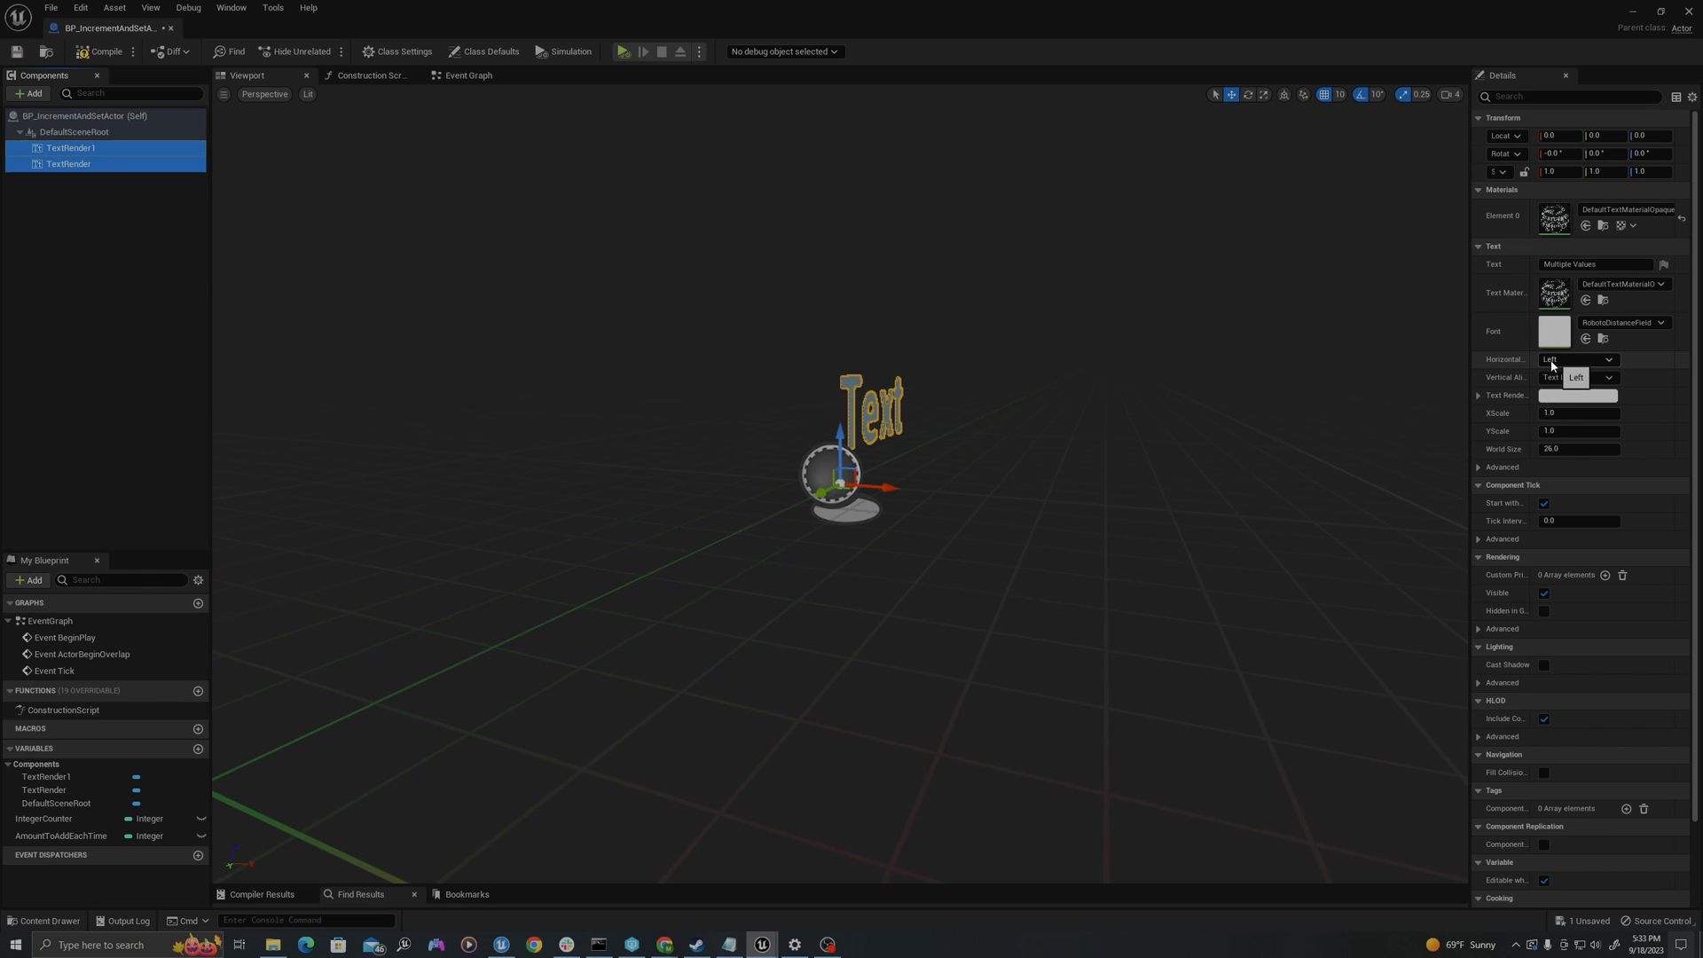
Step: Center both texts, set world size 50, and rename them DescriptionText and CountText
click(1573, 359)
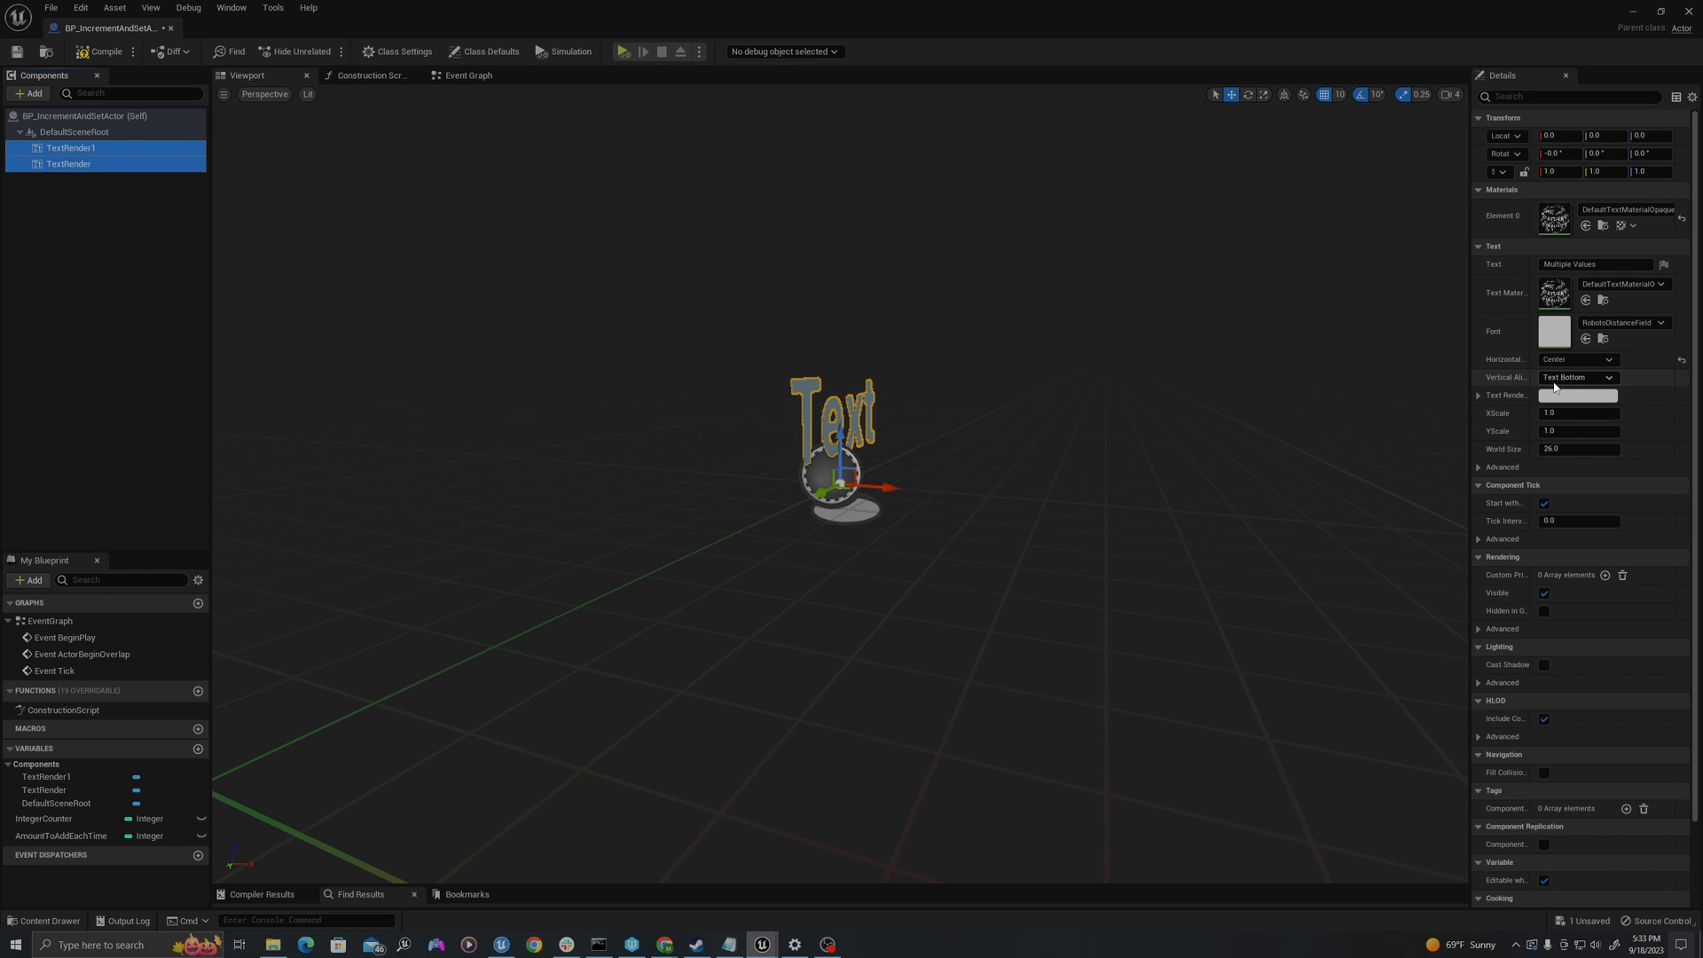
click(1576, 377)
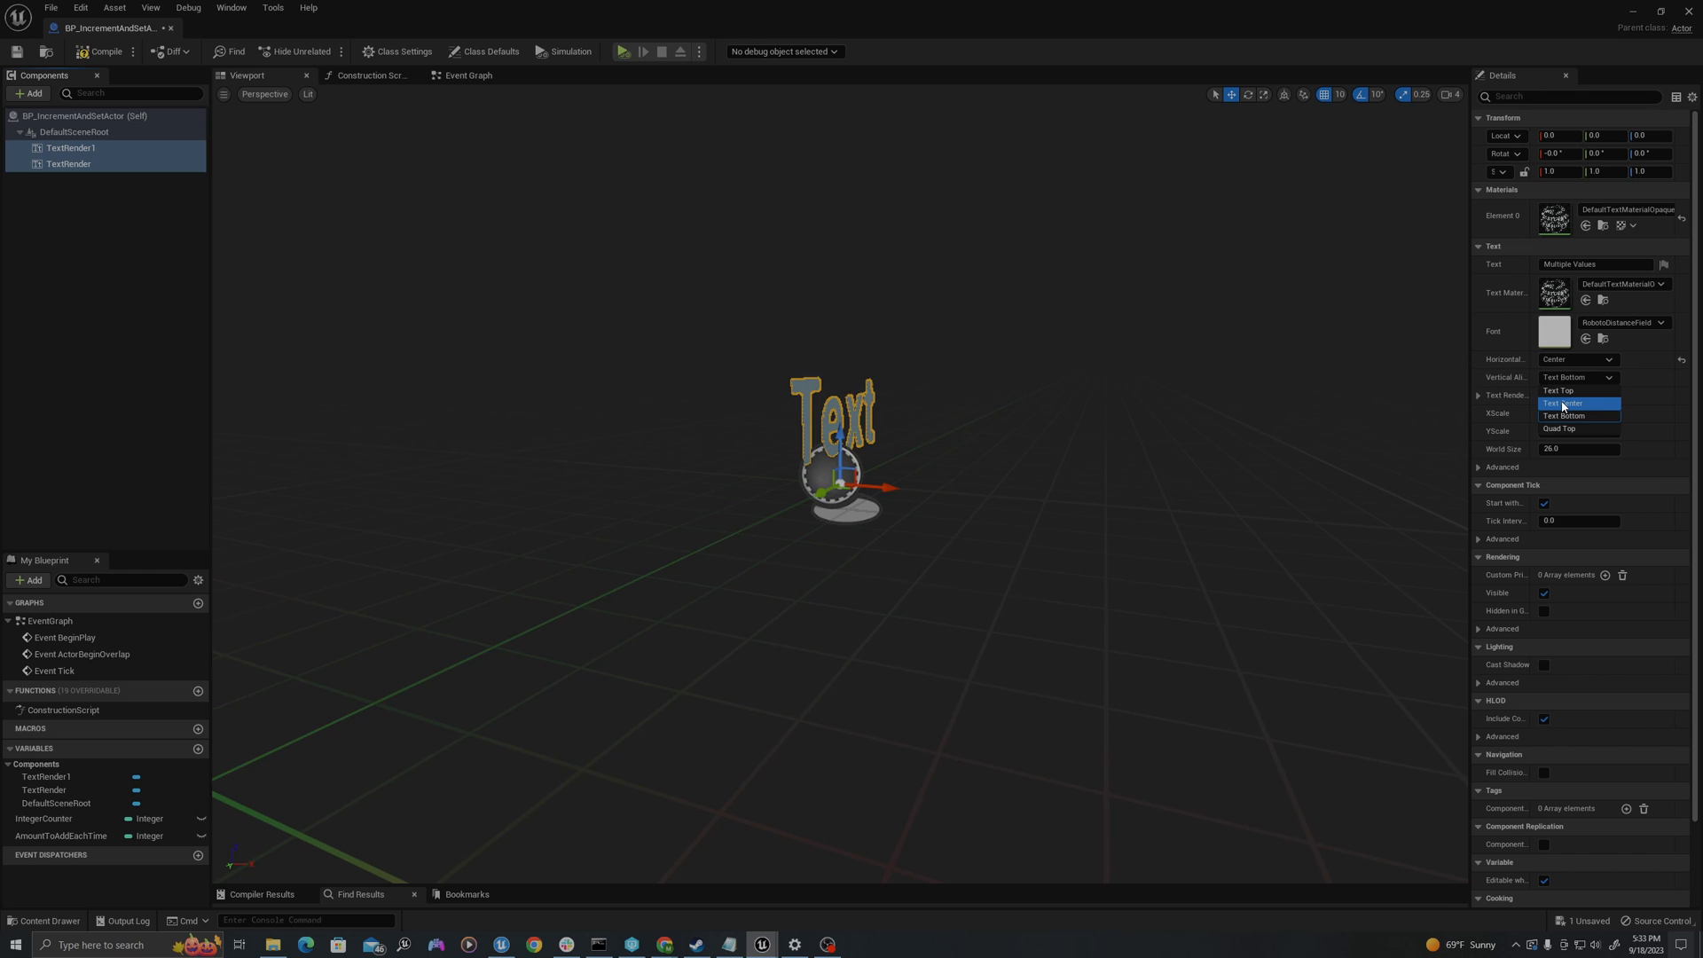
click(1567, 402)
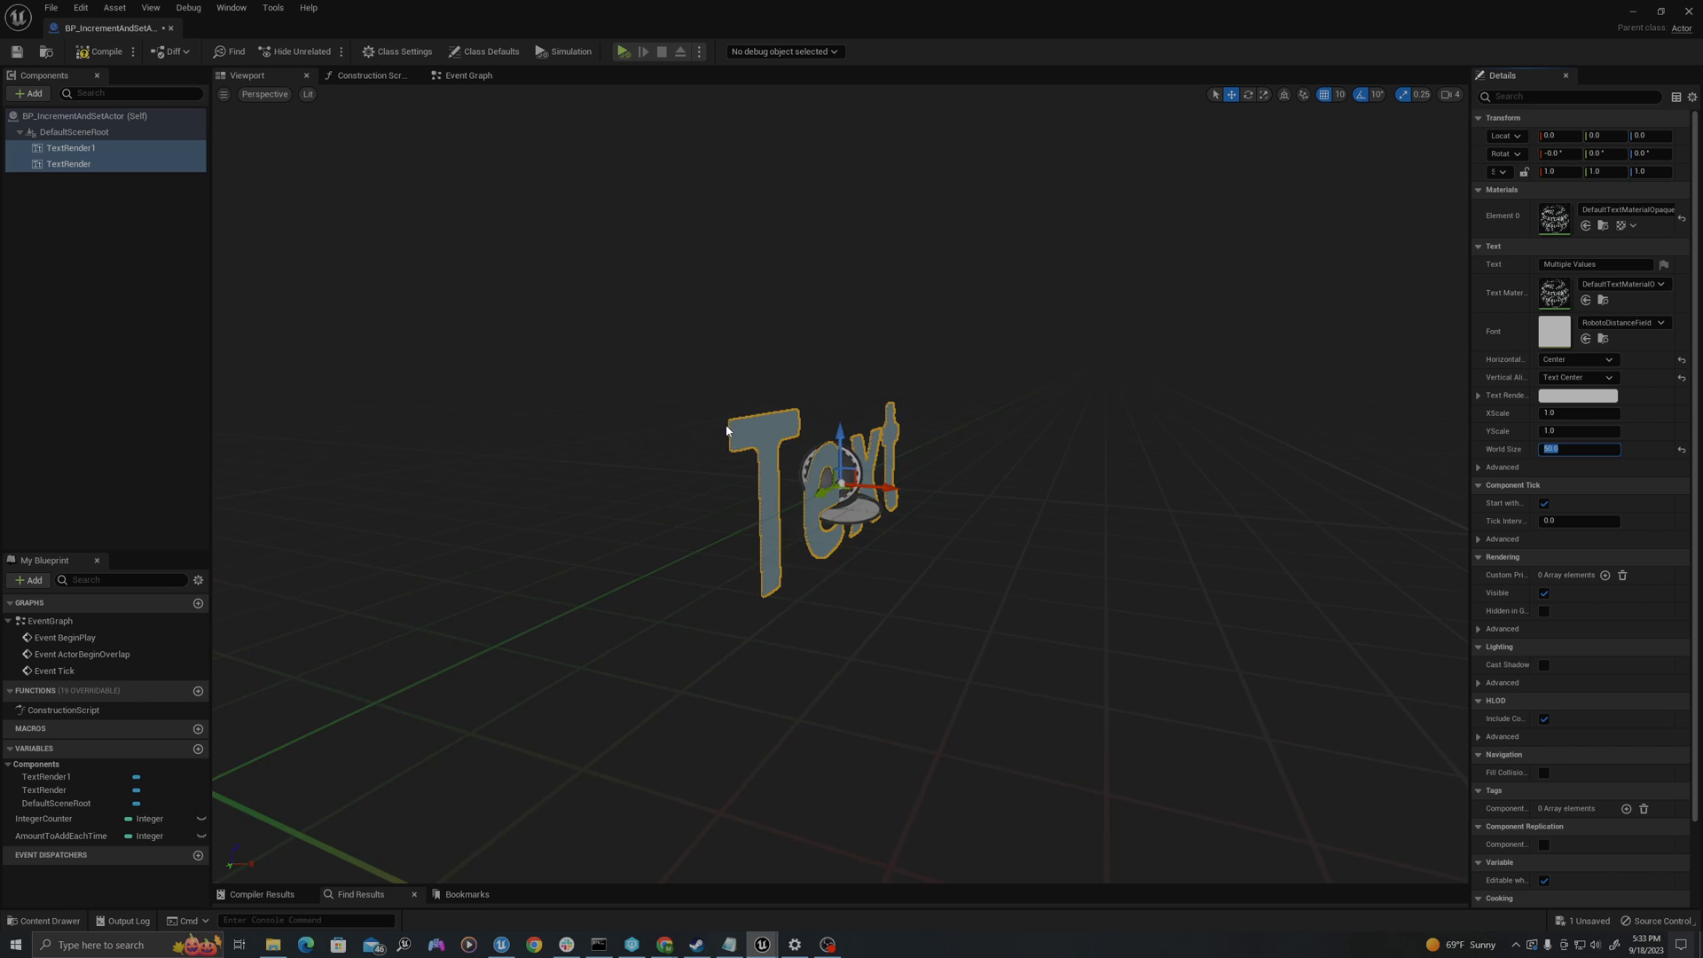
click(71, 148)
text(Description)
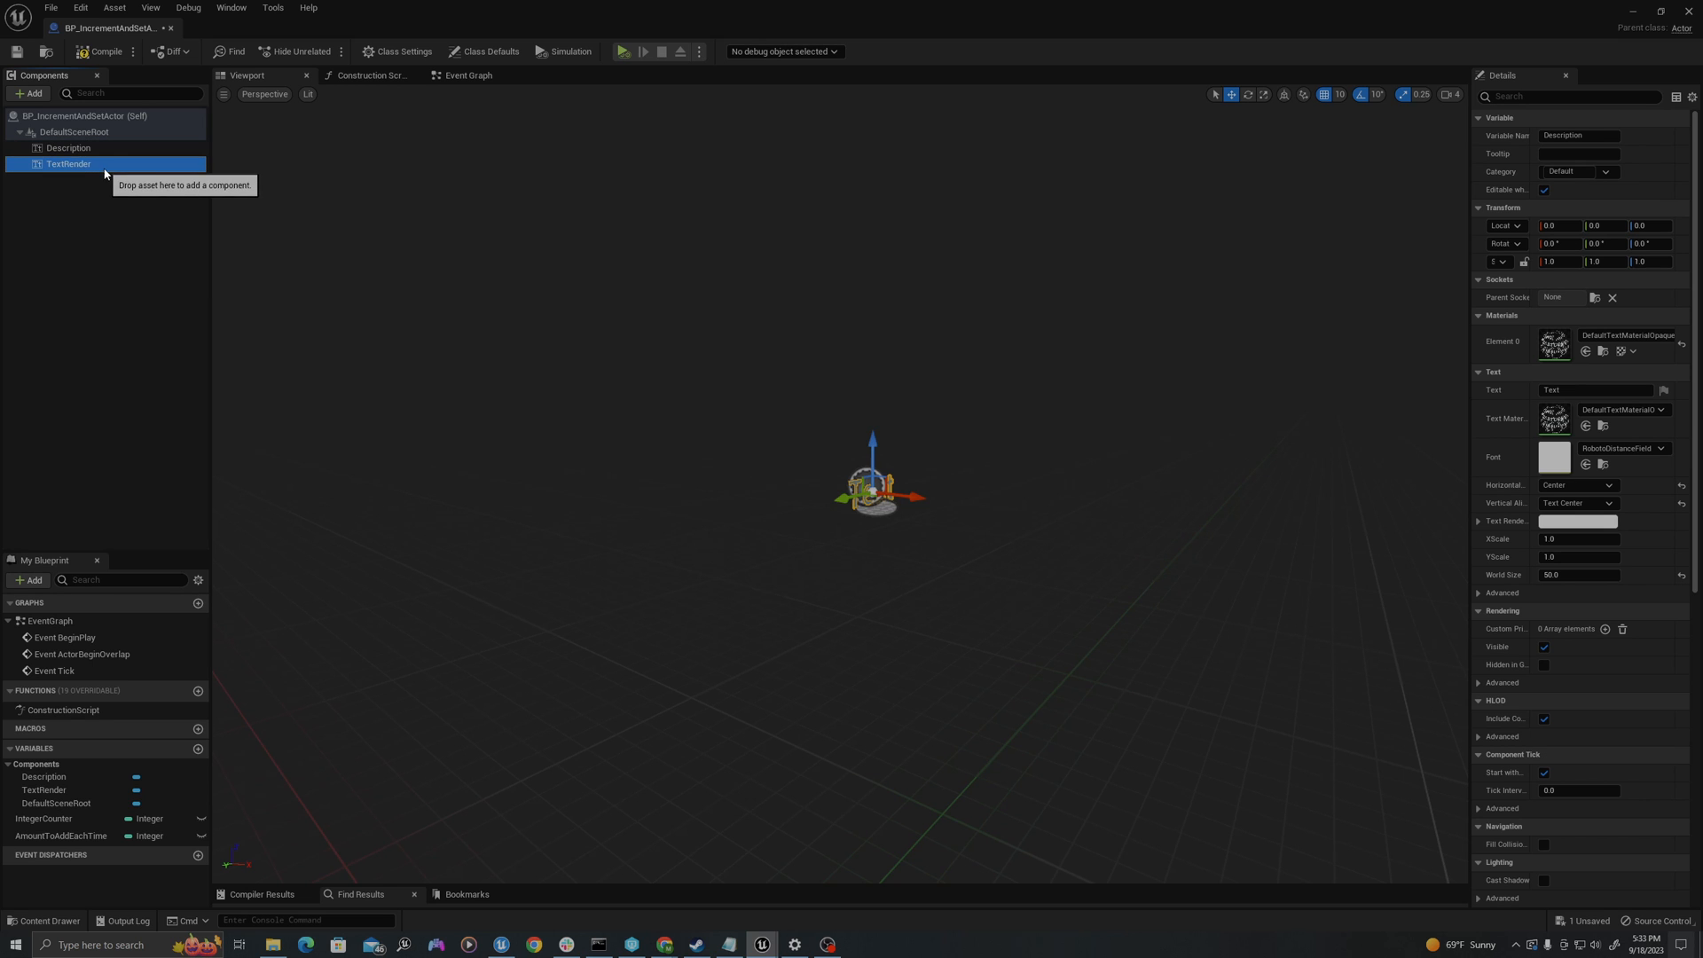
double_click(67, 164)
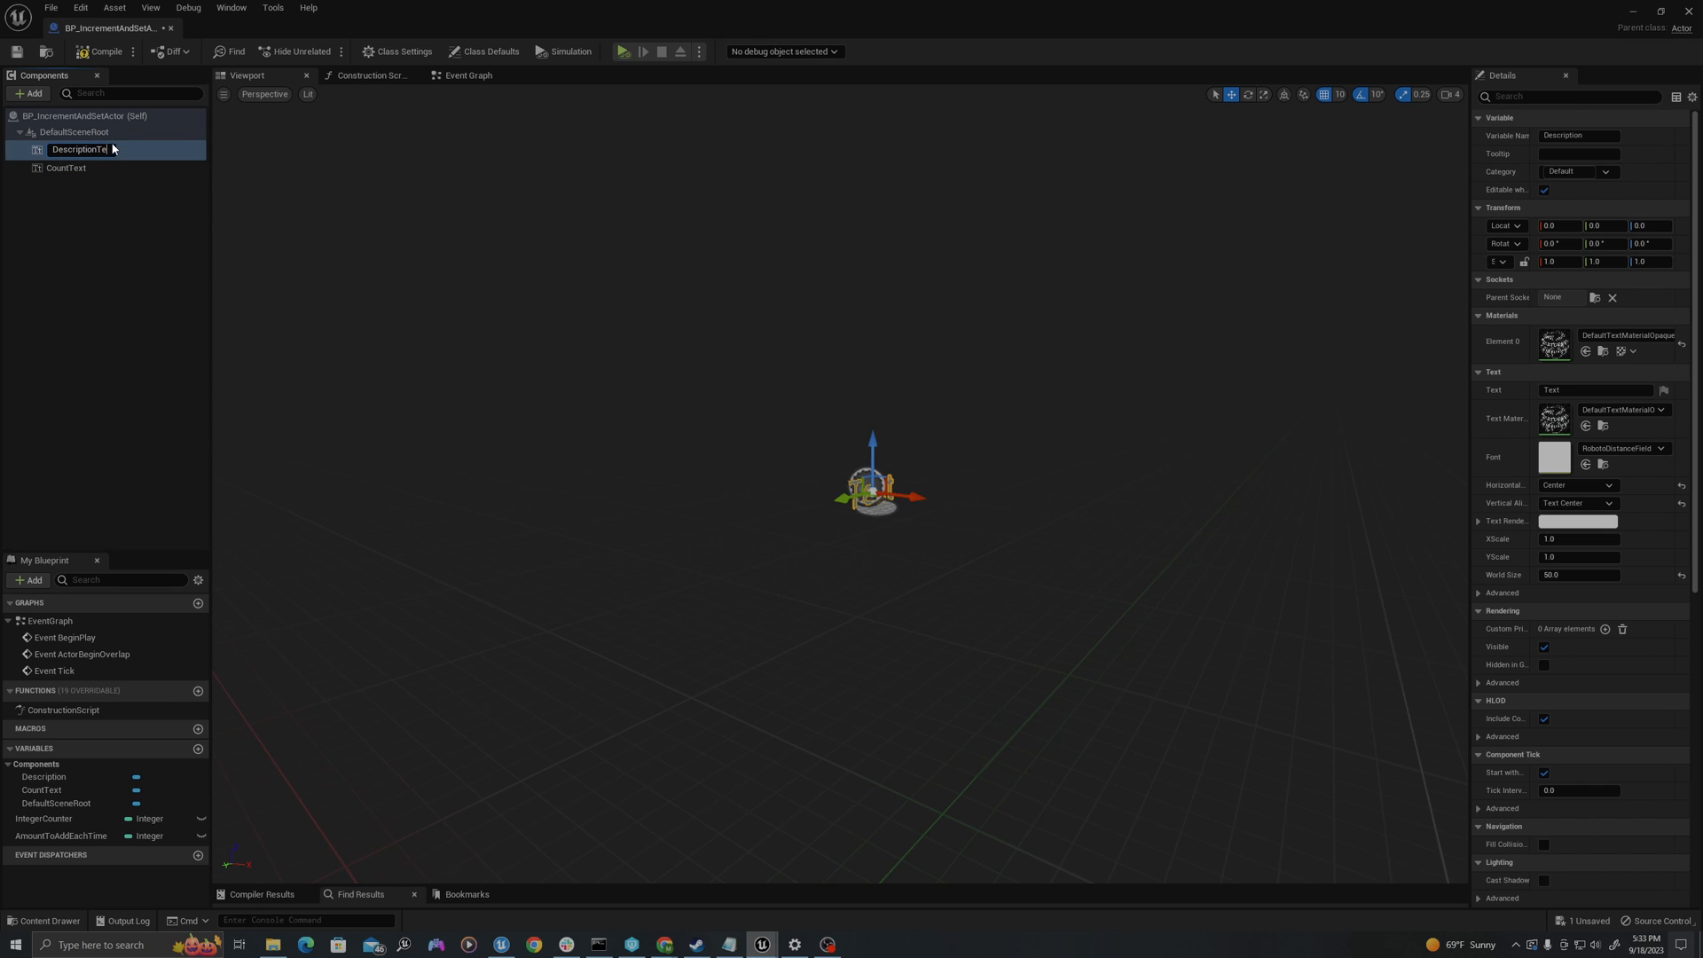
click(64, 164)
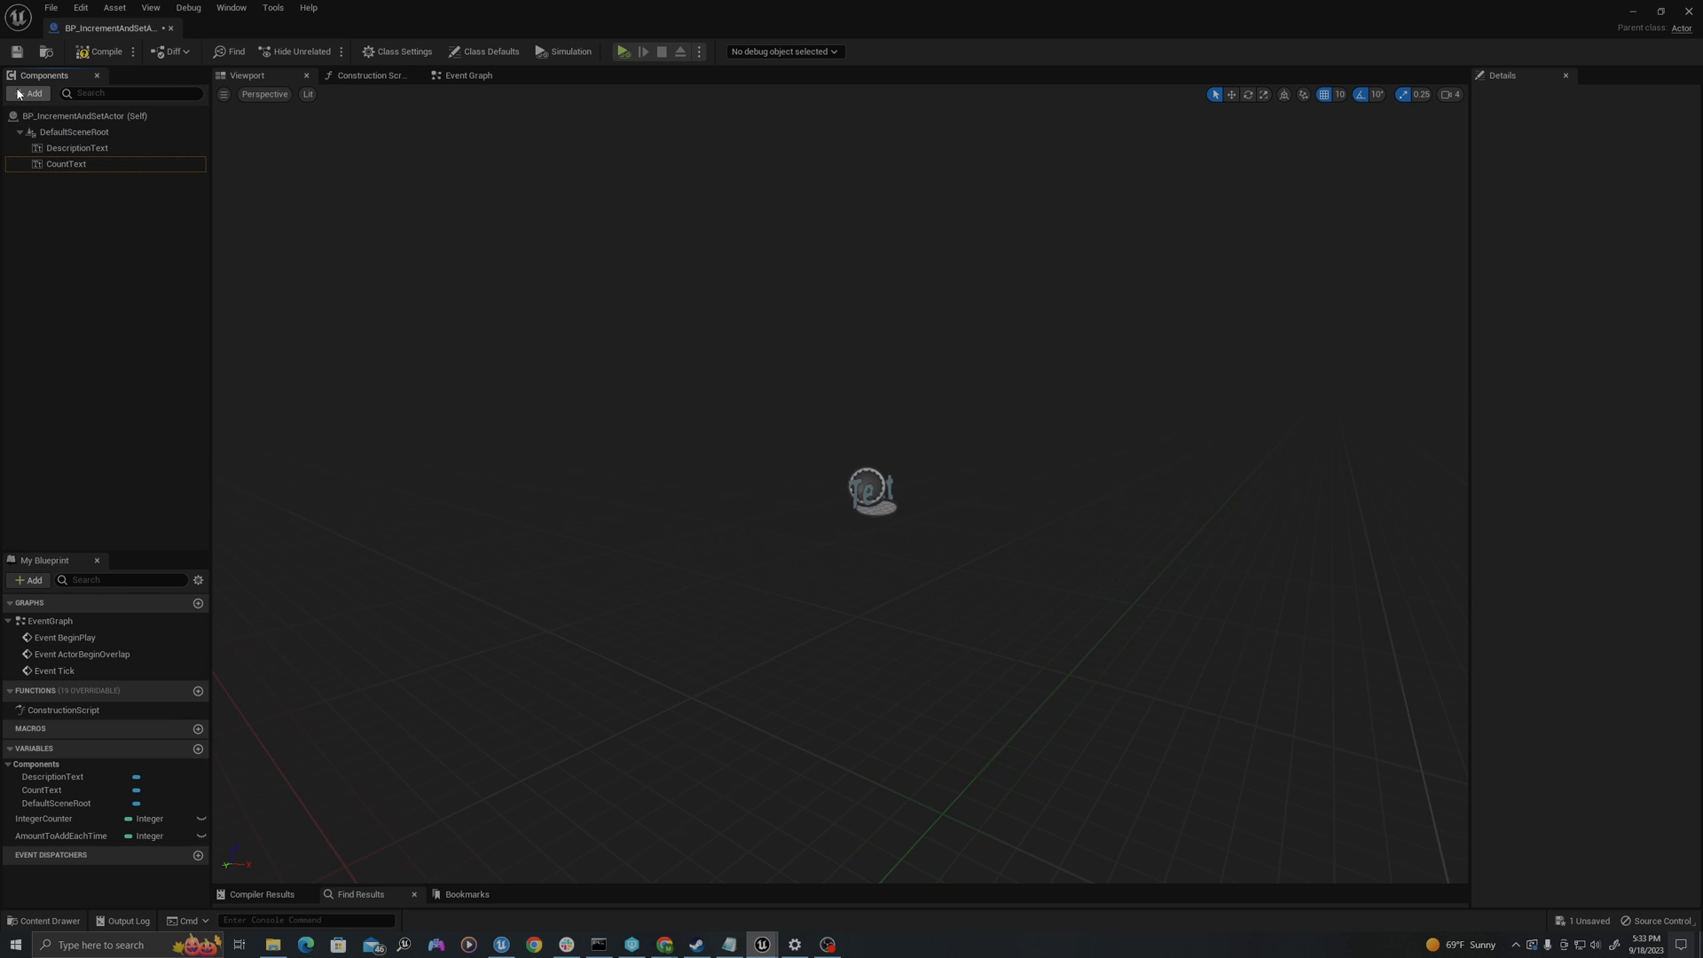
Step: Add a Box Collision and a Cube, sizing the box 150×150×100 and raising it 75
click(29, 93)
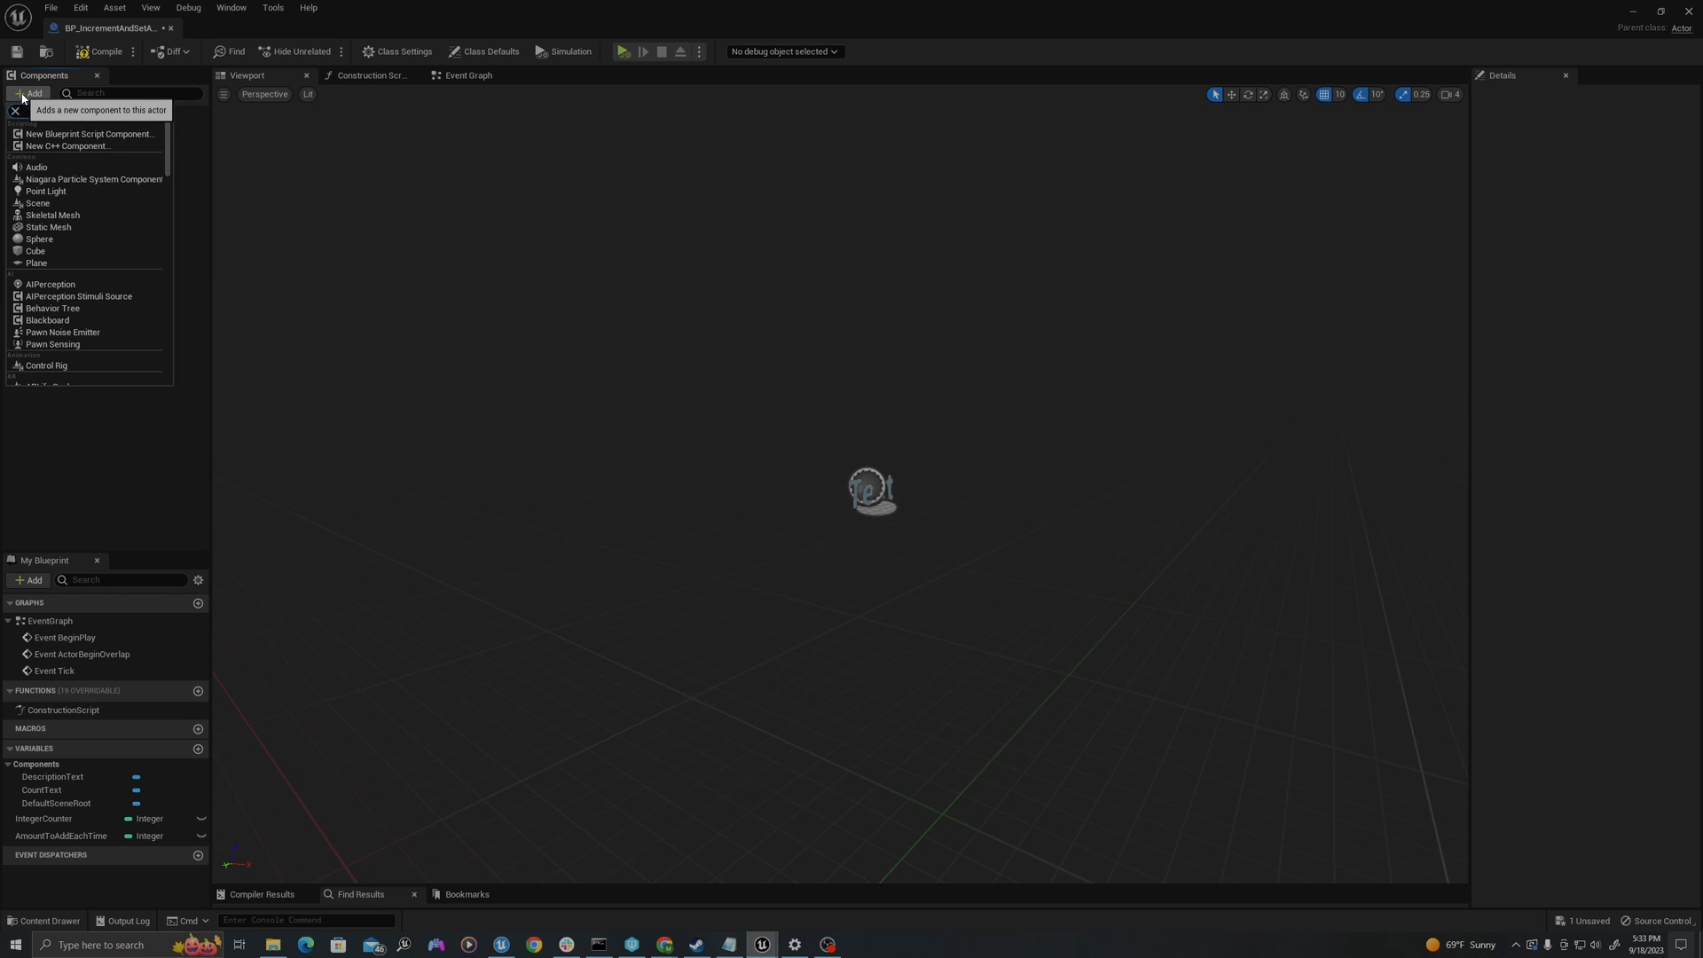
text(box co)
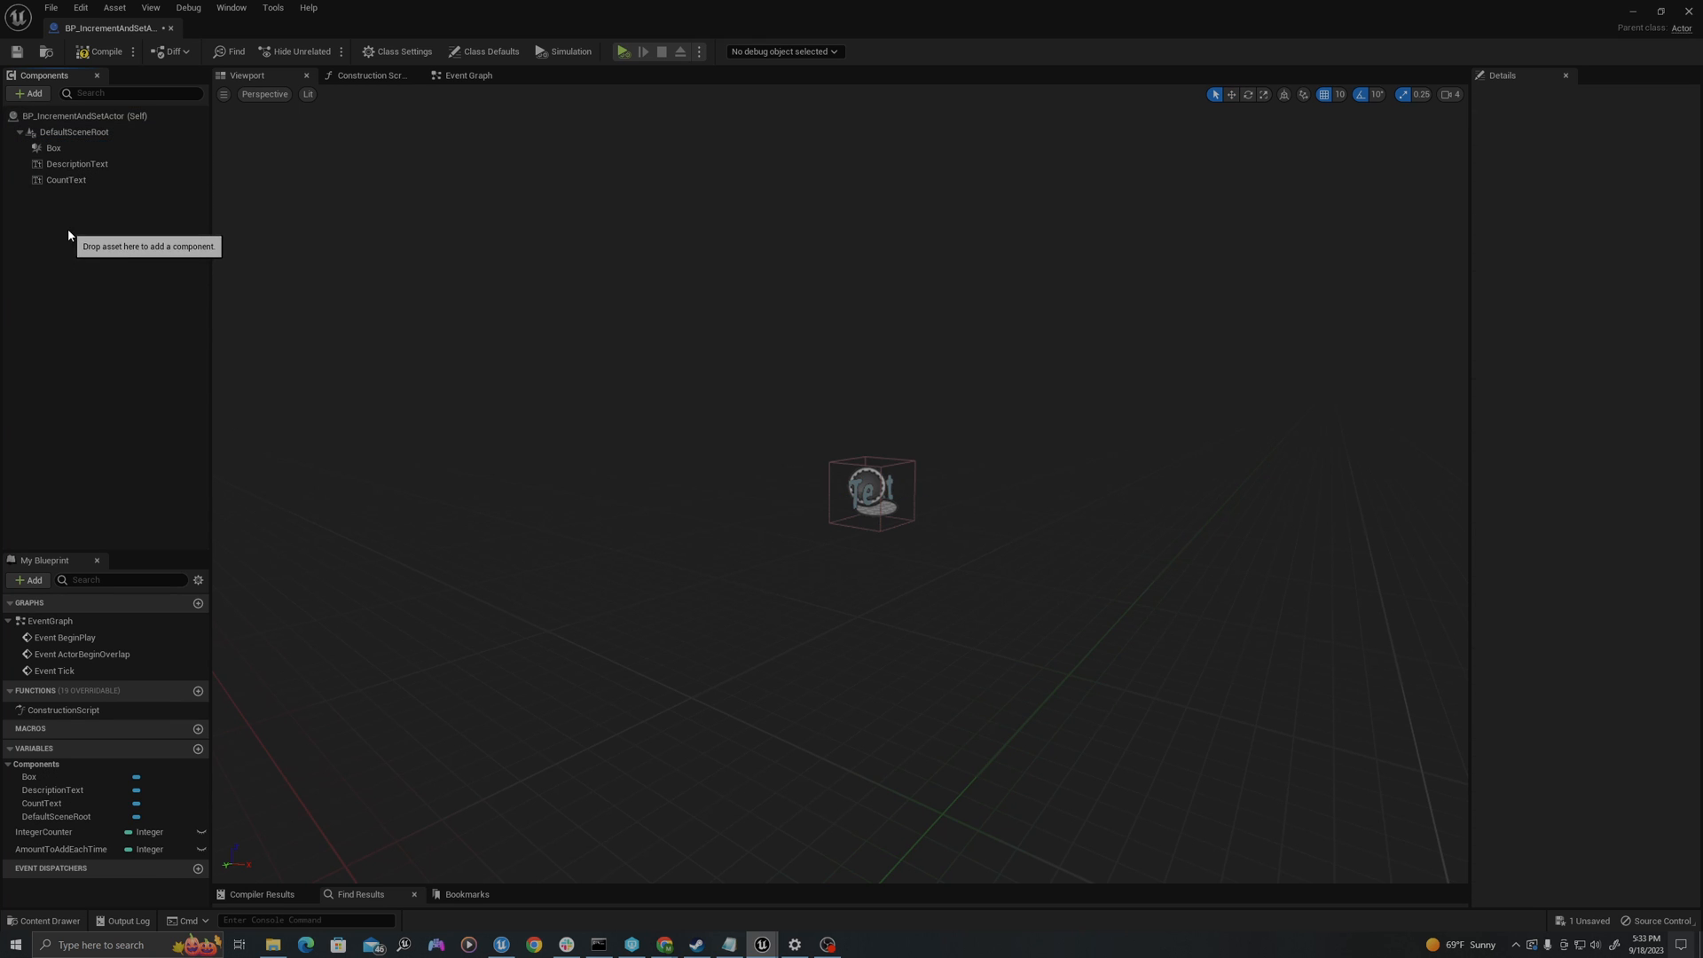
click(29, 93)
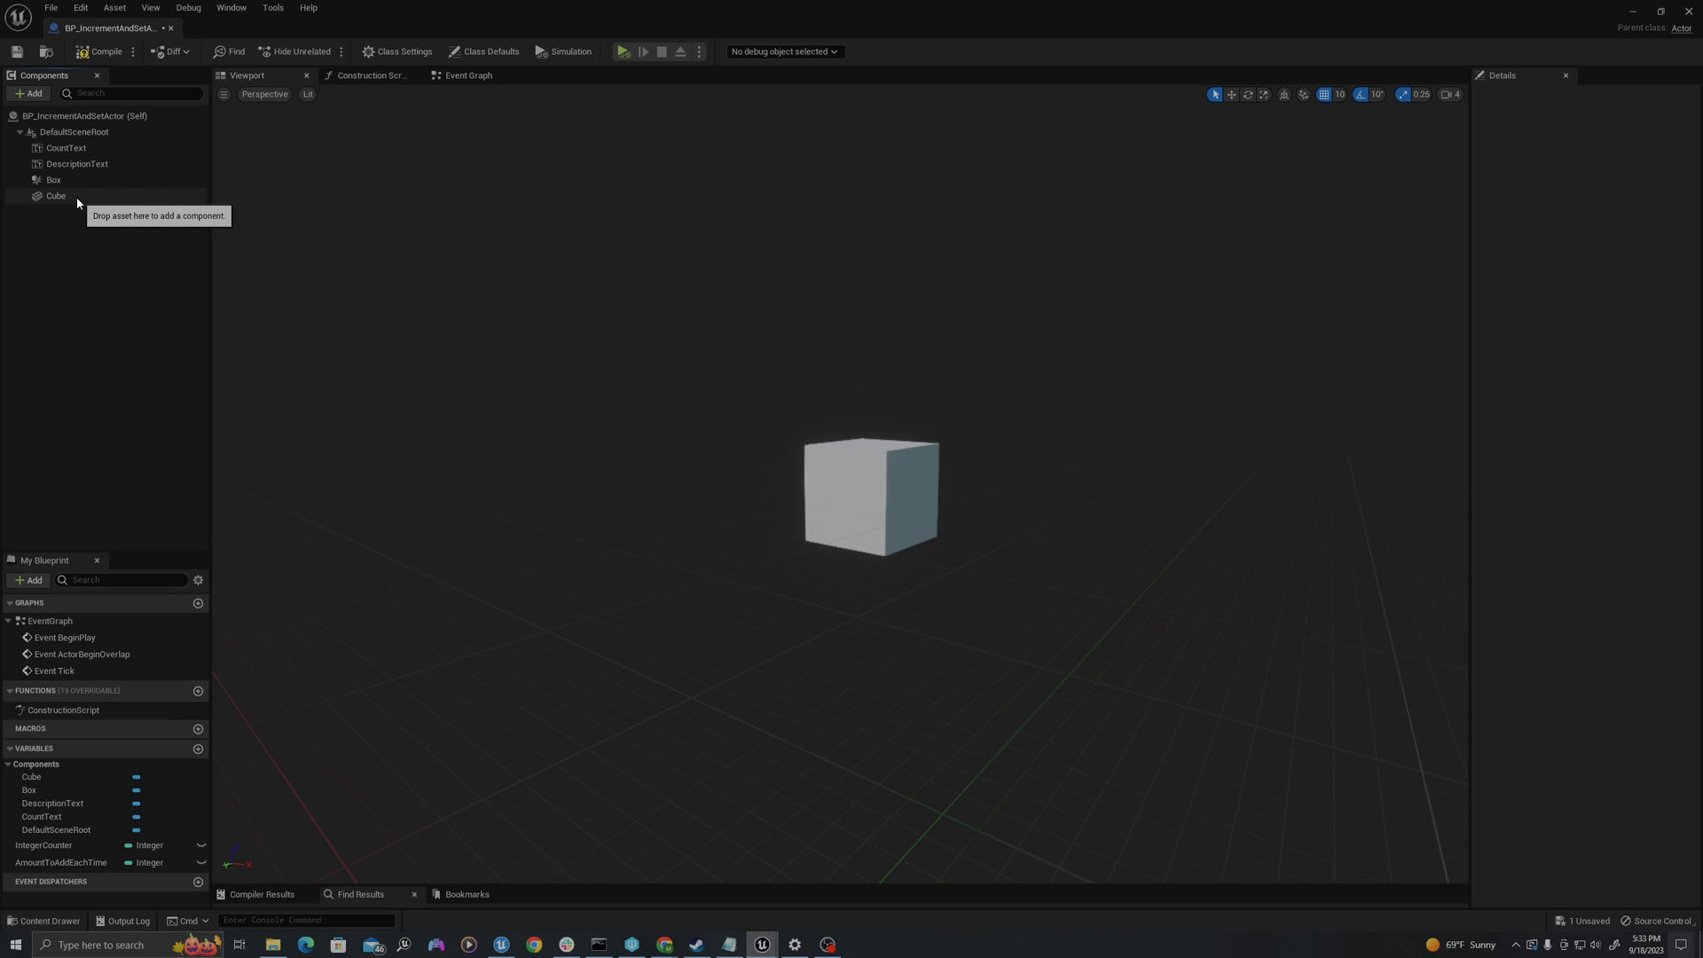
click(53, 179)
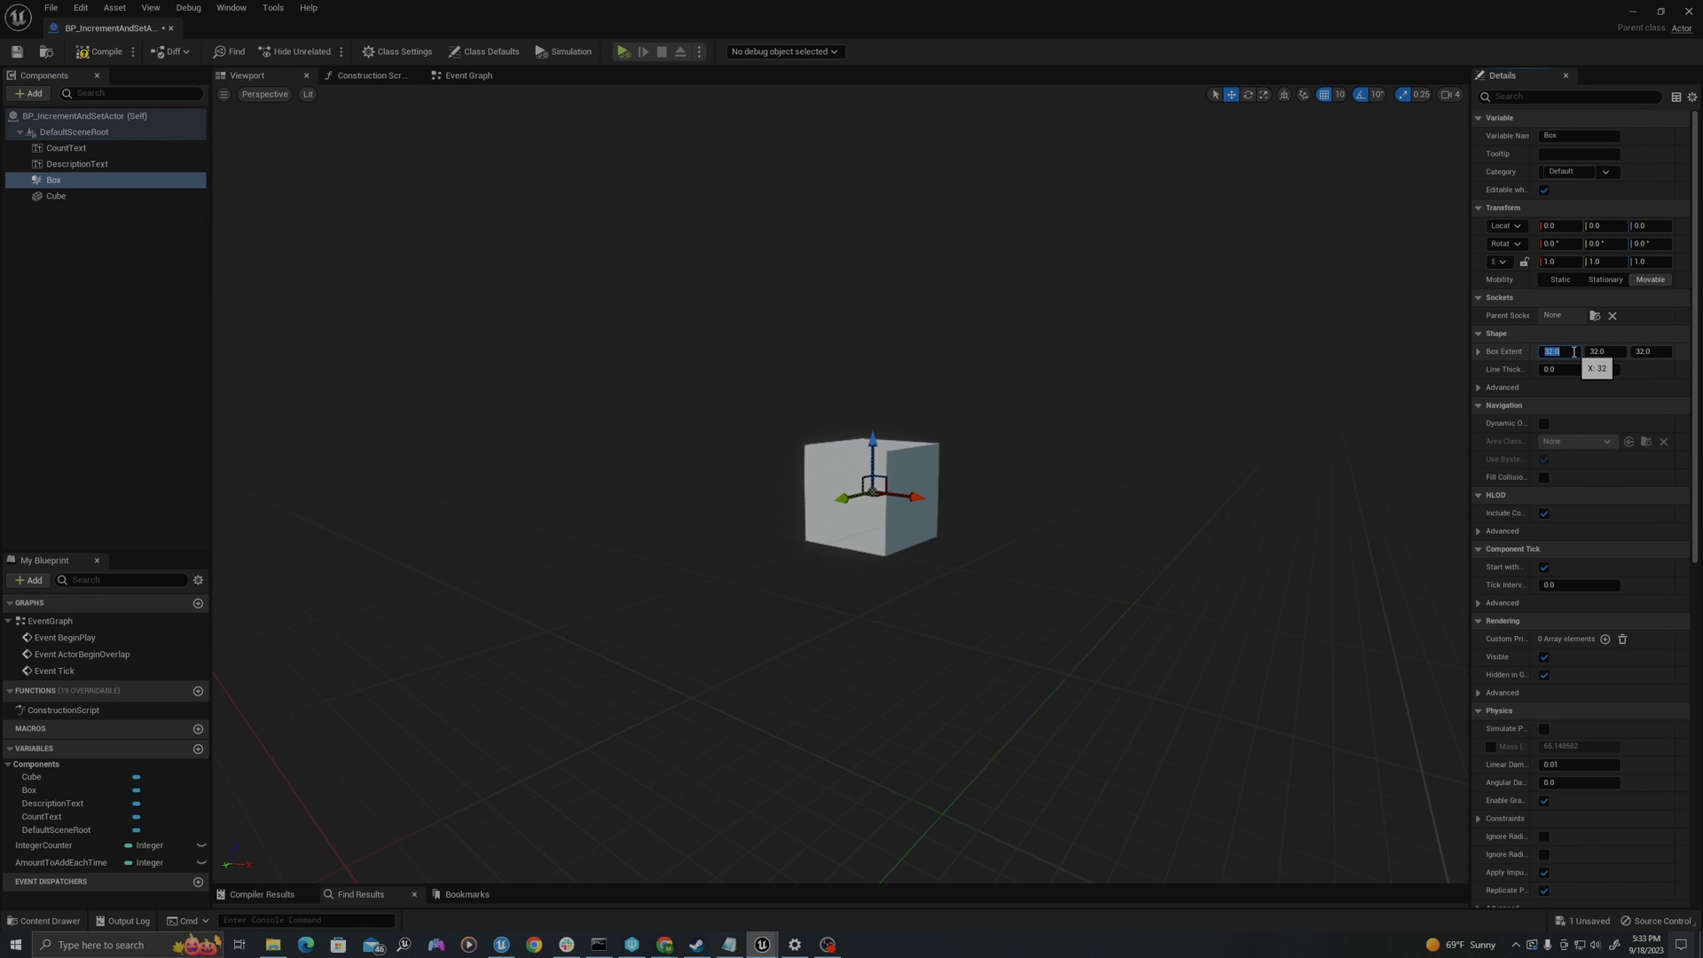
text(150)
click(1652, 225)
text(75)
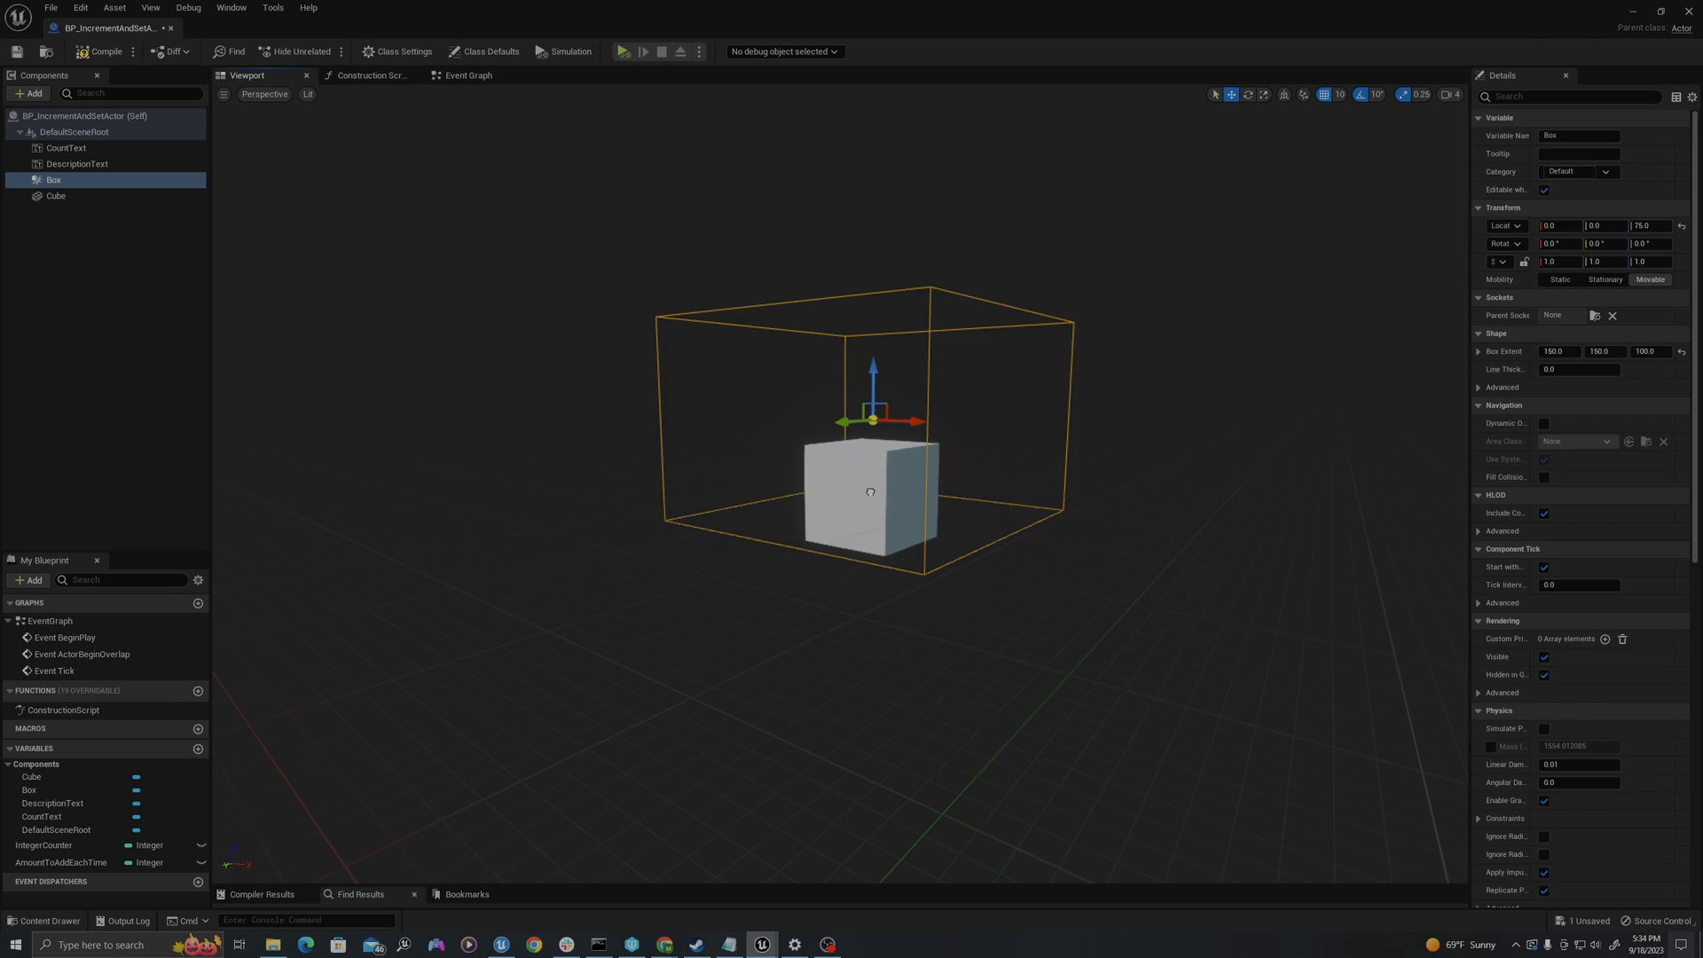
click(55, 196)
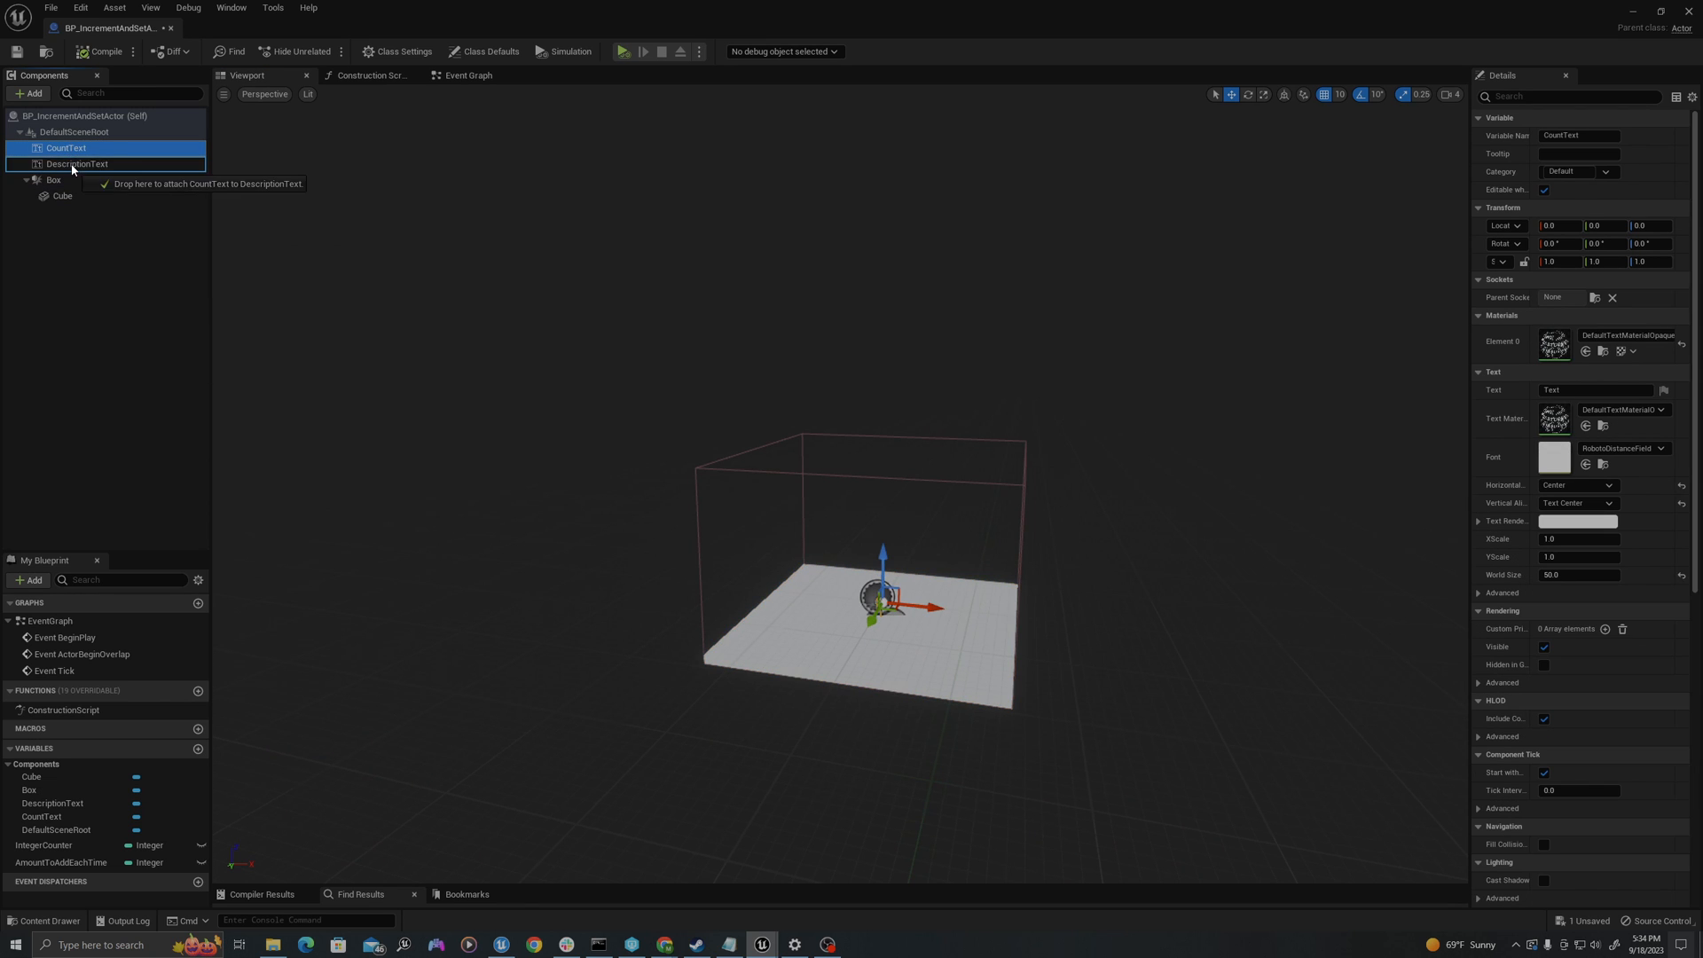
Step: Attach CountText under DescriptionText, set the description to 'The Count is:', and open the Event Graph
drag(65, 149, 77, 164)
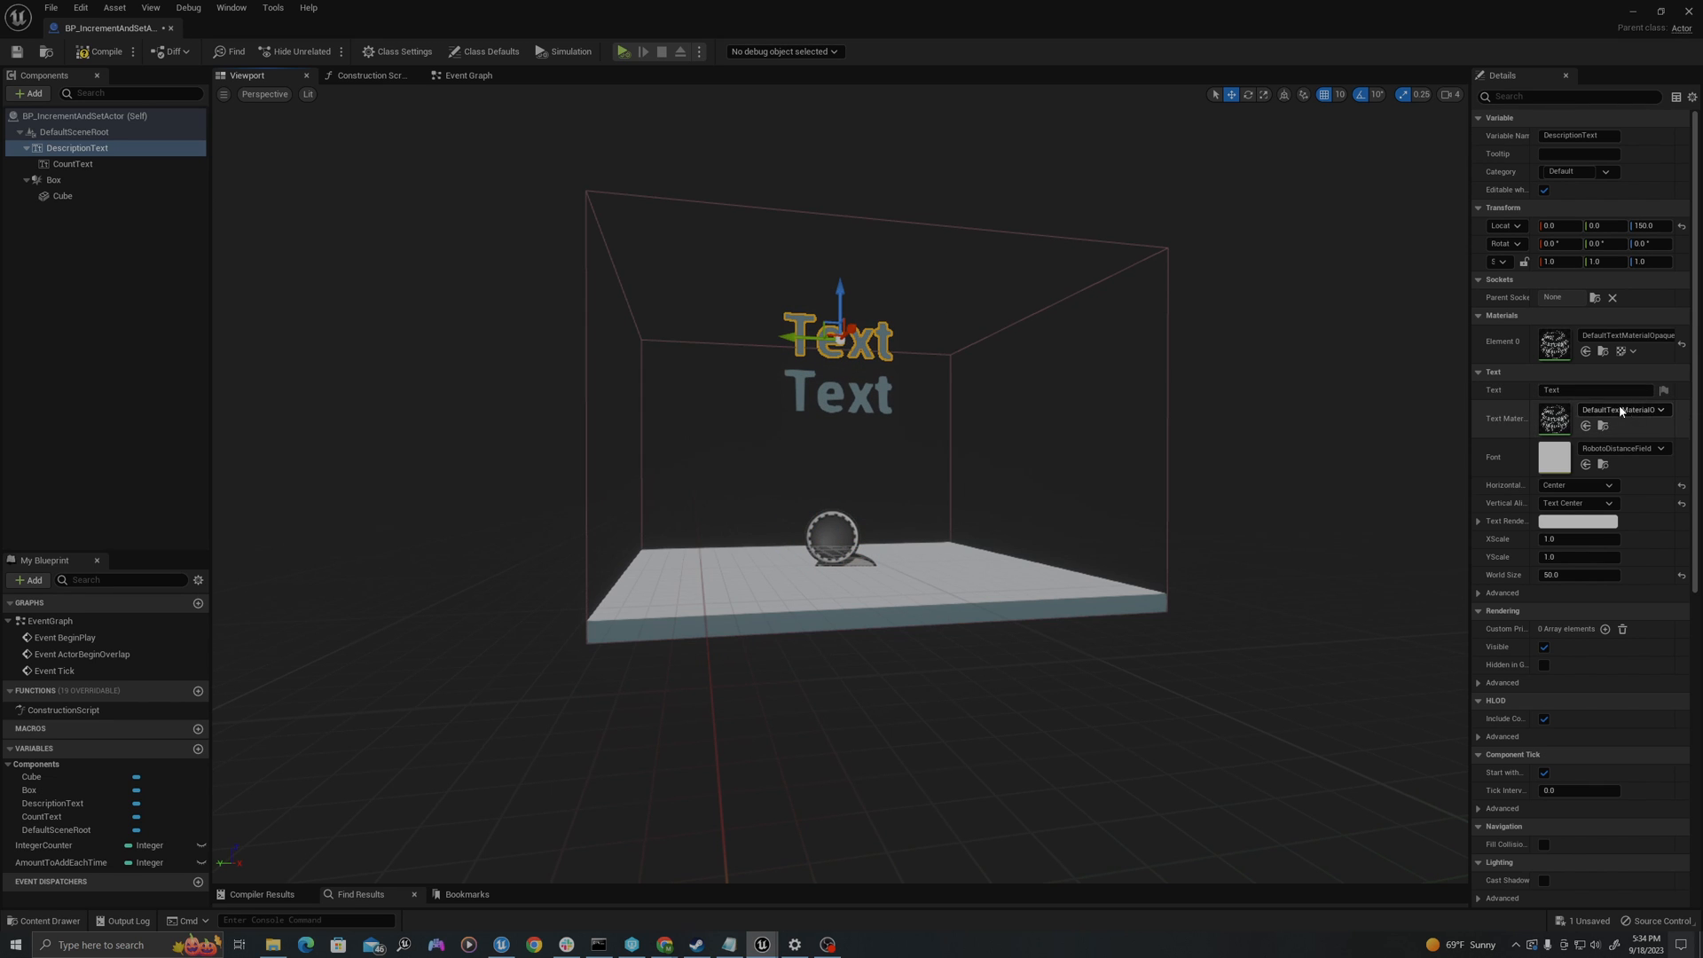
mouse_move(1597, 388)
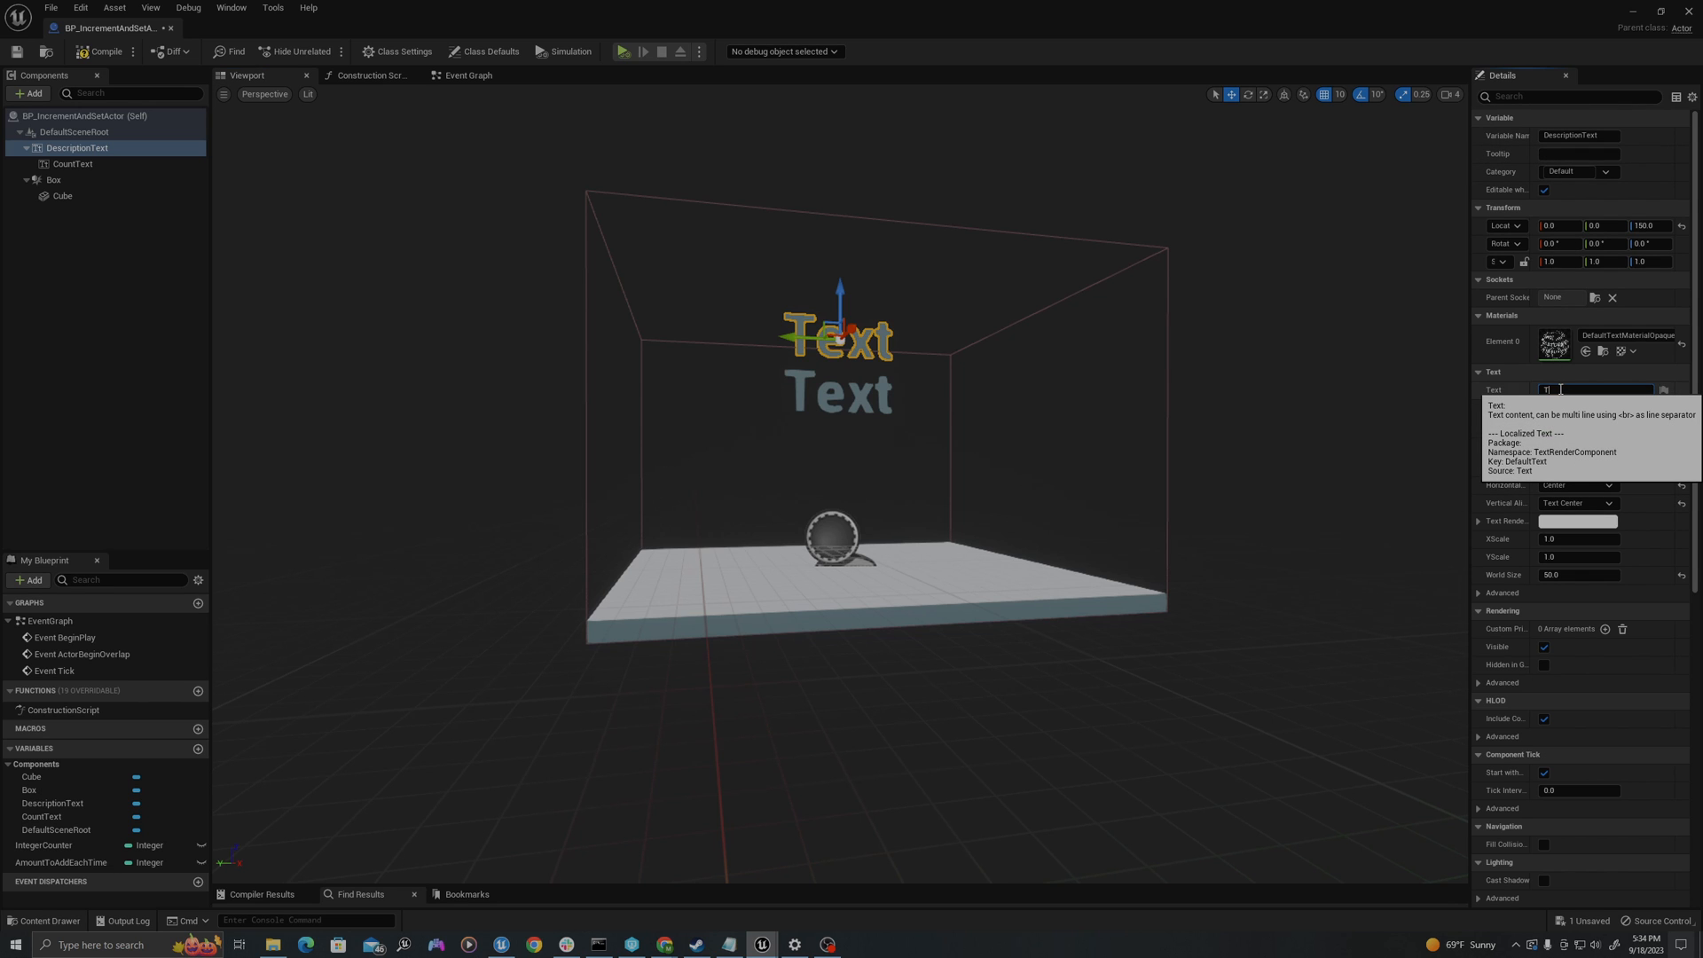
text(The Count is:)
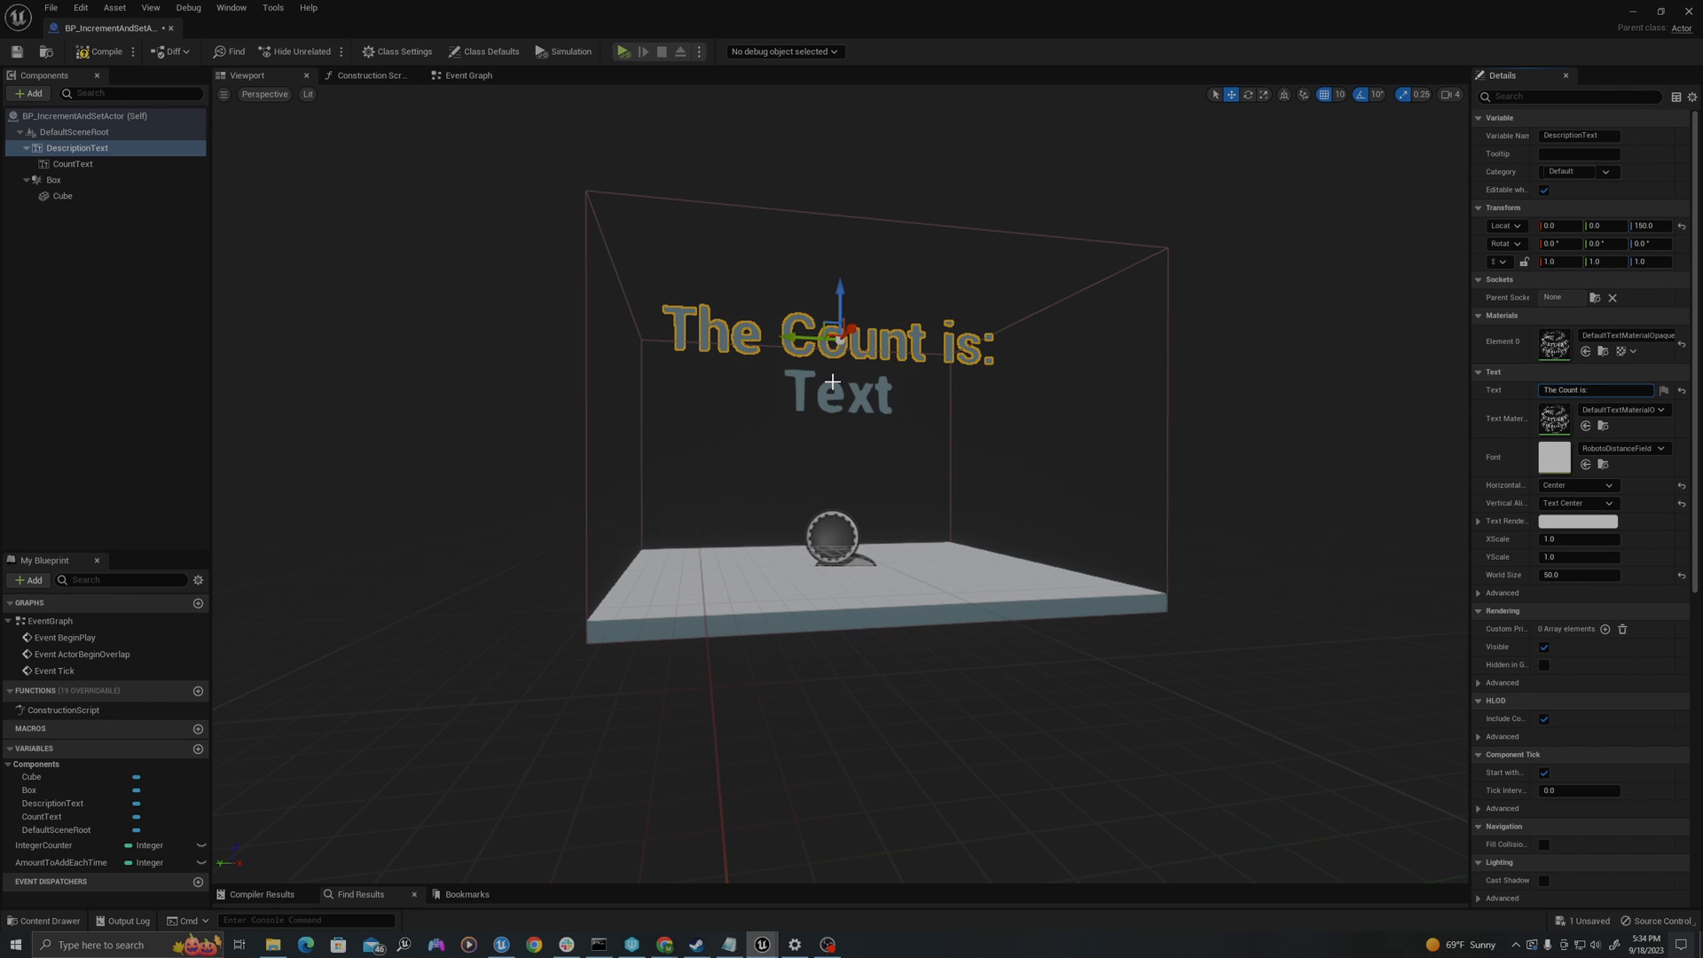
click(73, 163)
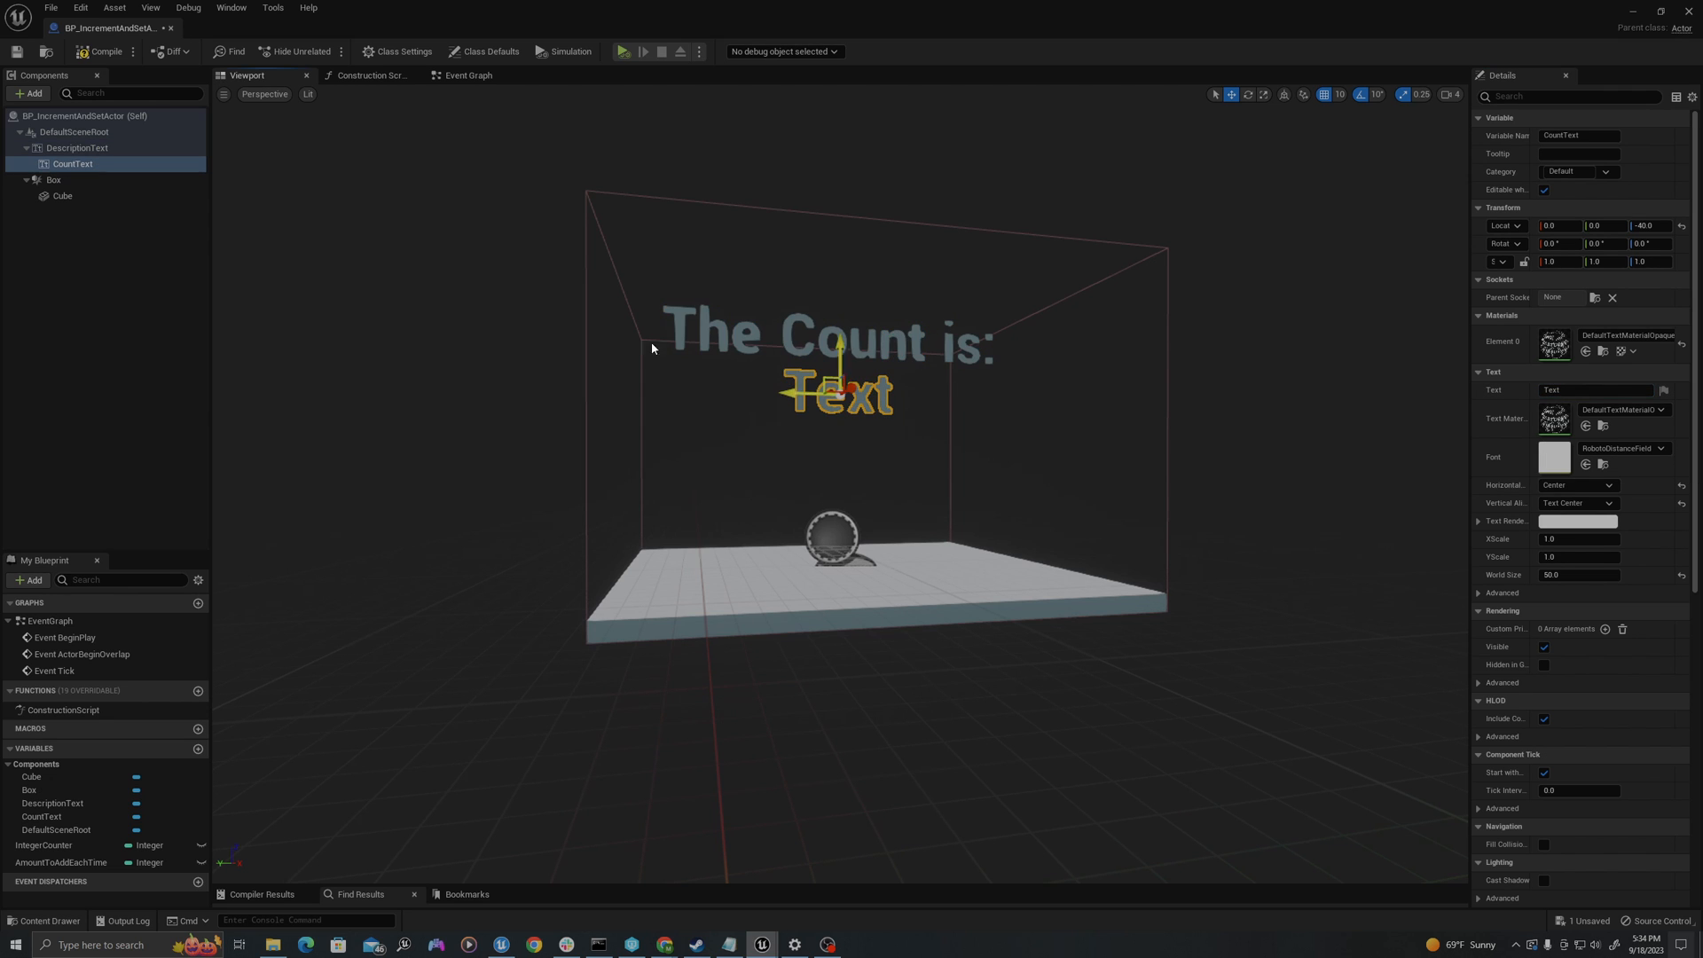
mouse_move(468, 74)
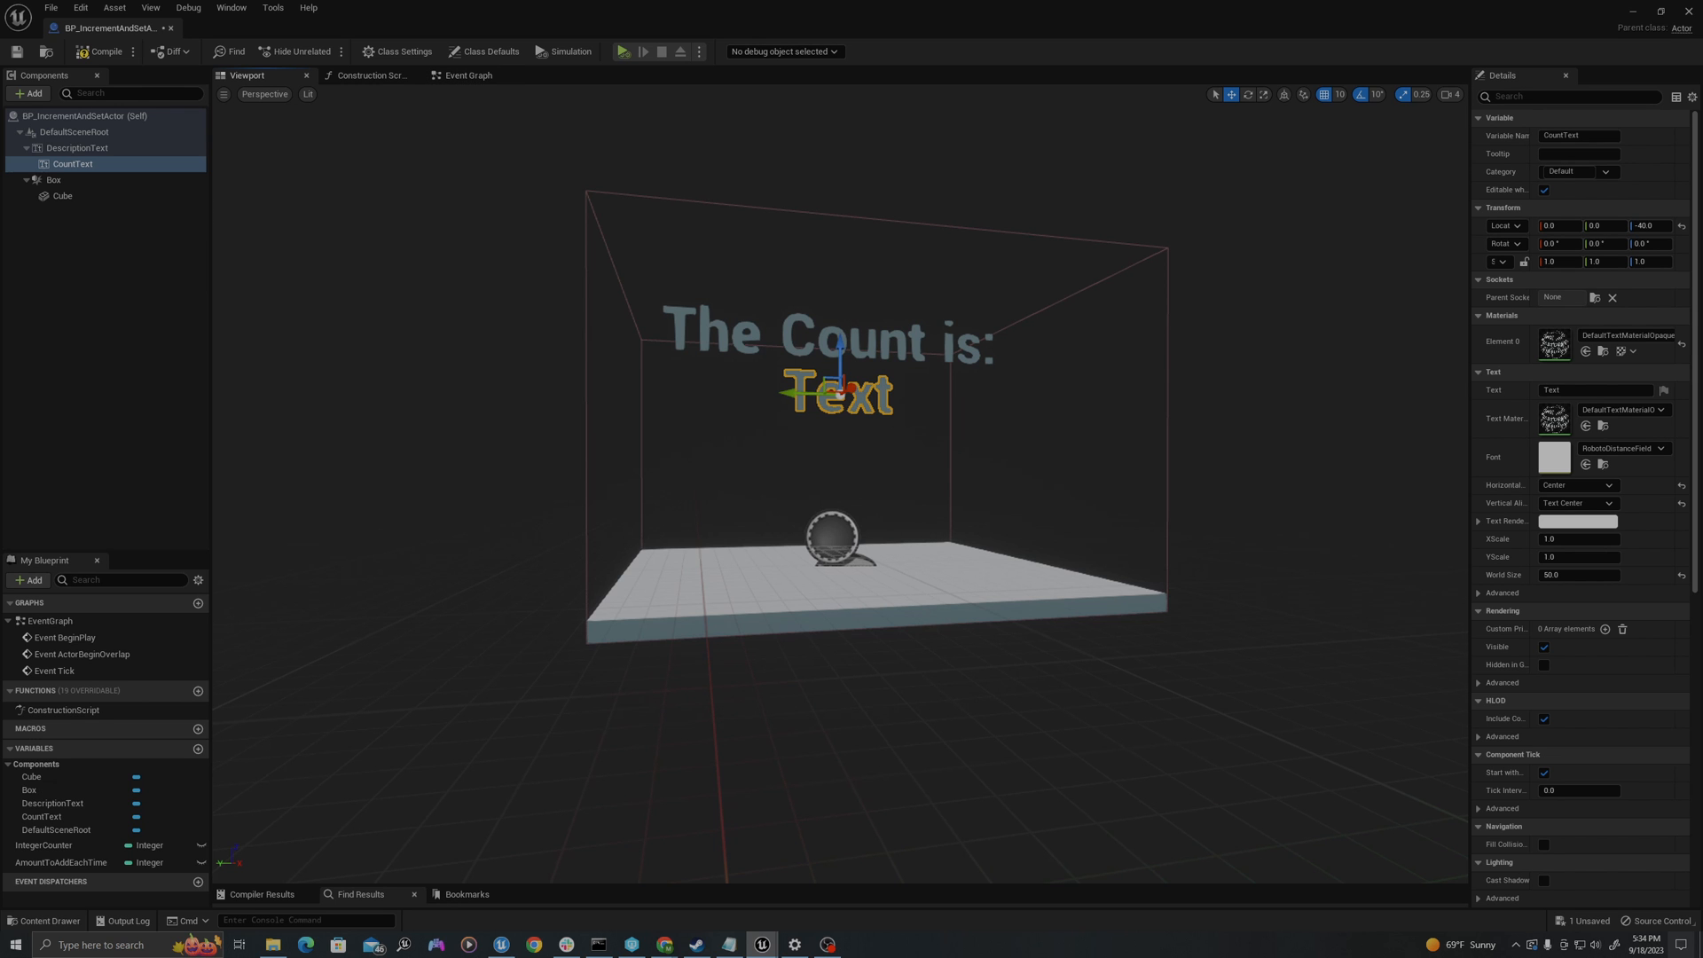
click(467, 75)
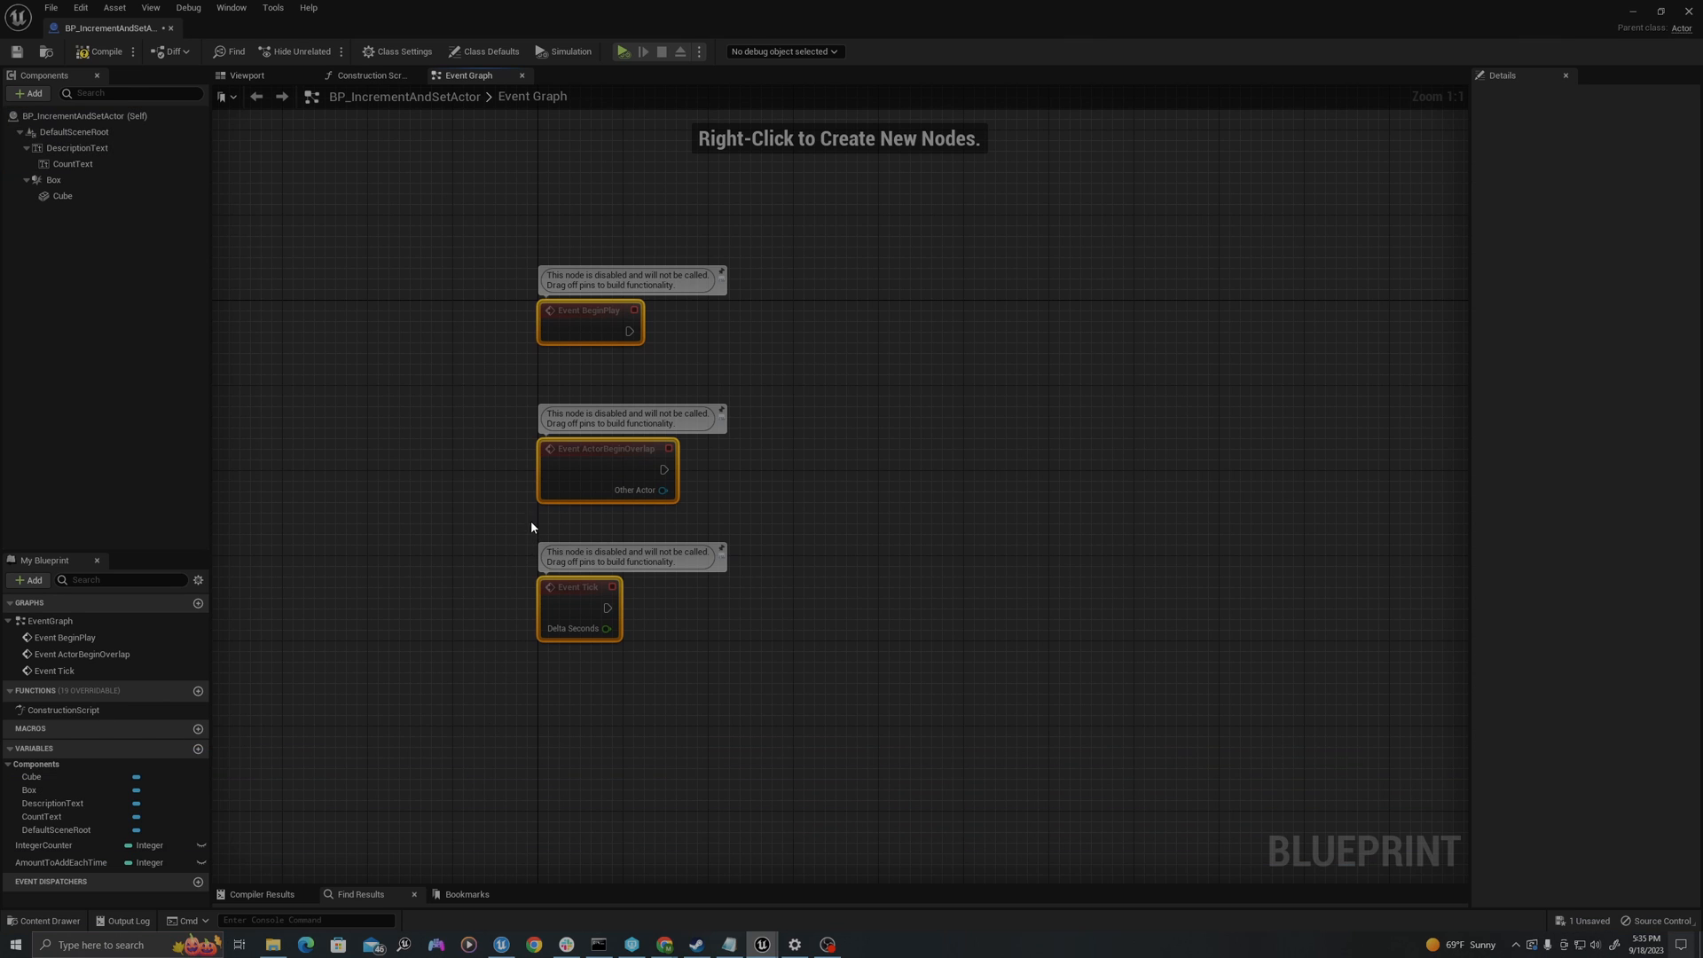
click(53, 180)
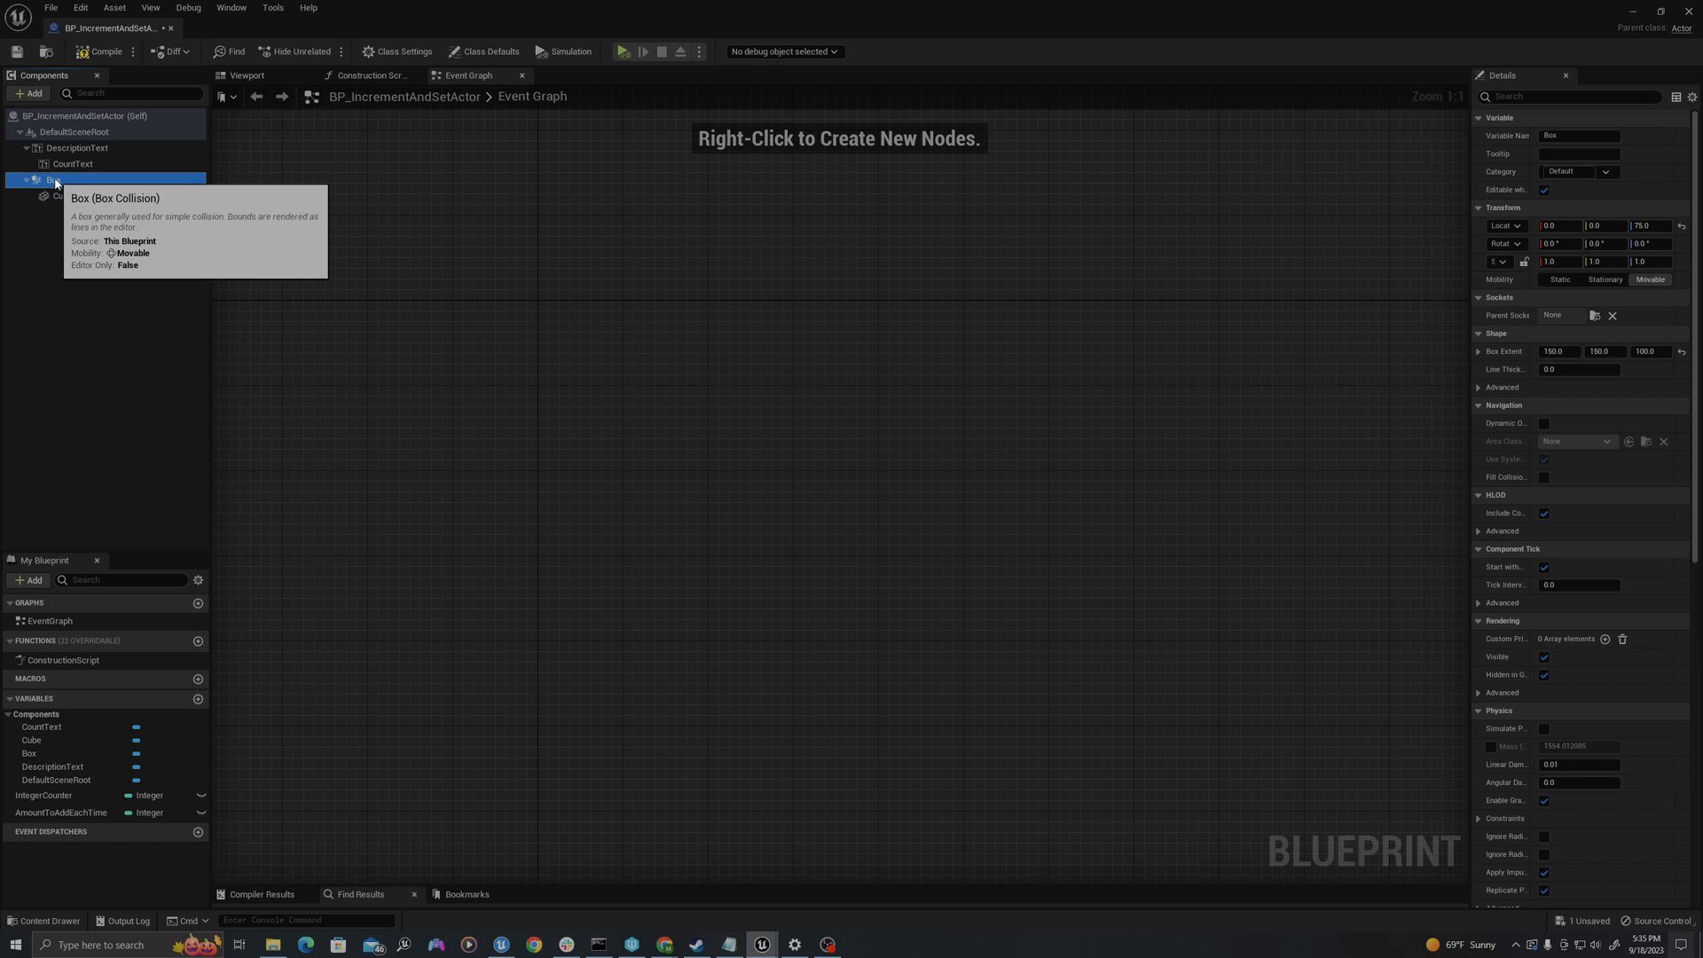
Step: Add an OnComponentBeginOverlap event for the Box collision
right_click(55, 179)
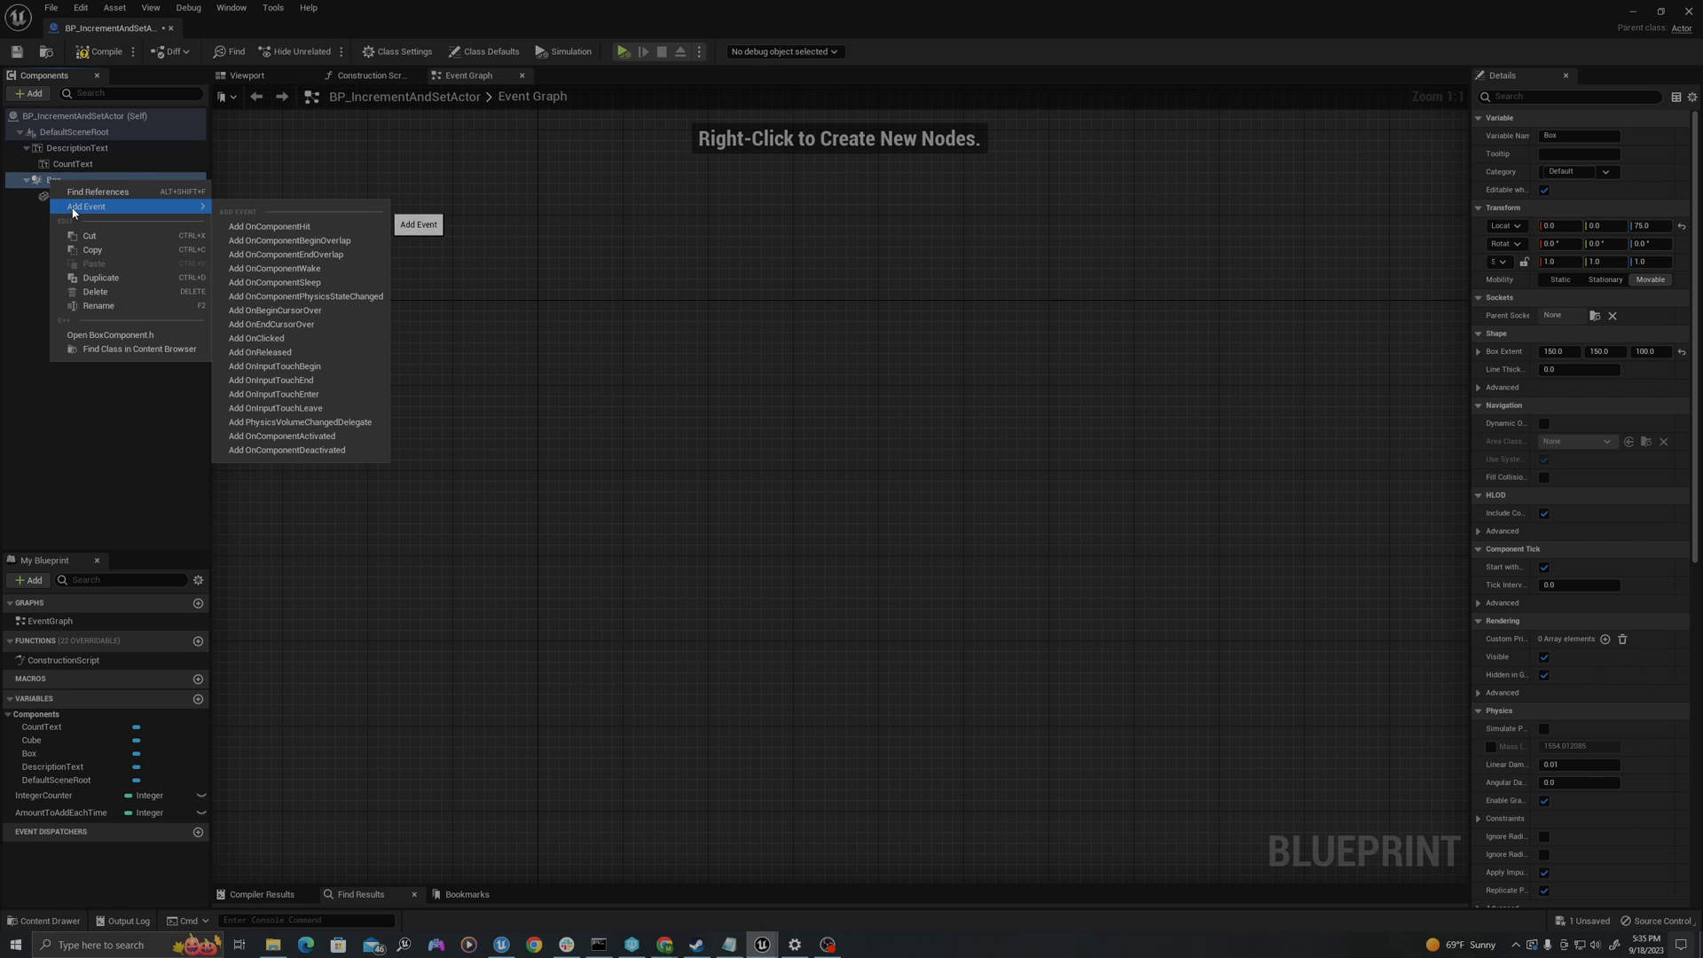
mouse_move(290, 240)
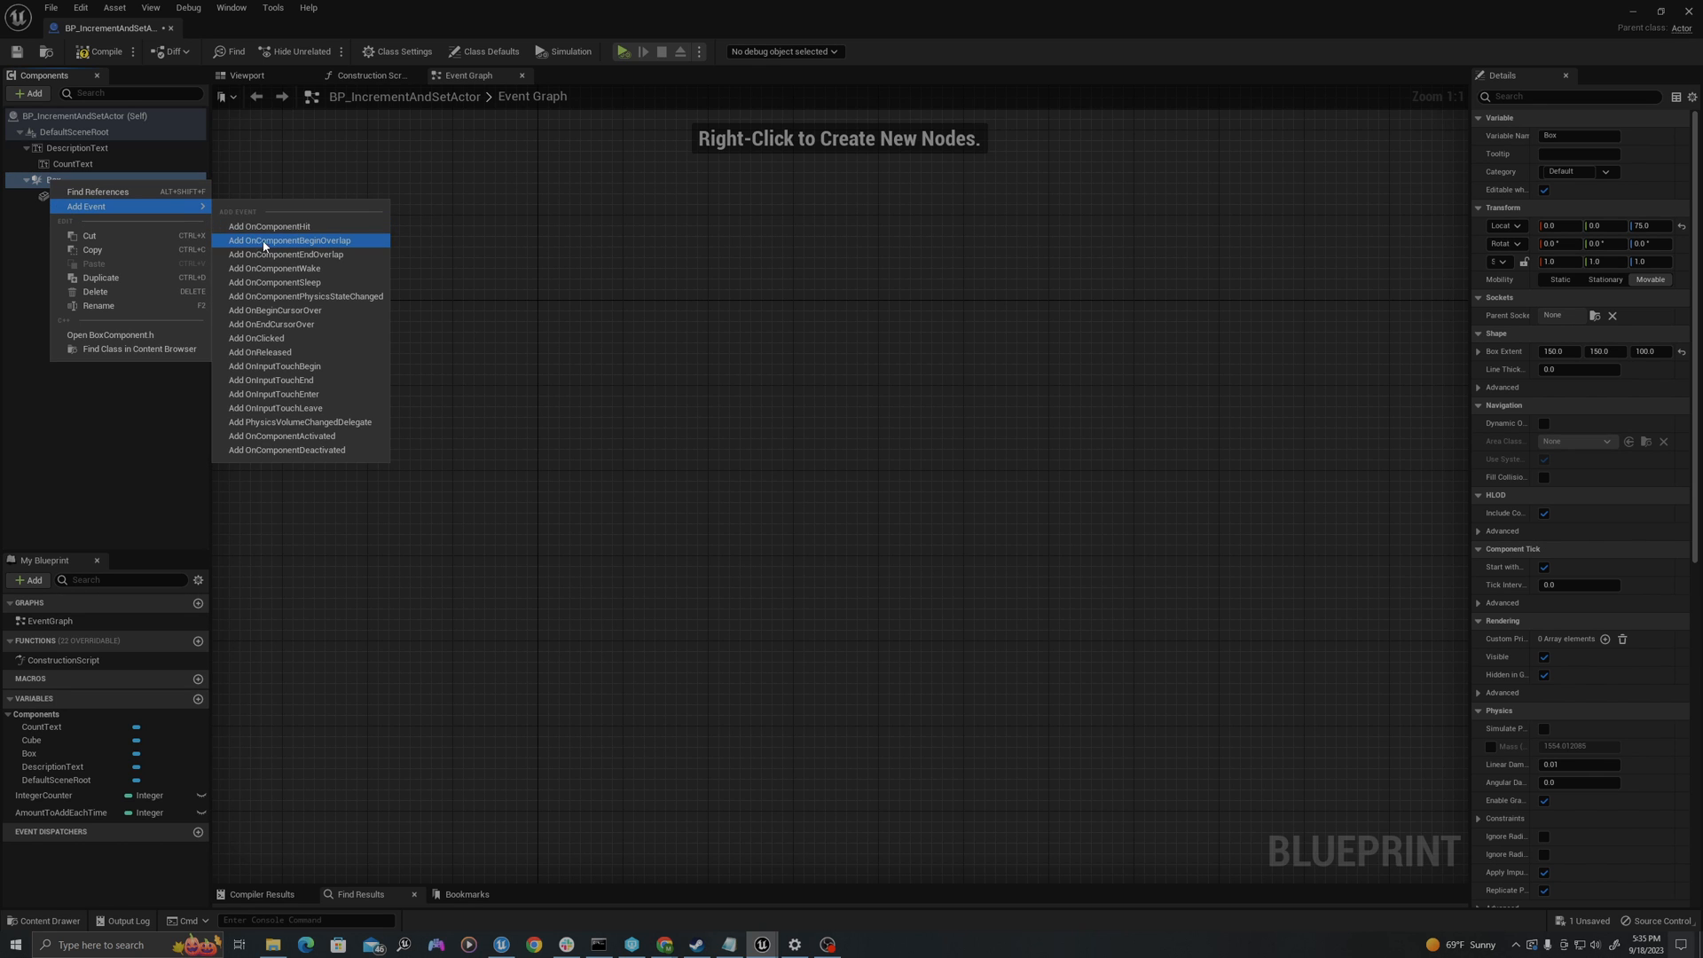
click(290, 240)
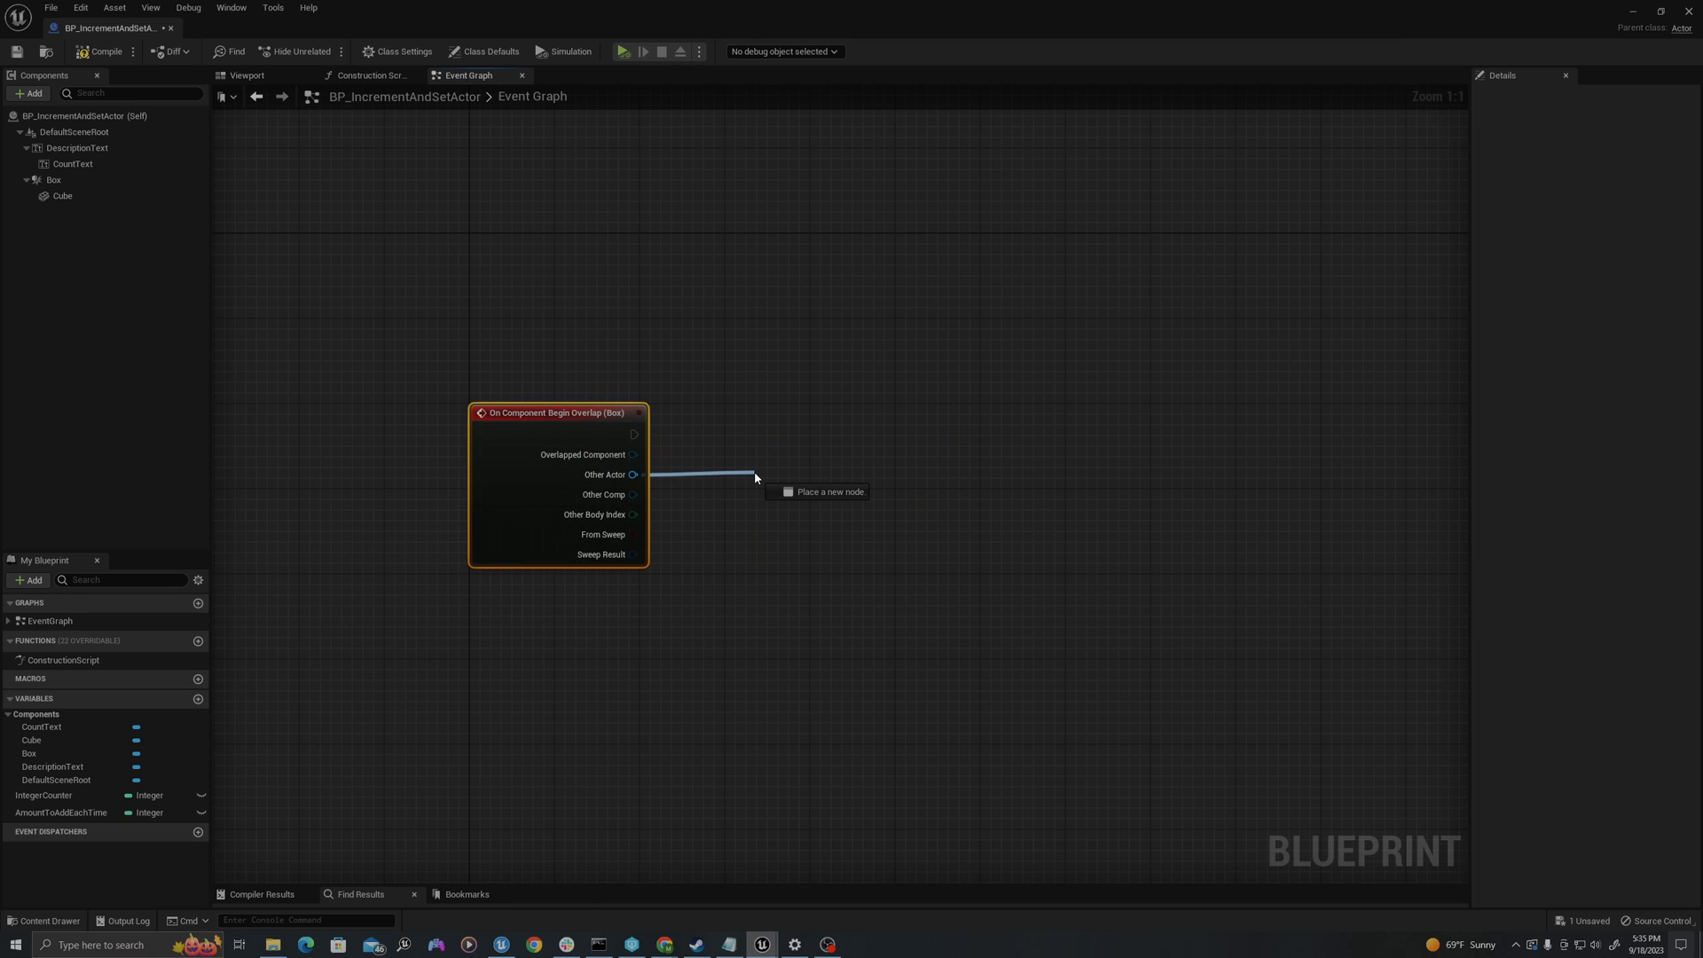
Step: Cast the overlap's Other Actor to Character with a Cast To Character node
click(754, 475)
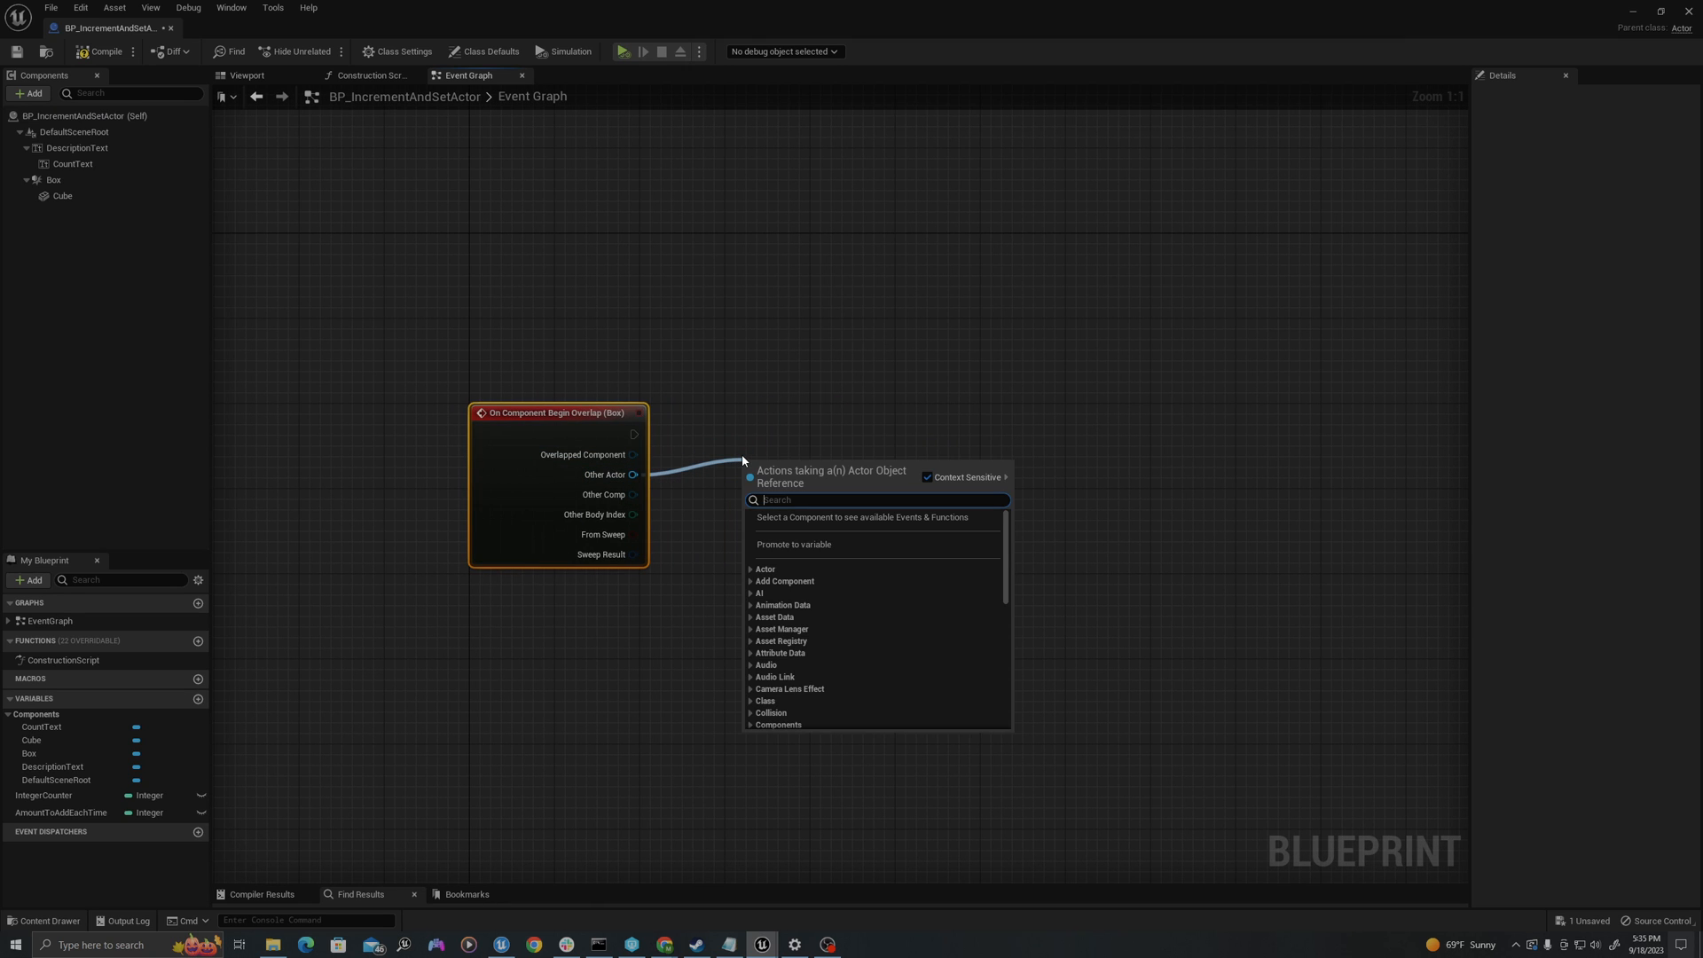
text(cast to)
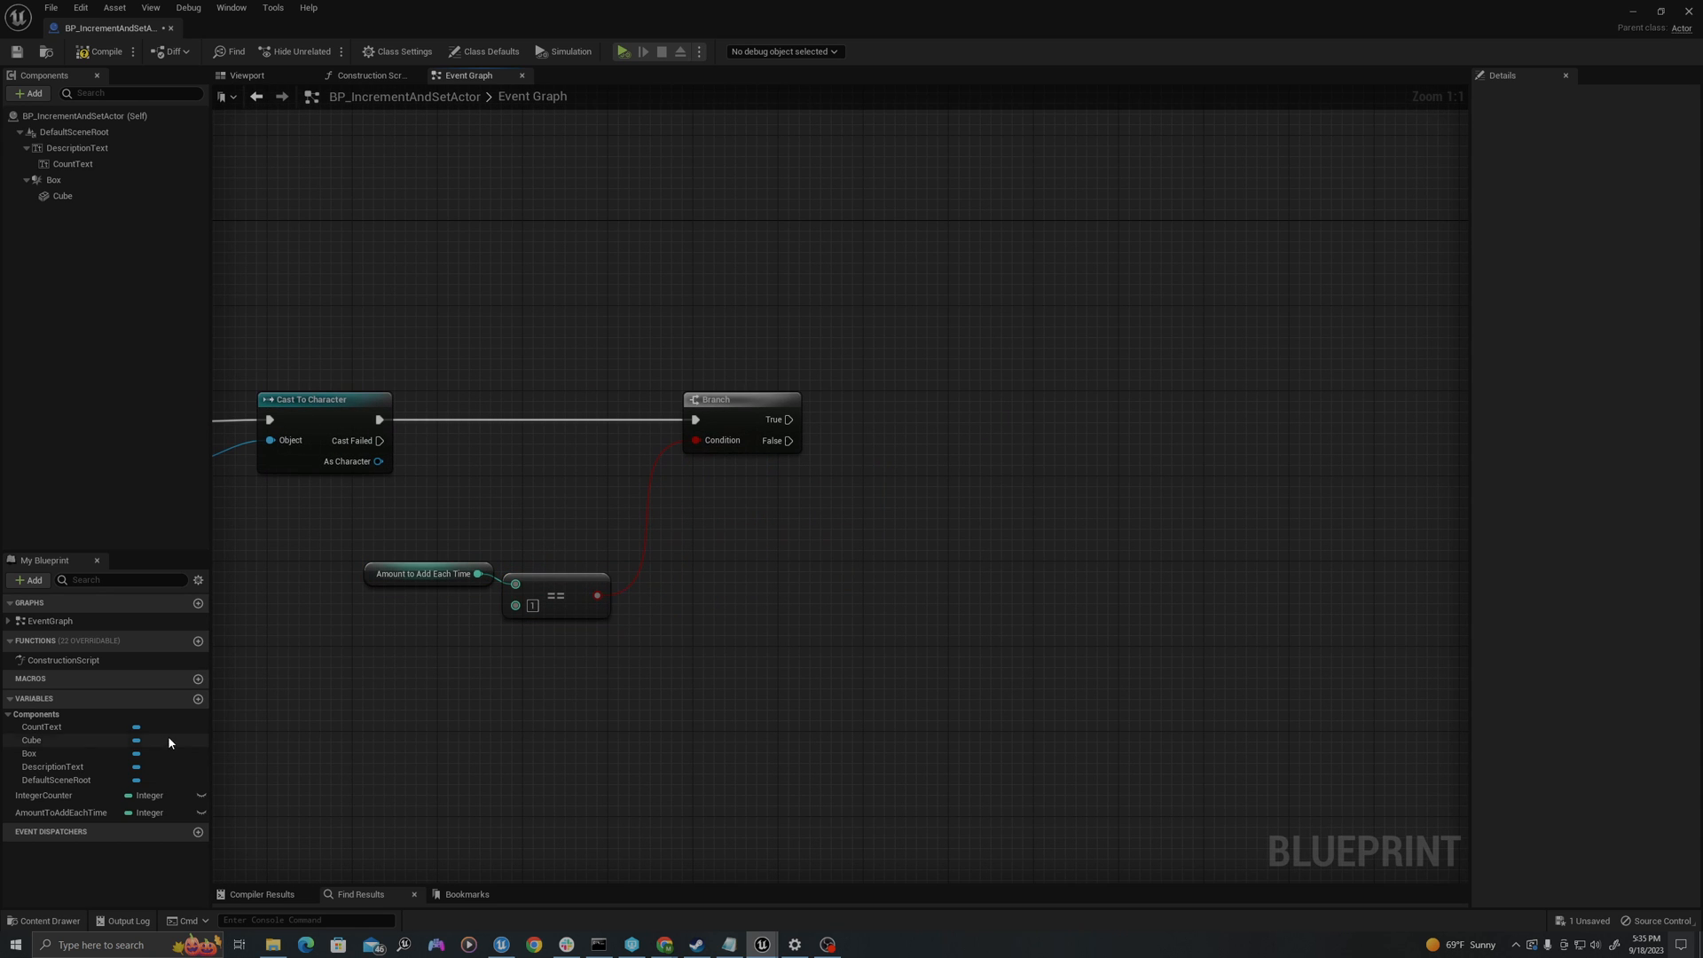
Step: Wire True to Integer Counter ++ and False to SET Integer Counter = Integer Counter + Amount
click(44, 794)
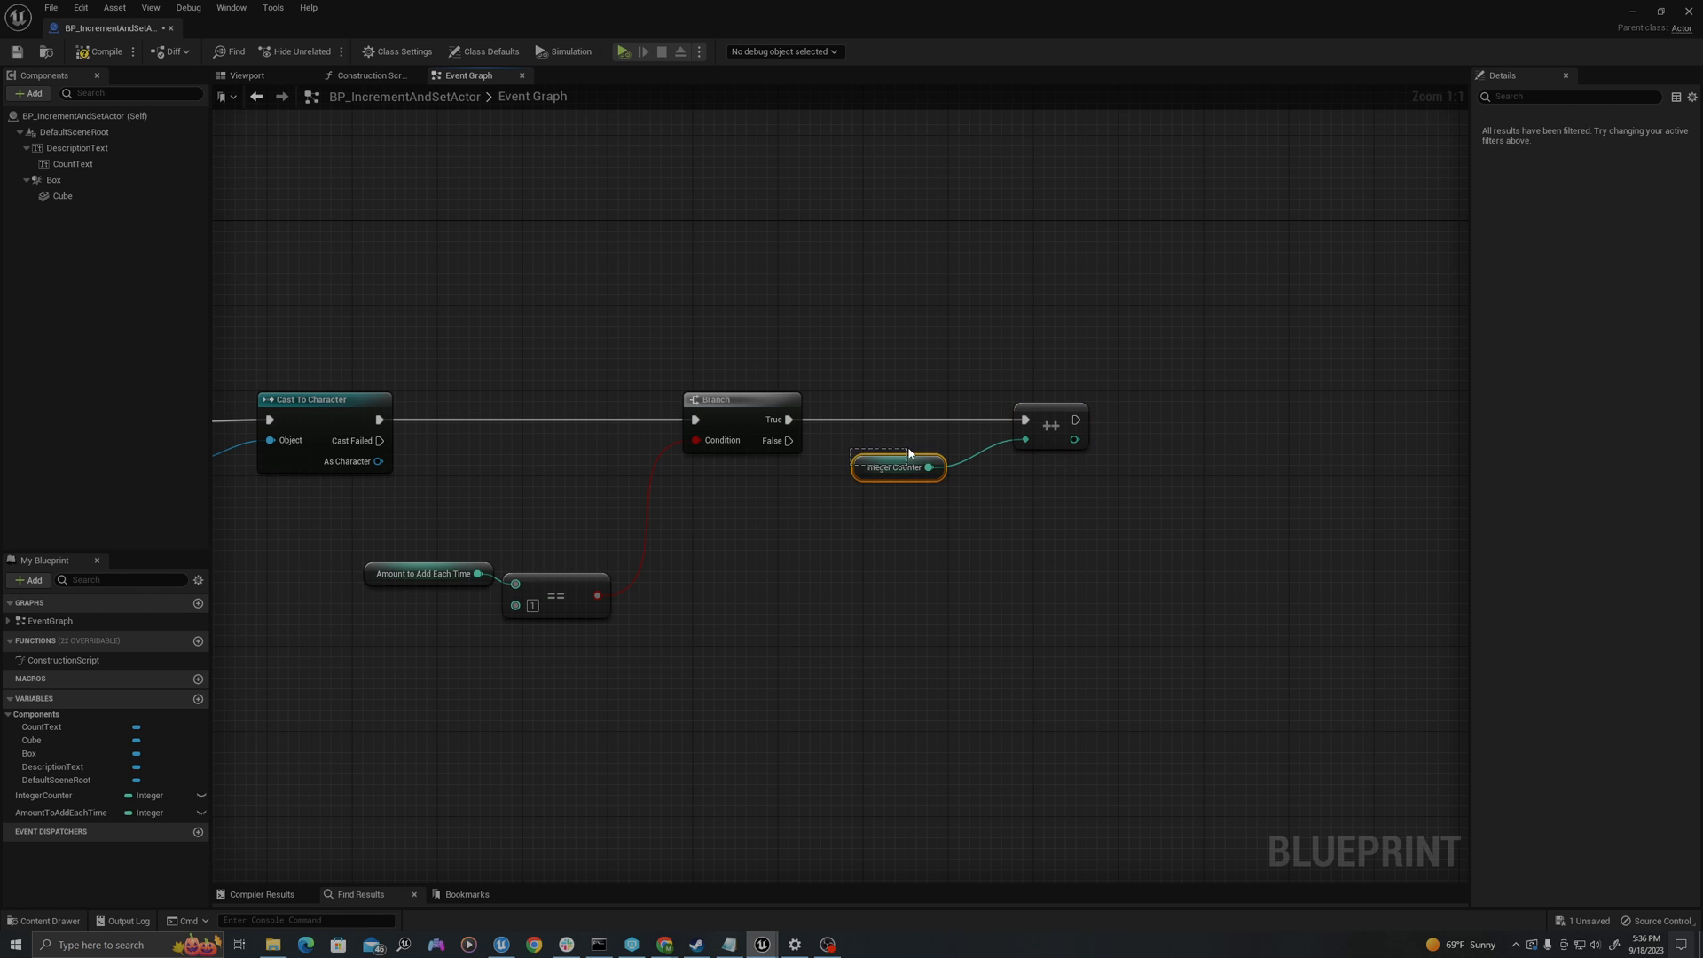
click(894, 468)
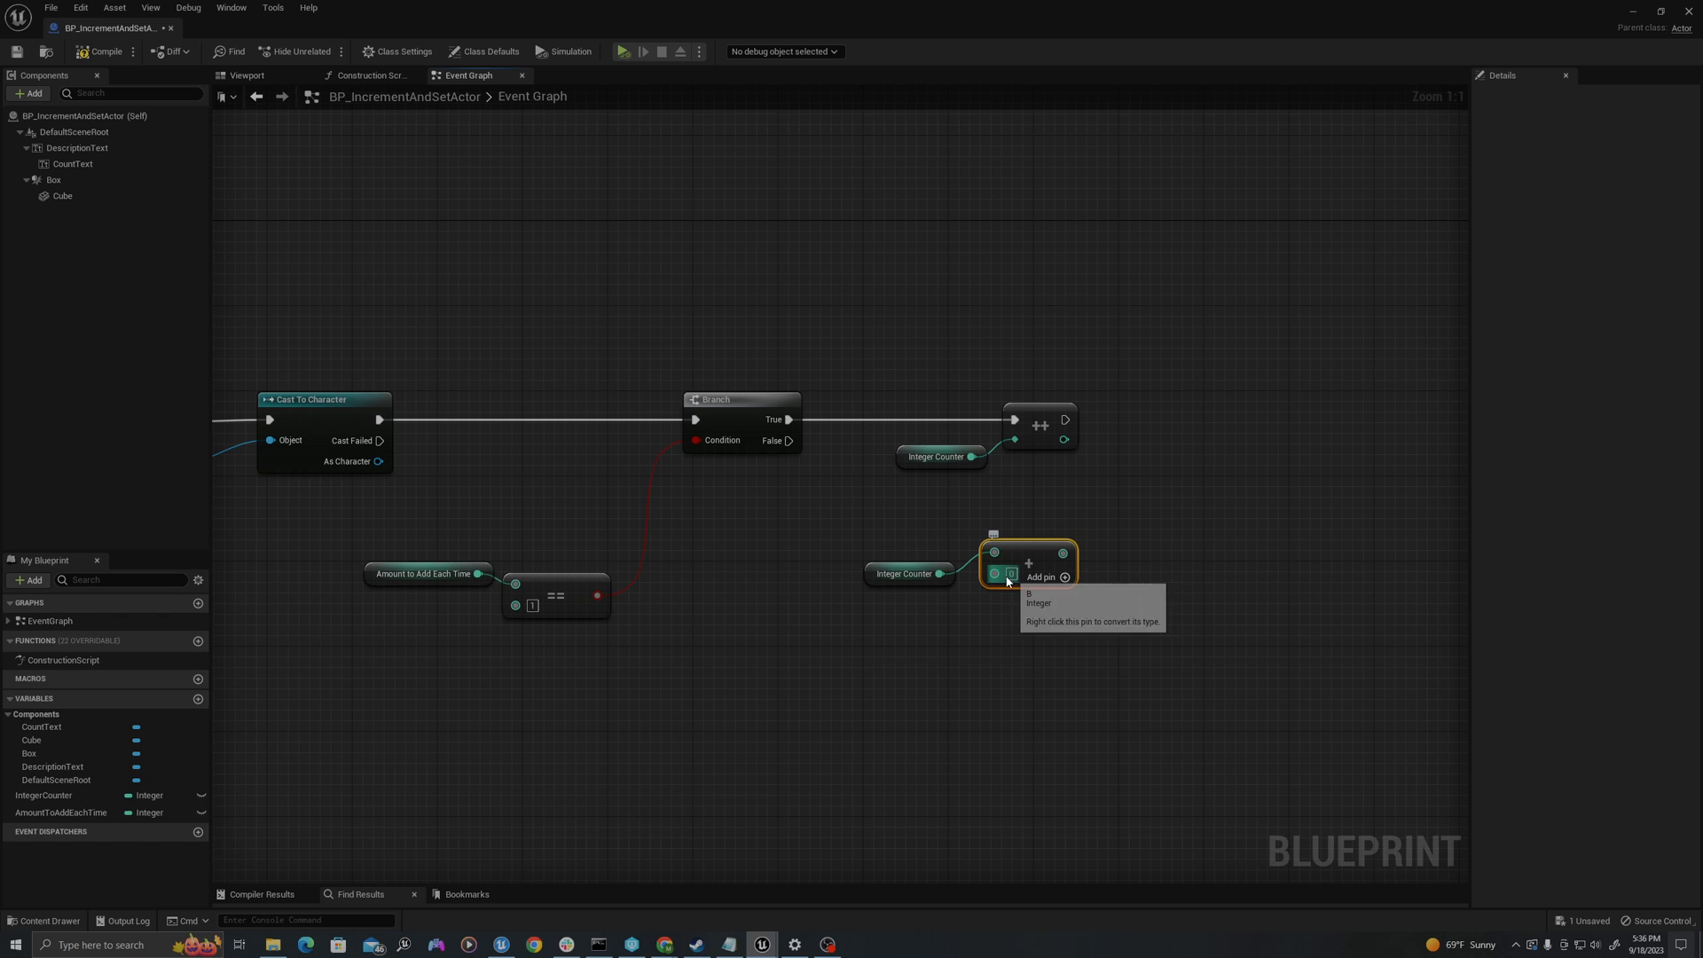
click(940, 574)
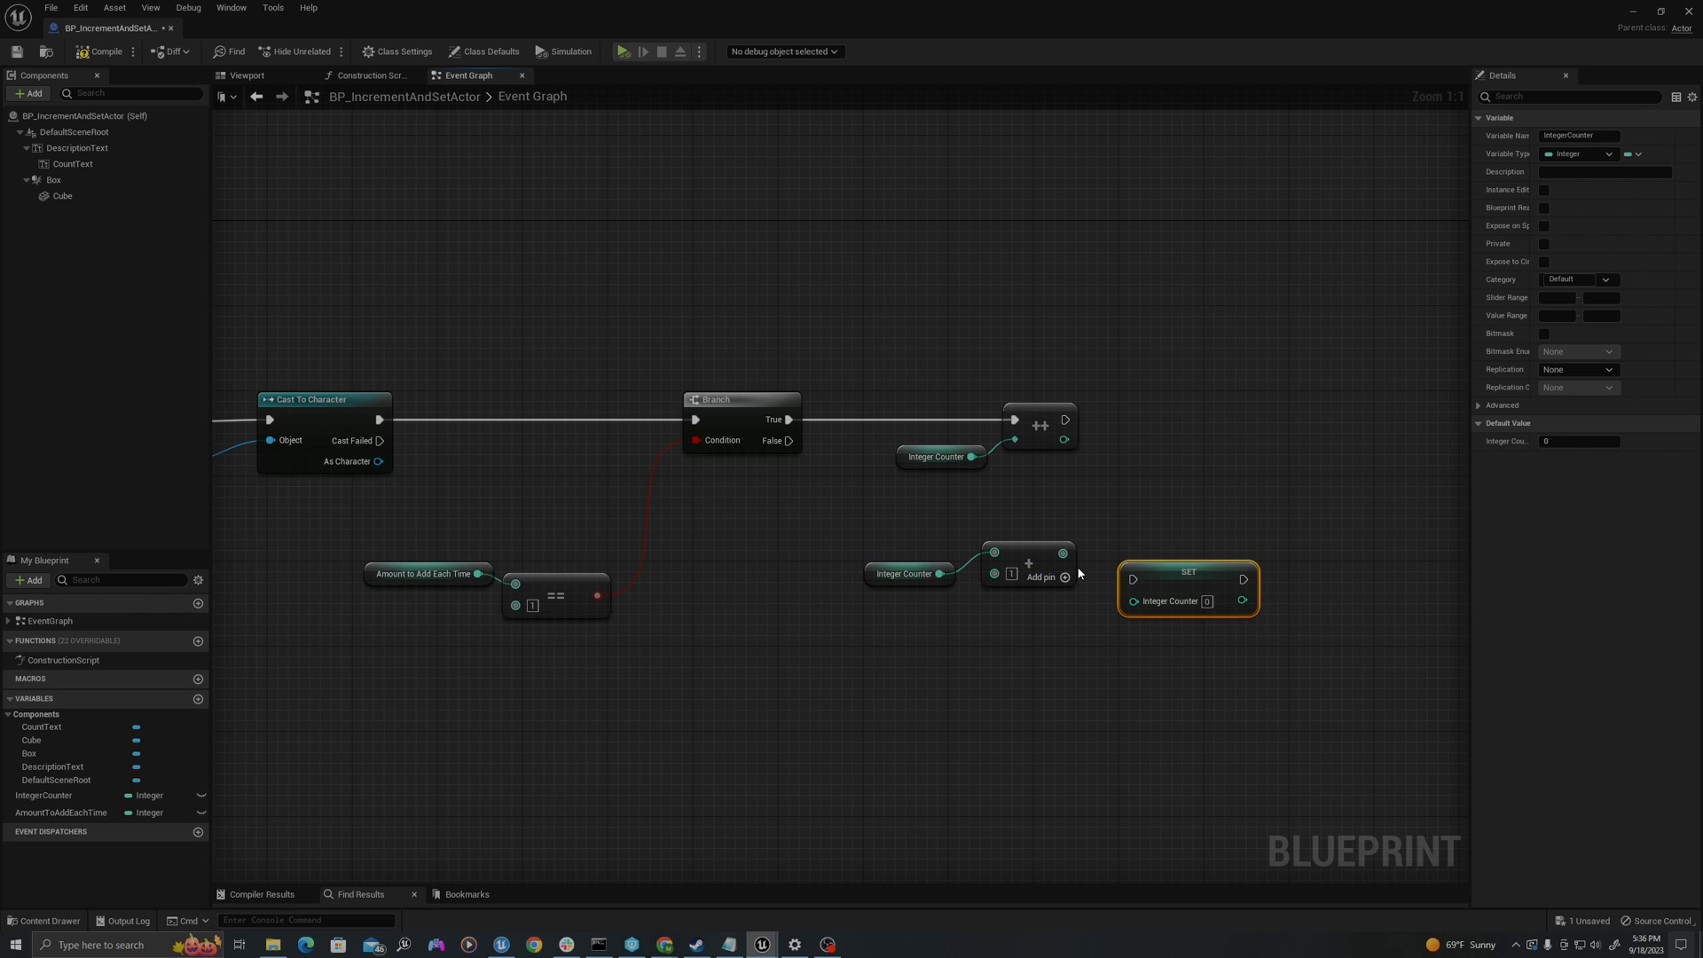
mouse_move(1037, 573)
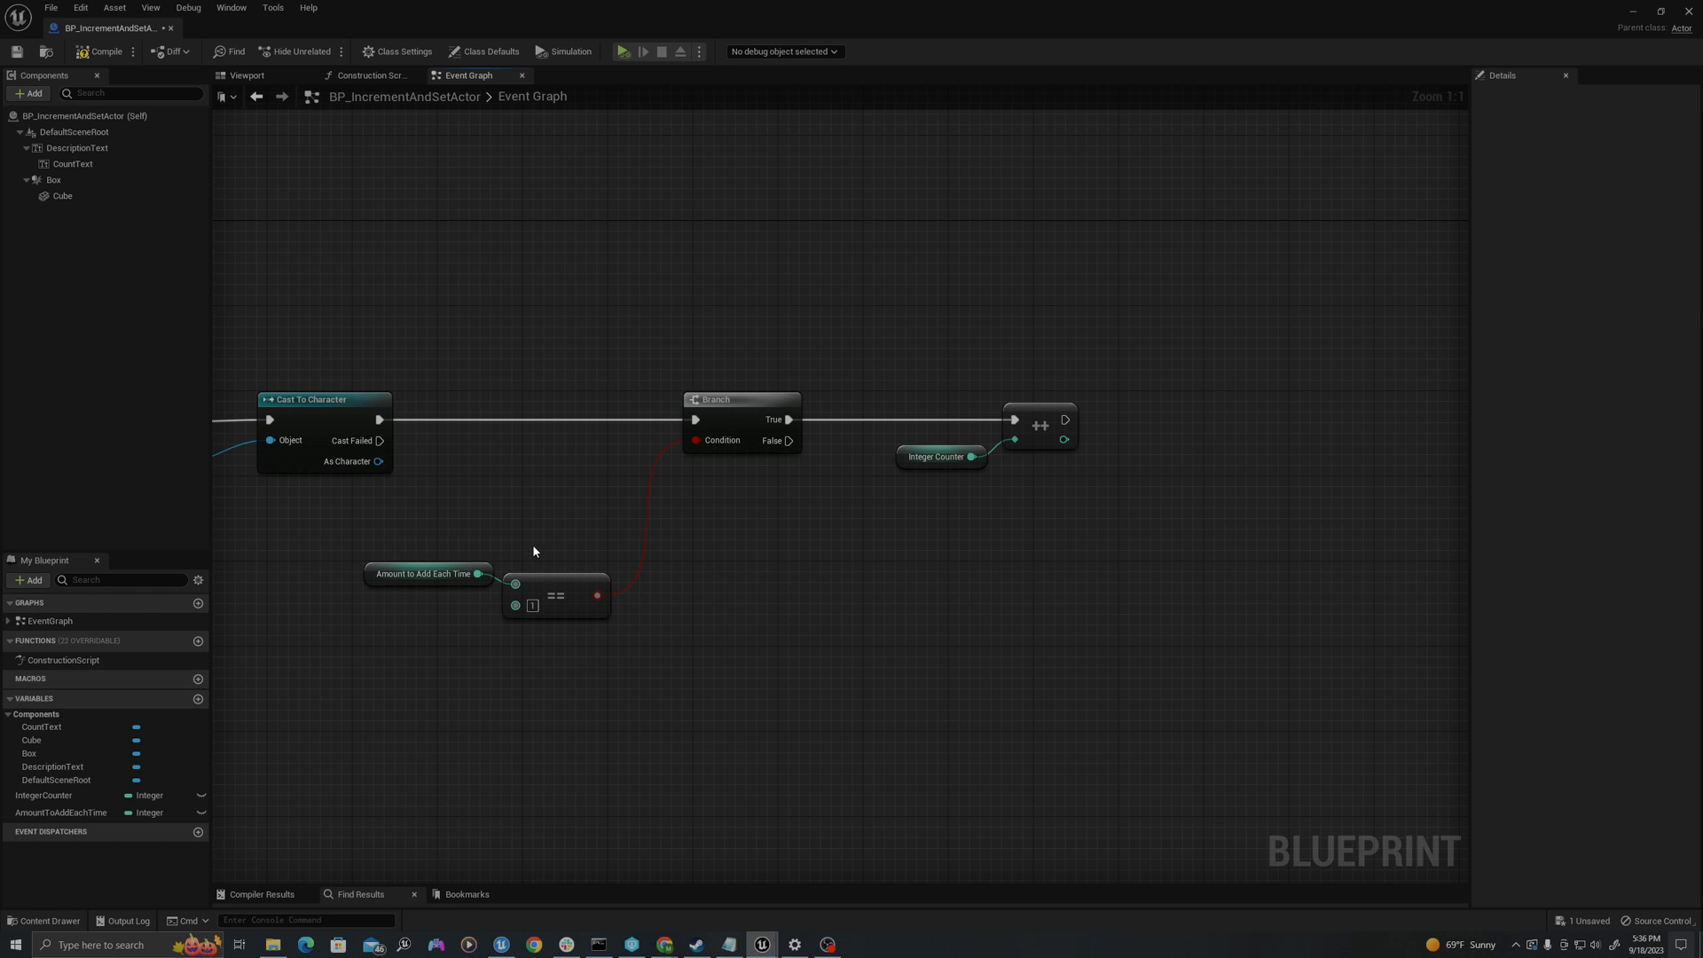
key(ctrl+z)
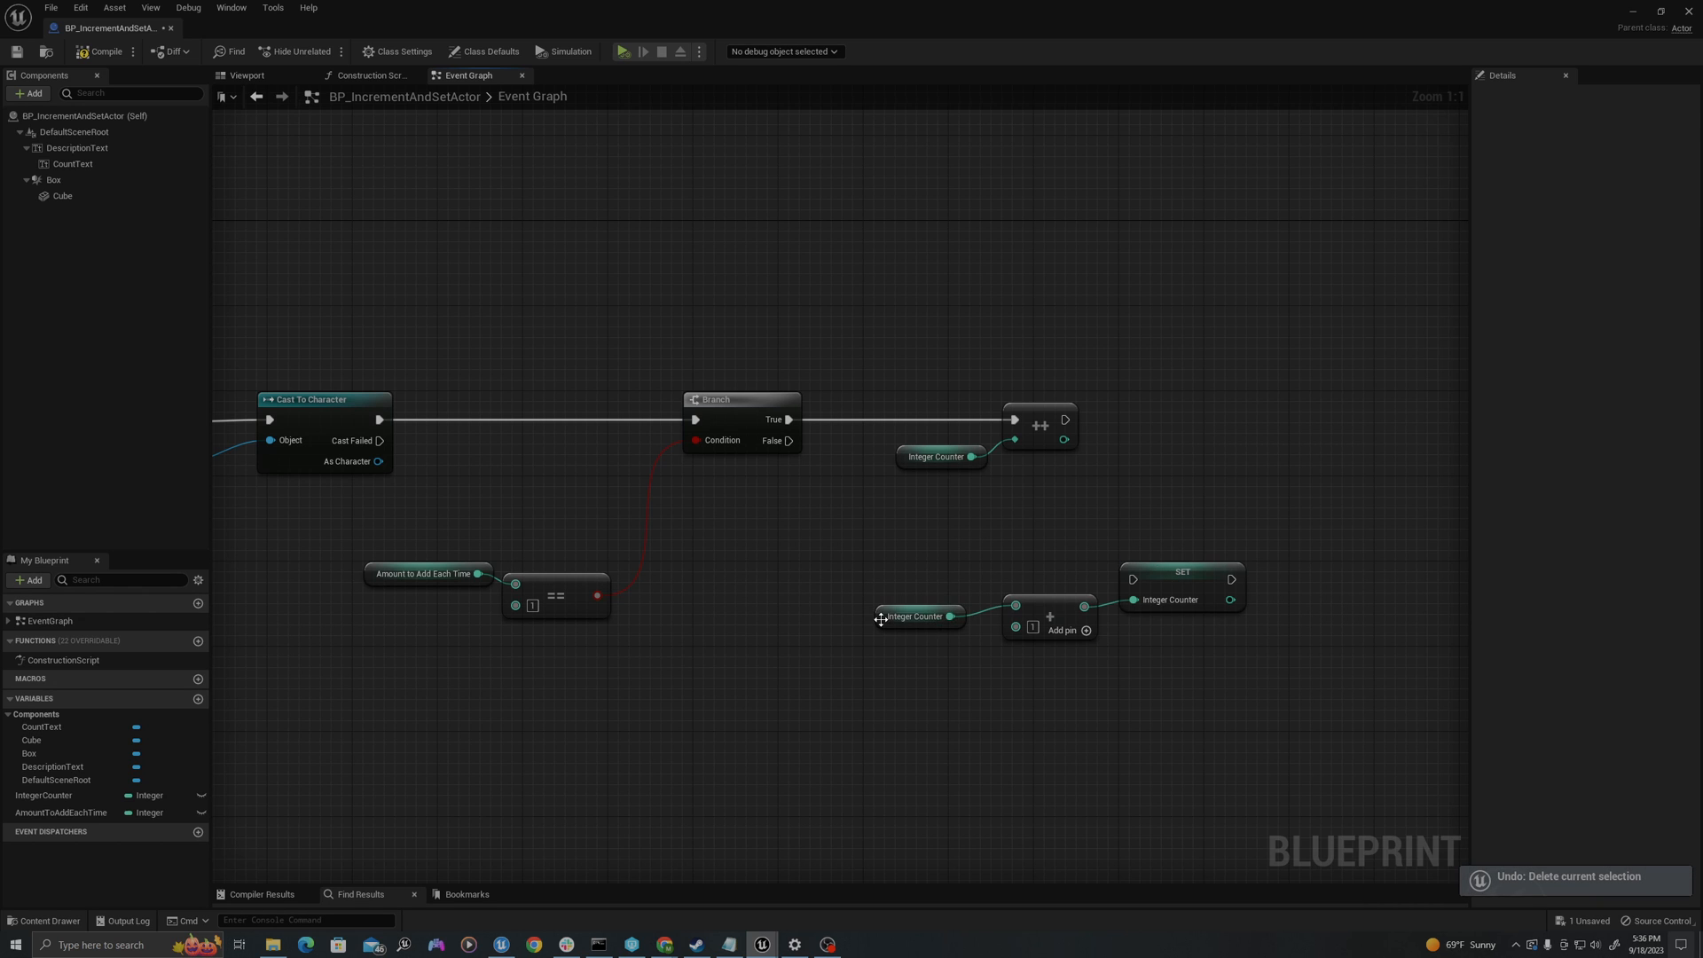
click(426, 574)
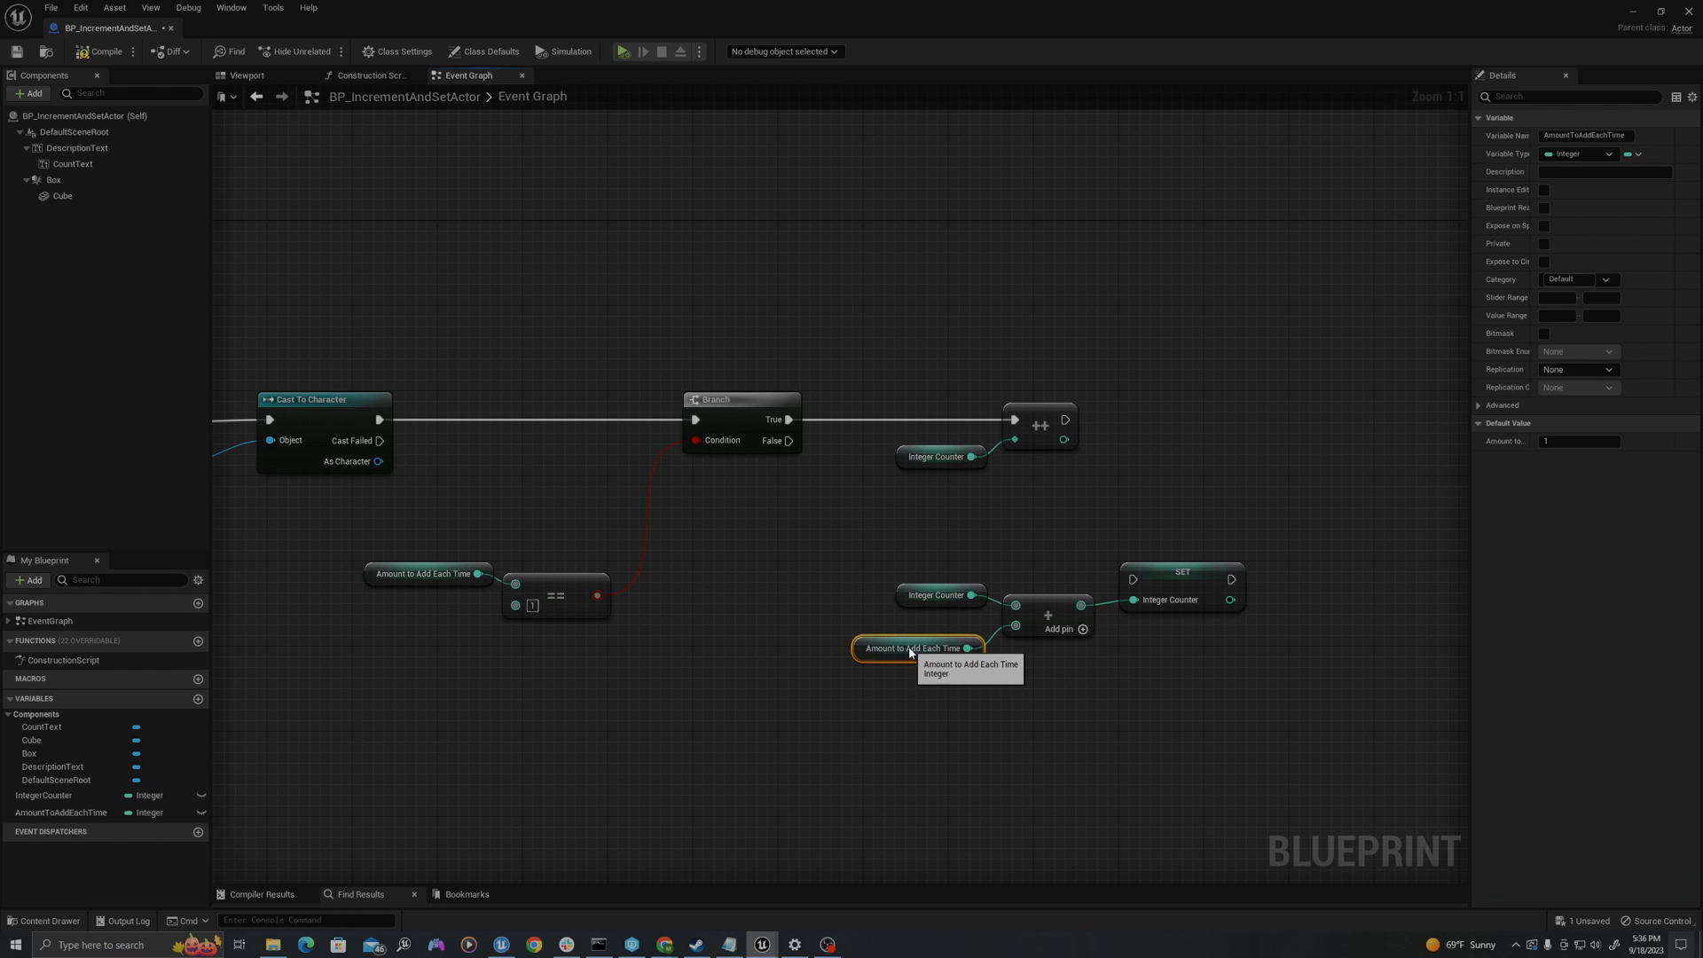
click(916, 648)
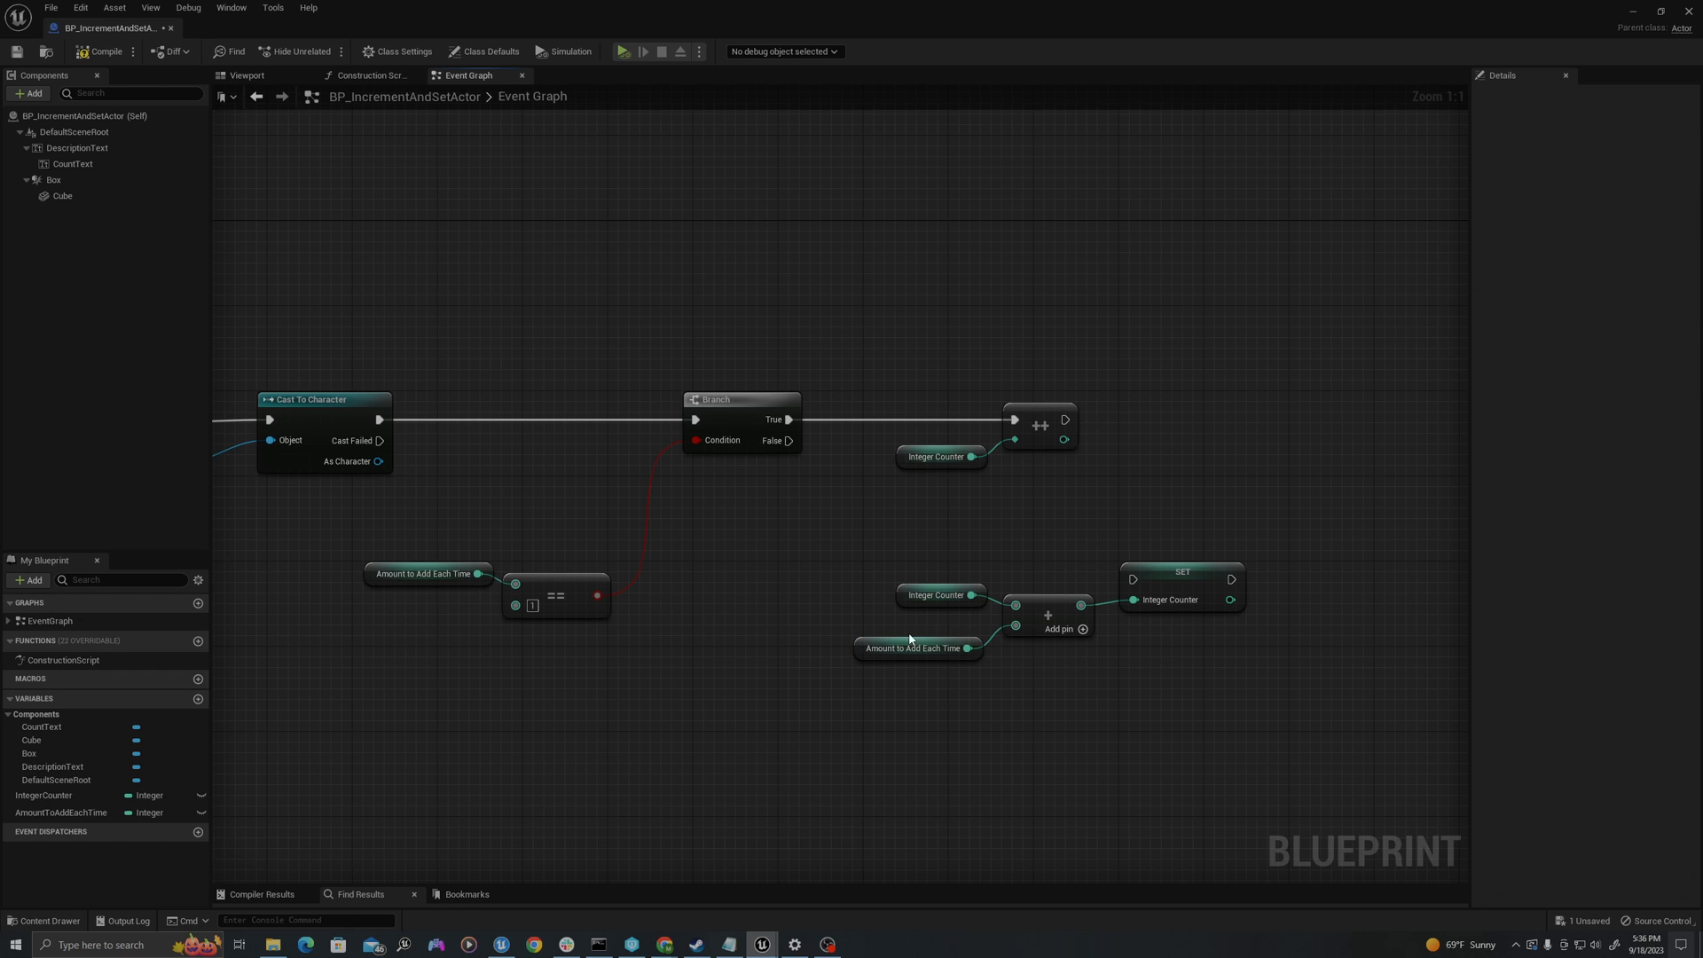
mouse_move(605, 567)
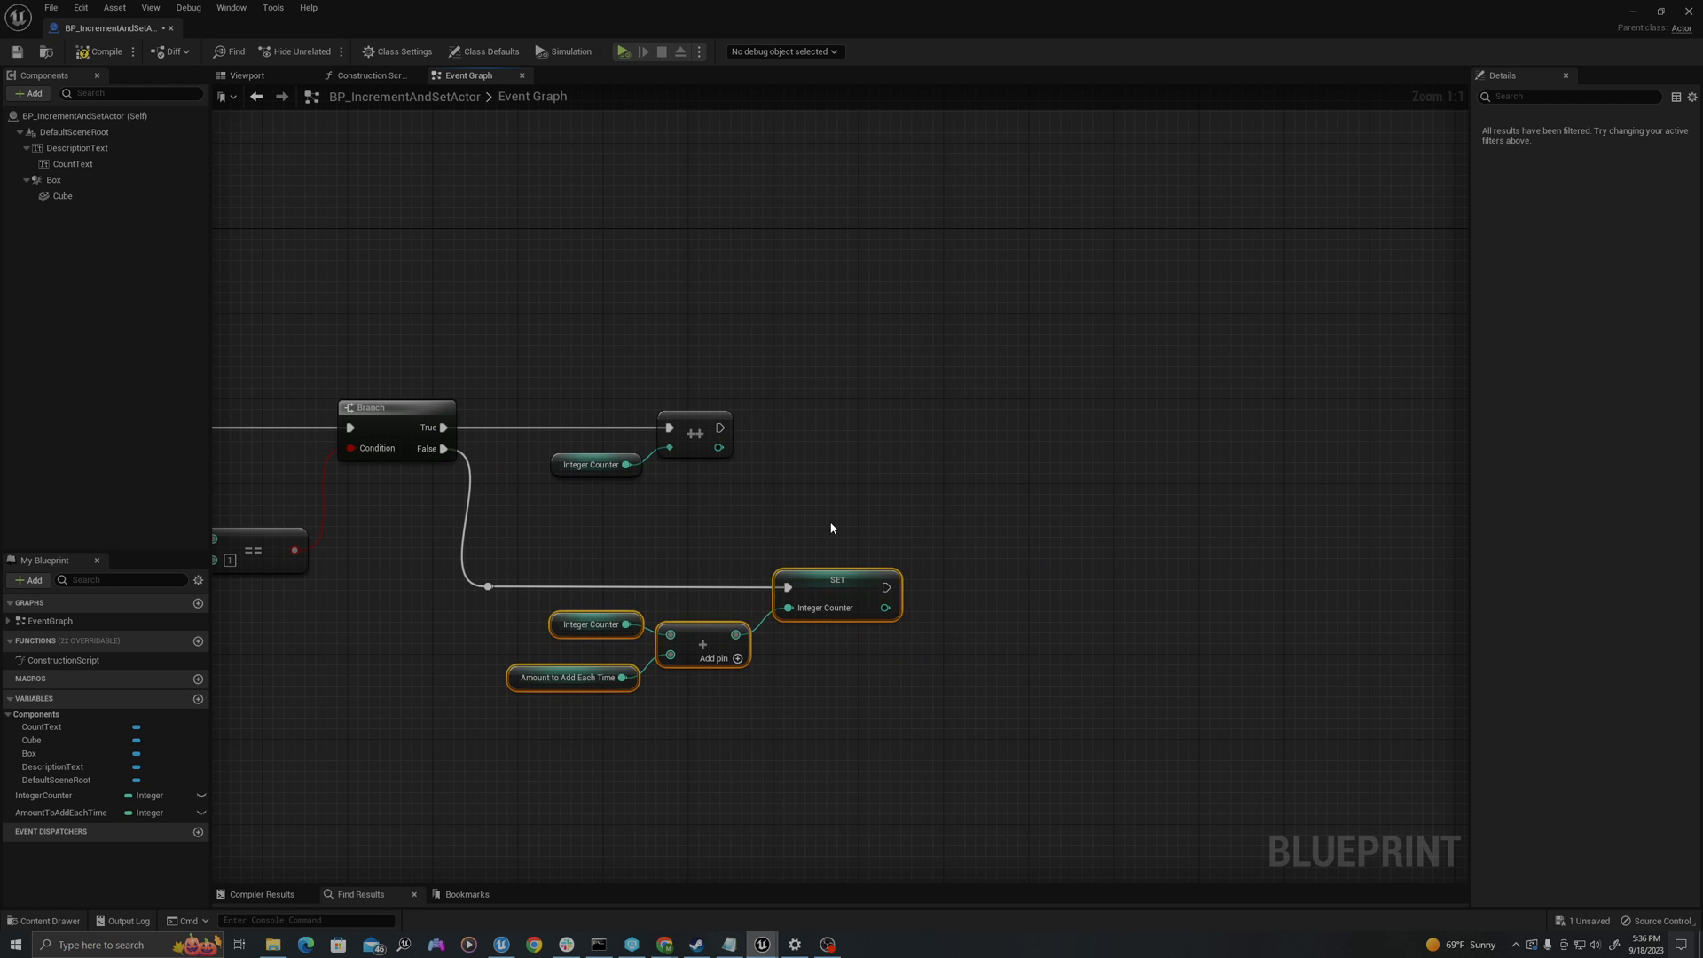
mouse_move(76, 148)
text(set text)
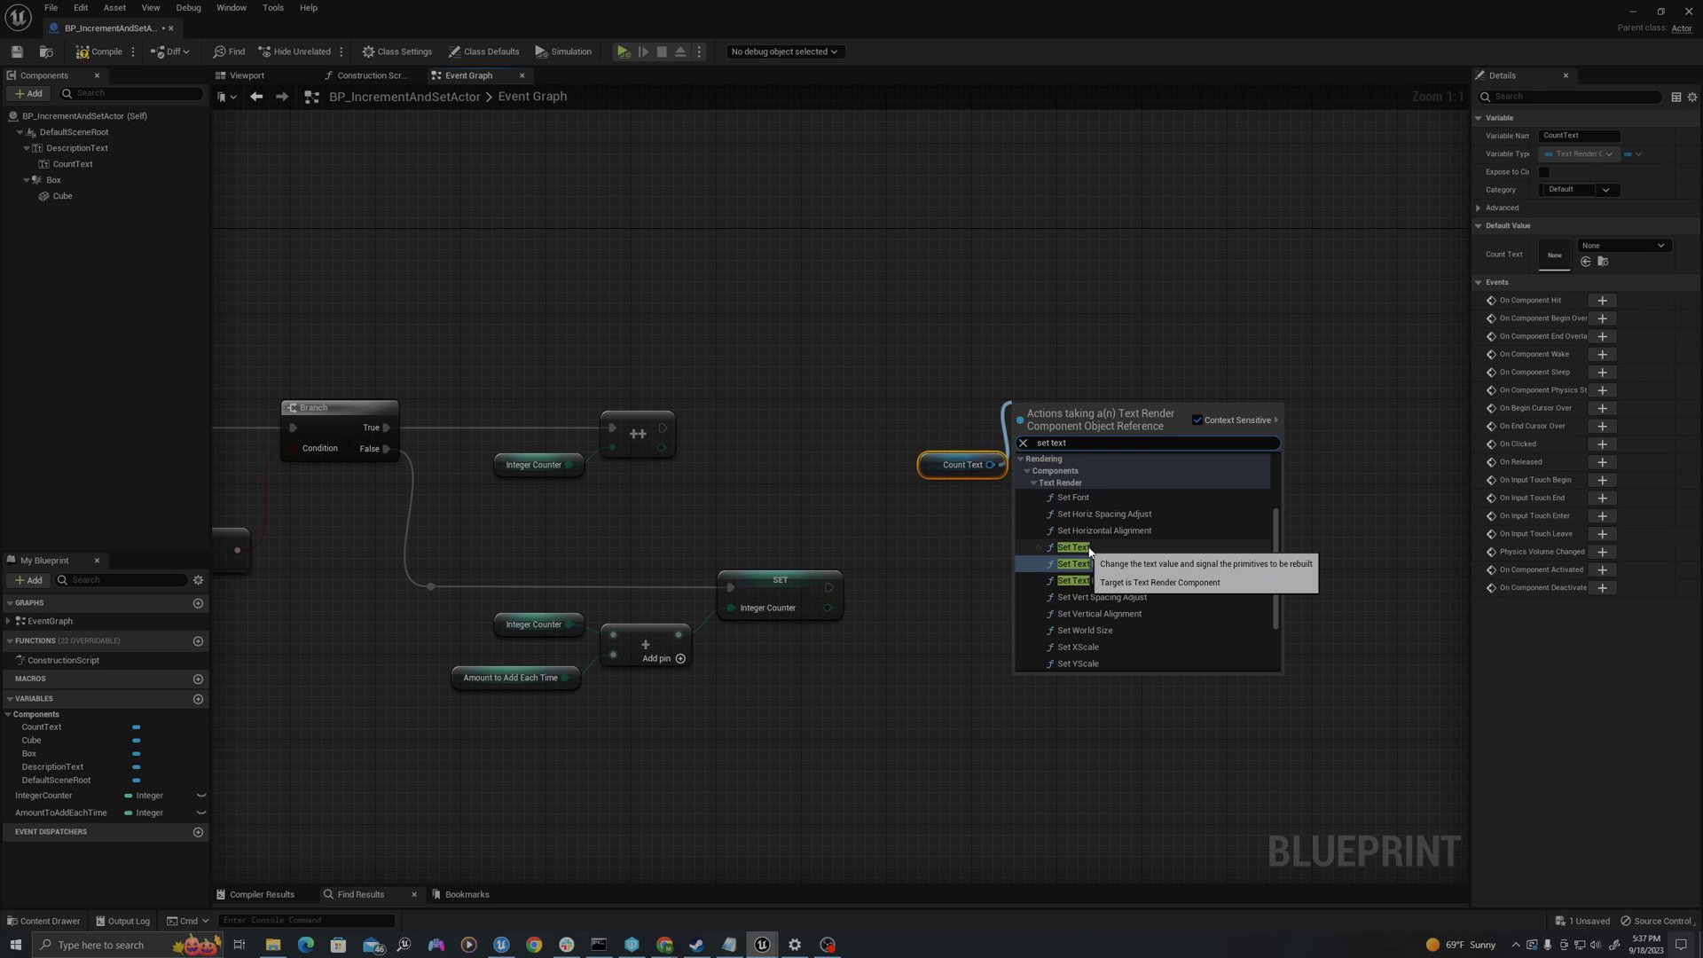
Step: Add a CountText Set Text node fed by Integer Counter through To Text, then save
click(1073, 547)
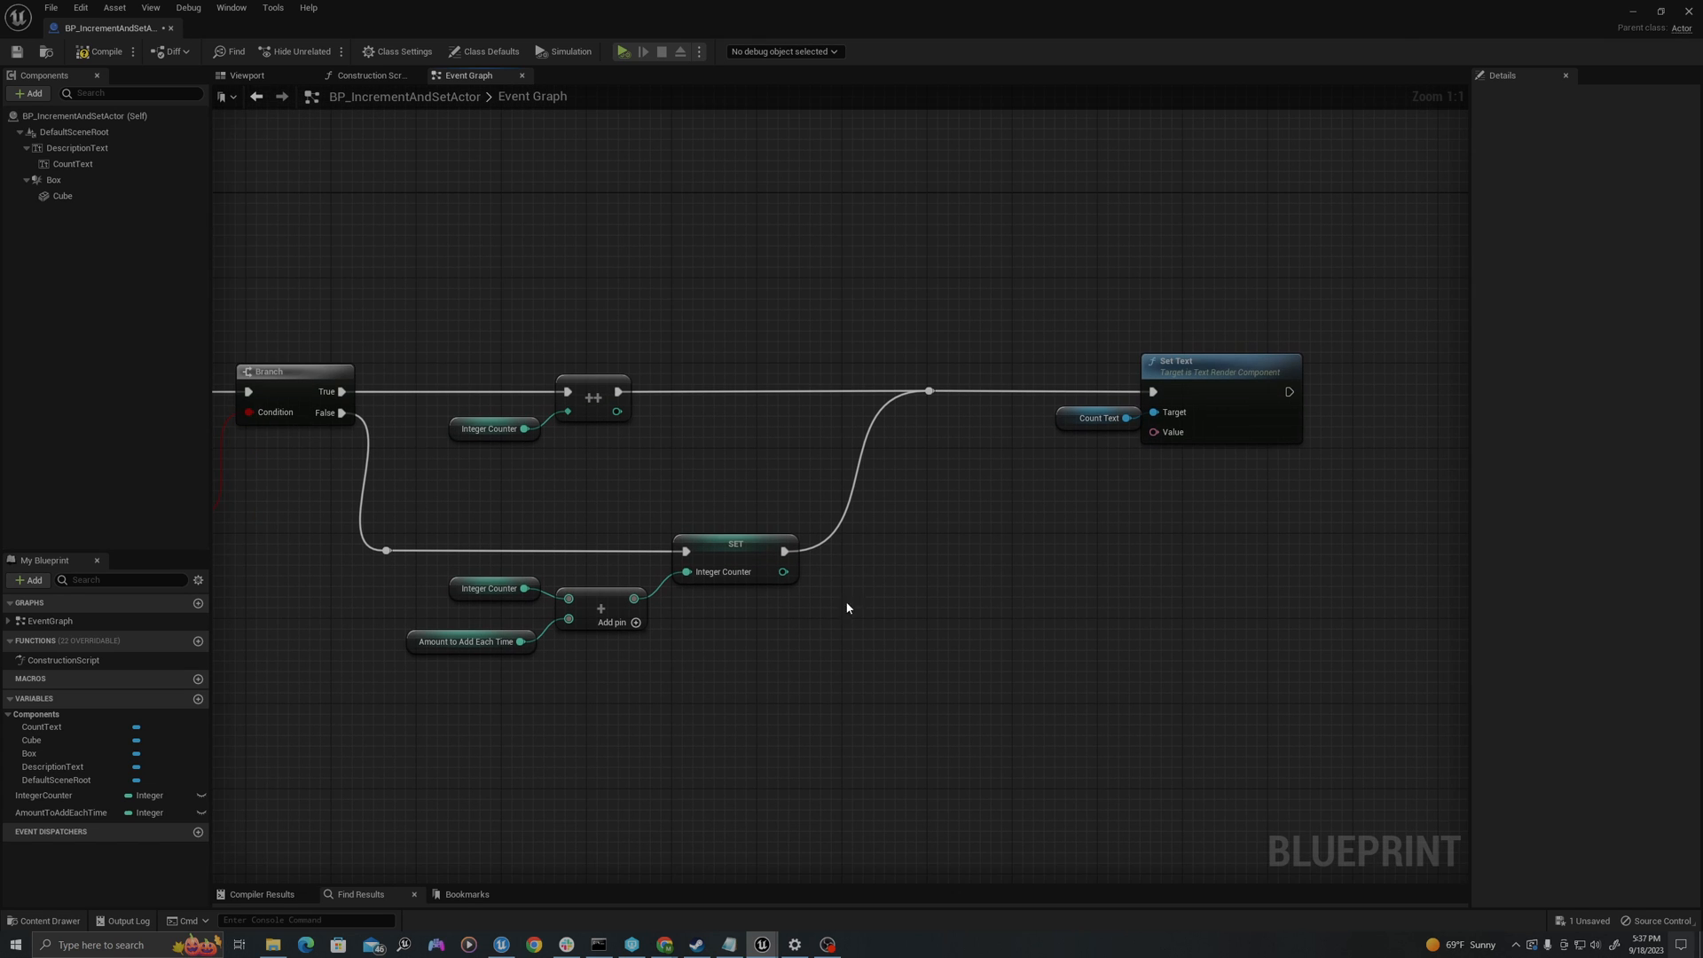
click(492, 588)
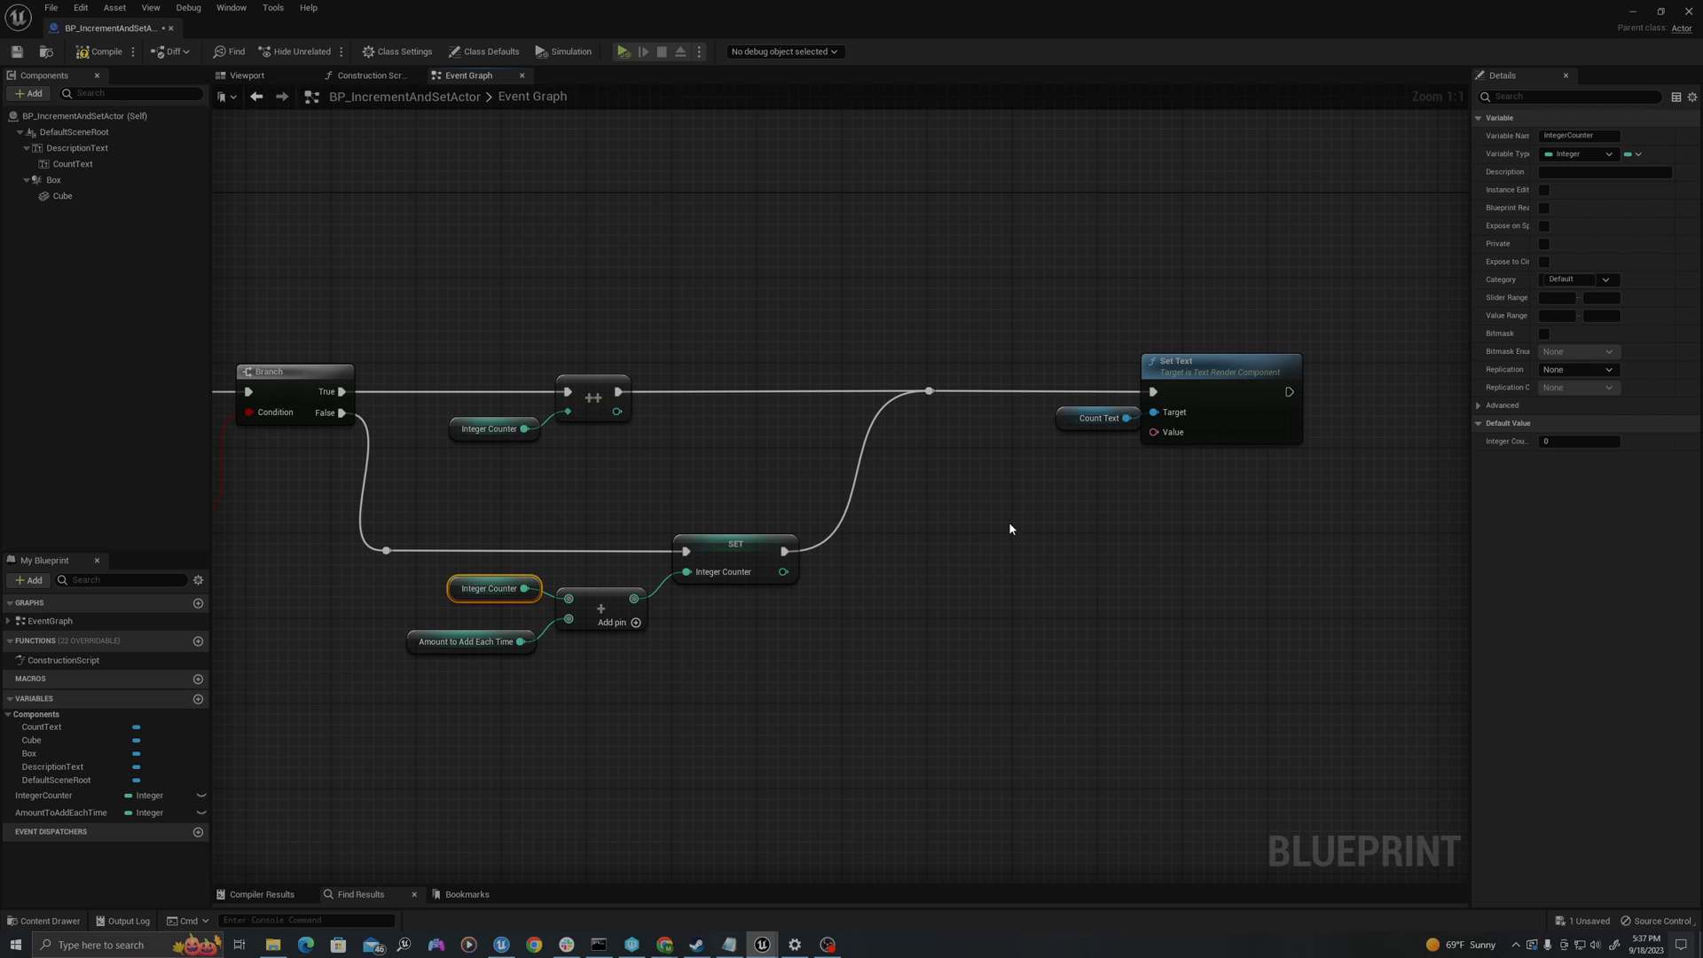
click(43, 795)
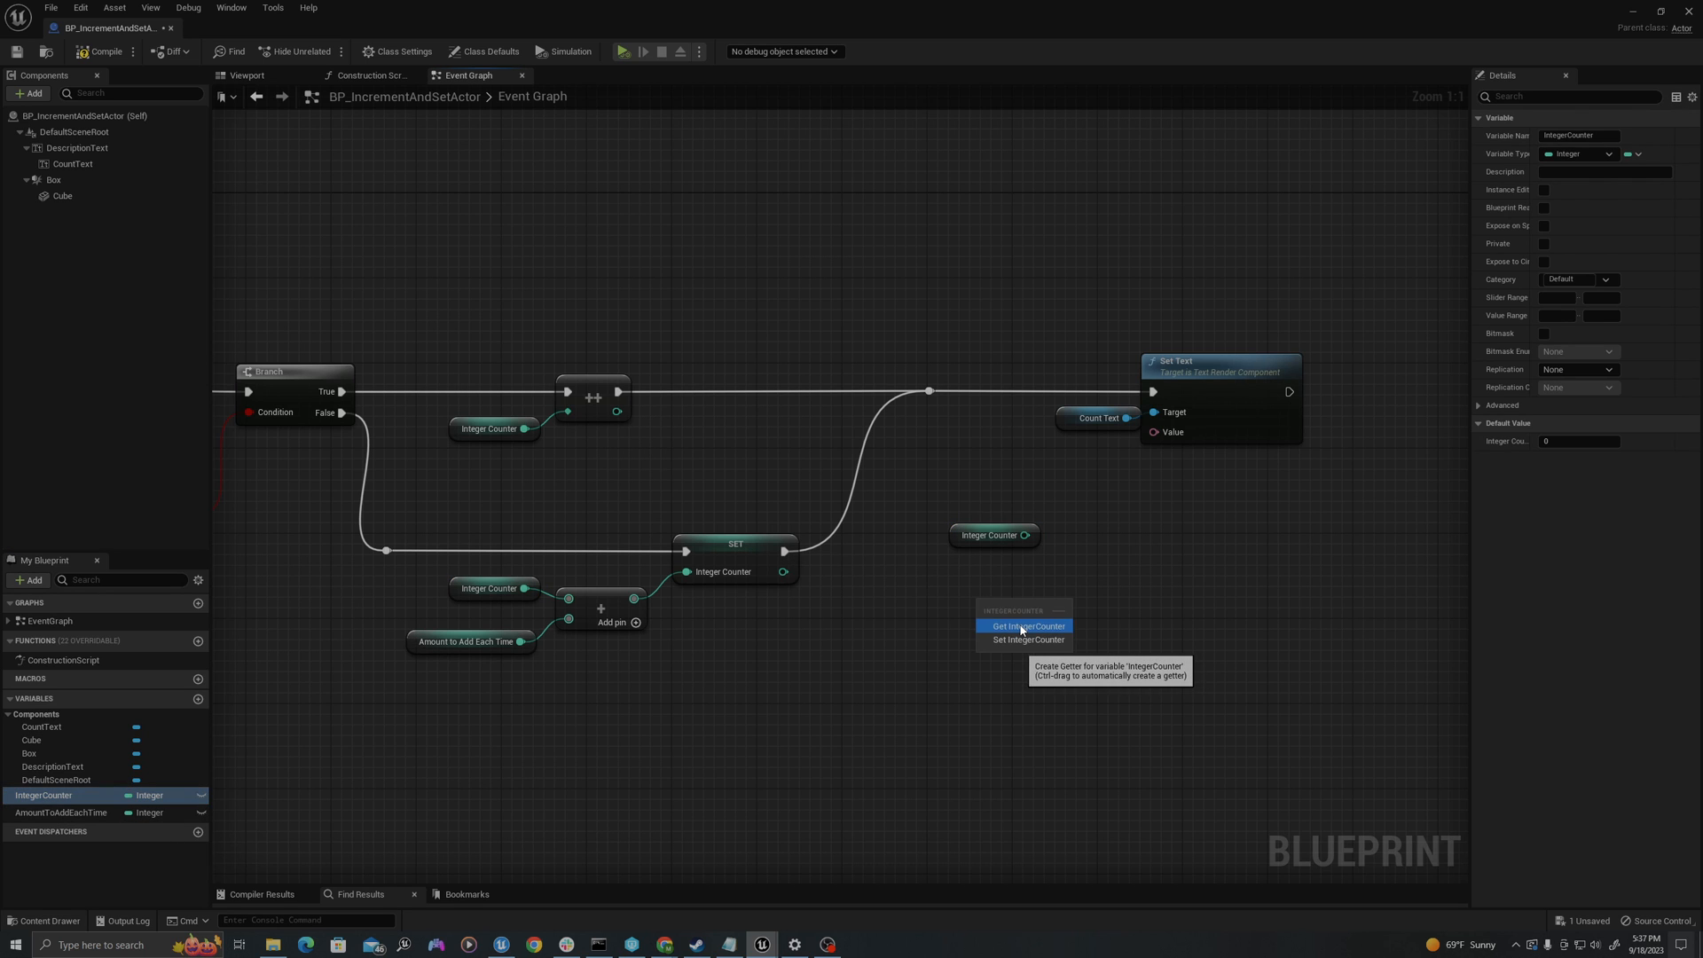
click(1022, 625)
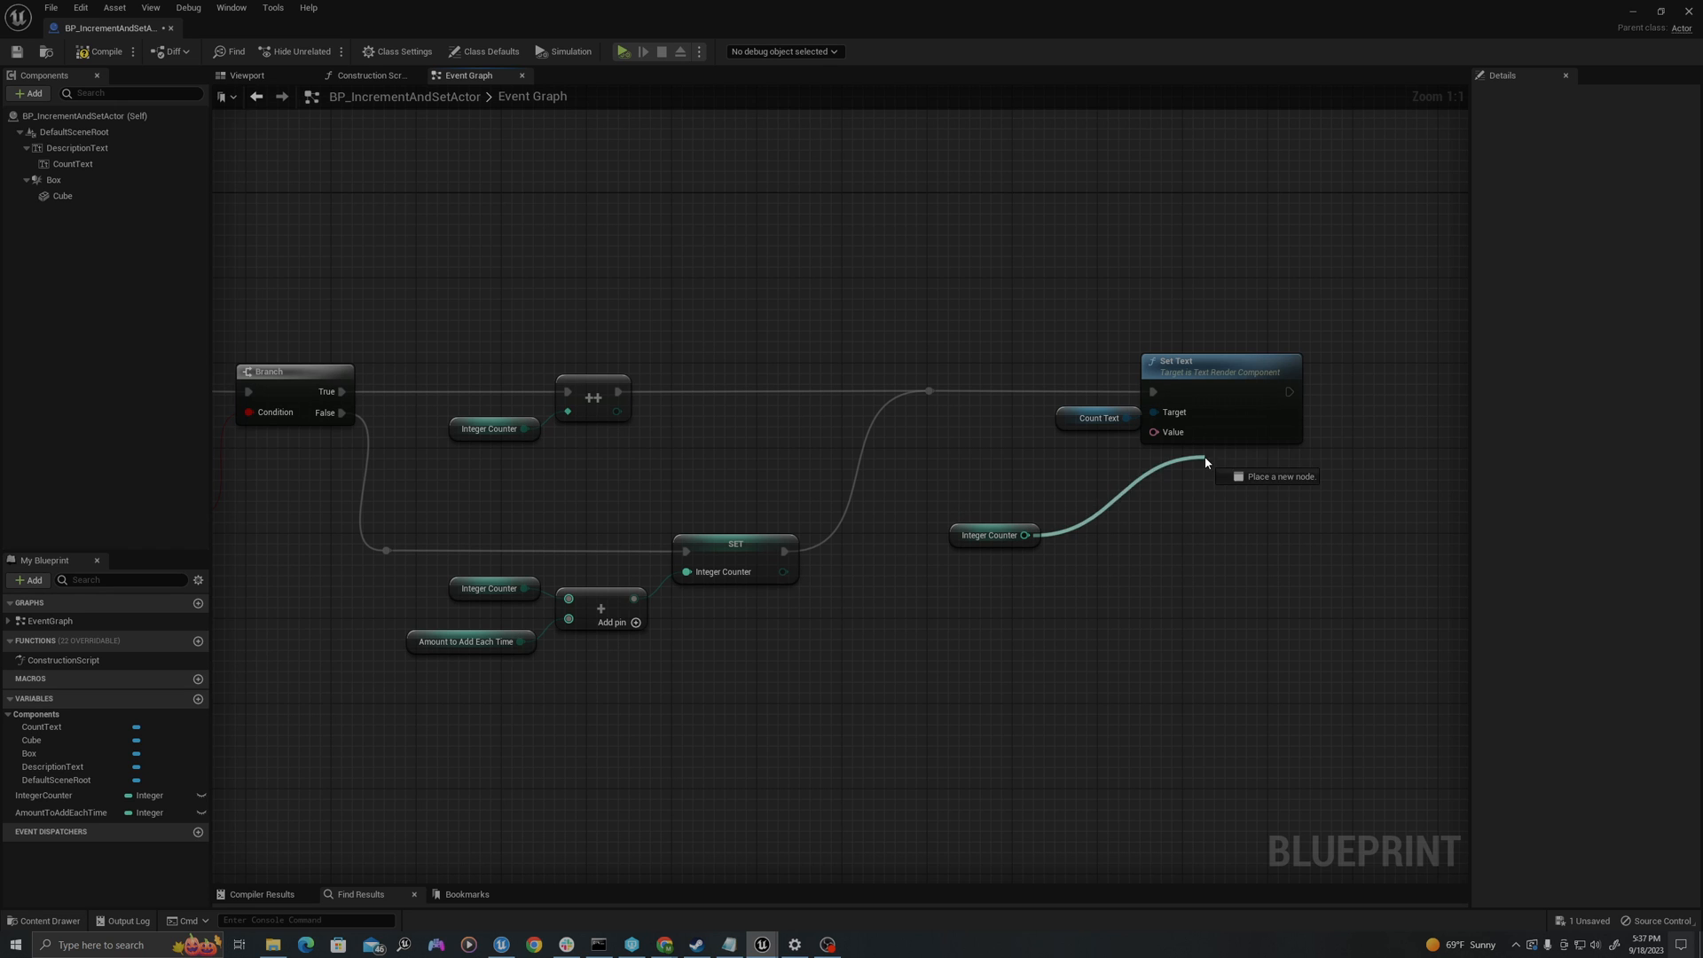
click(1205, 461)
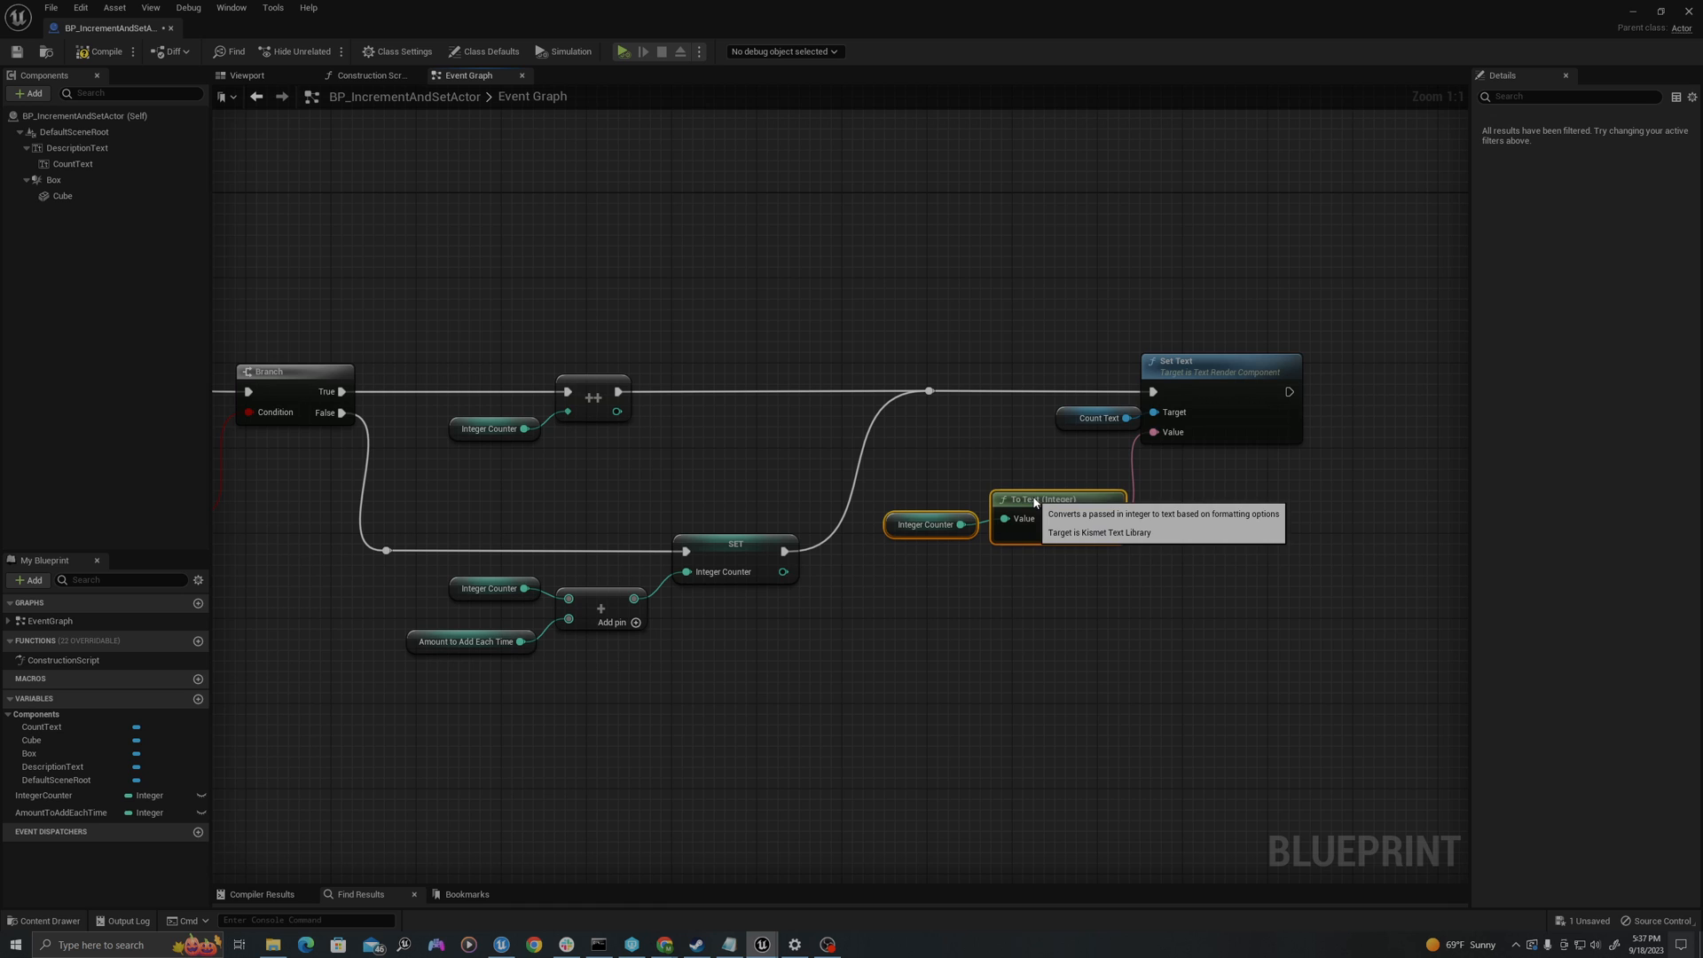
click(106, 51)
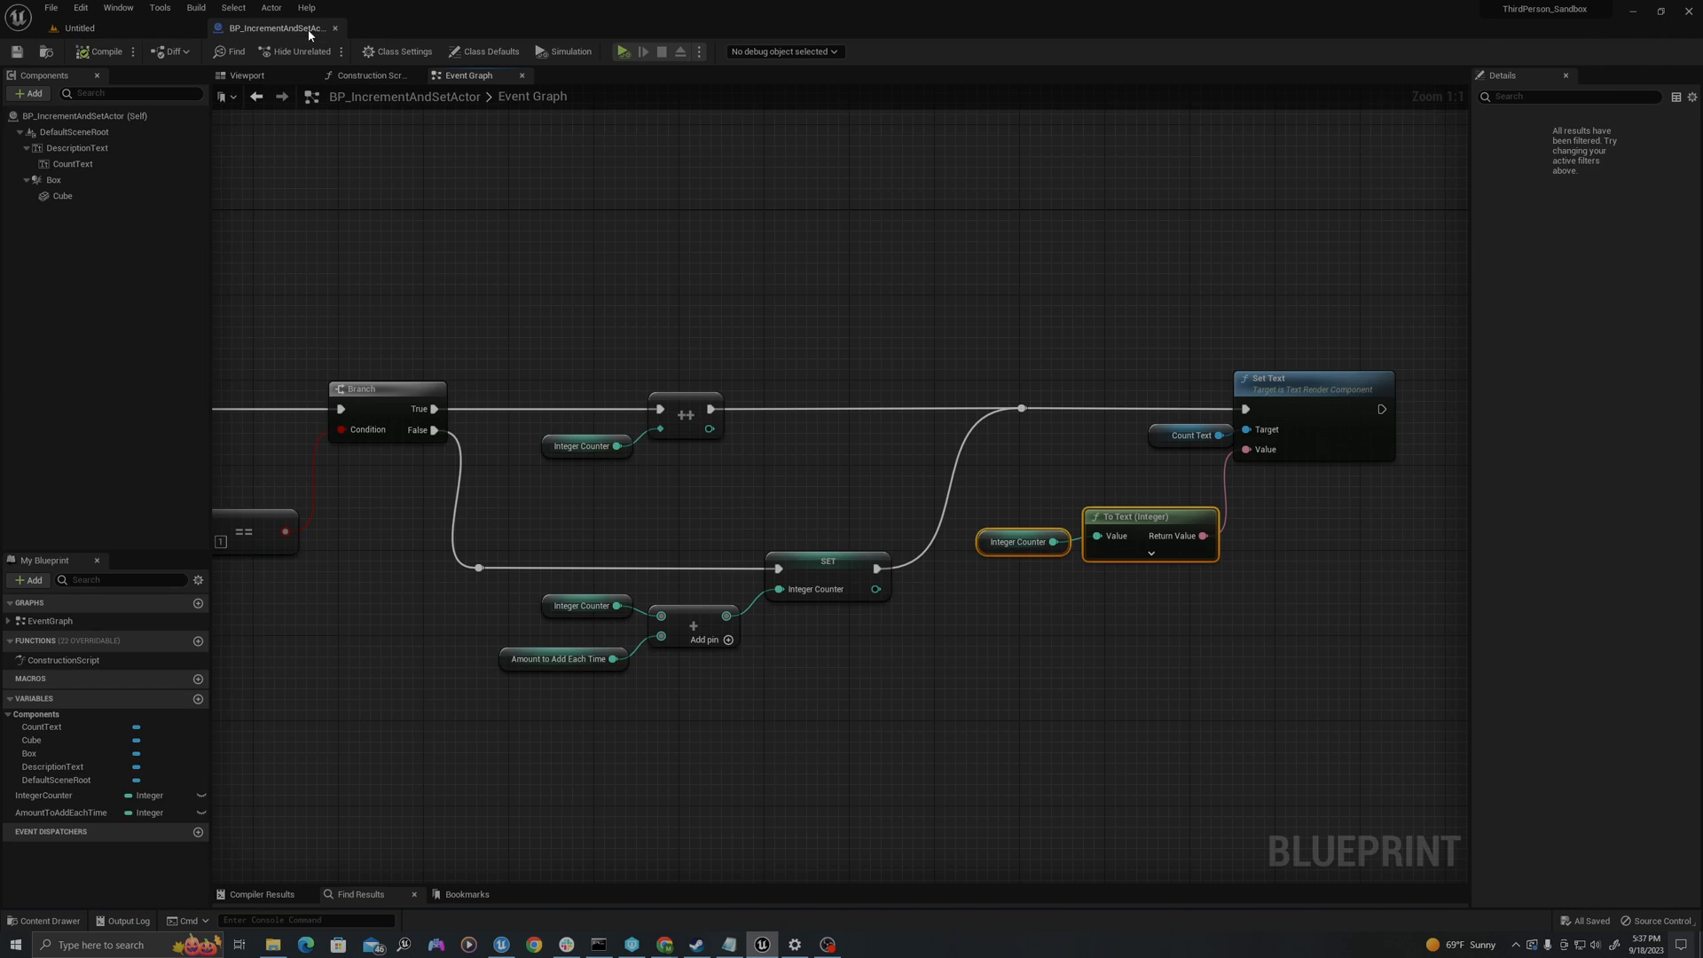
Step: Make AmountToAddEachTime instance-editable via its eye icon and save the counter blueprint
click(77, 27)
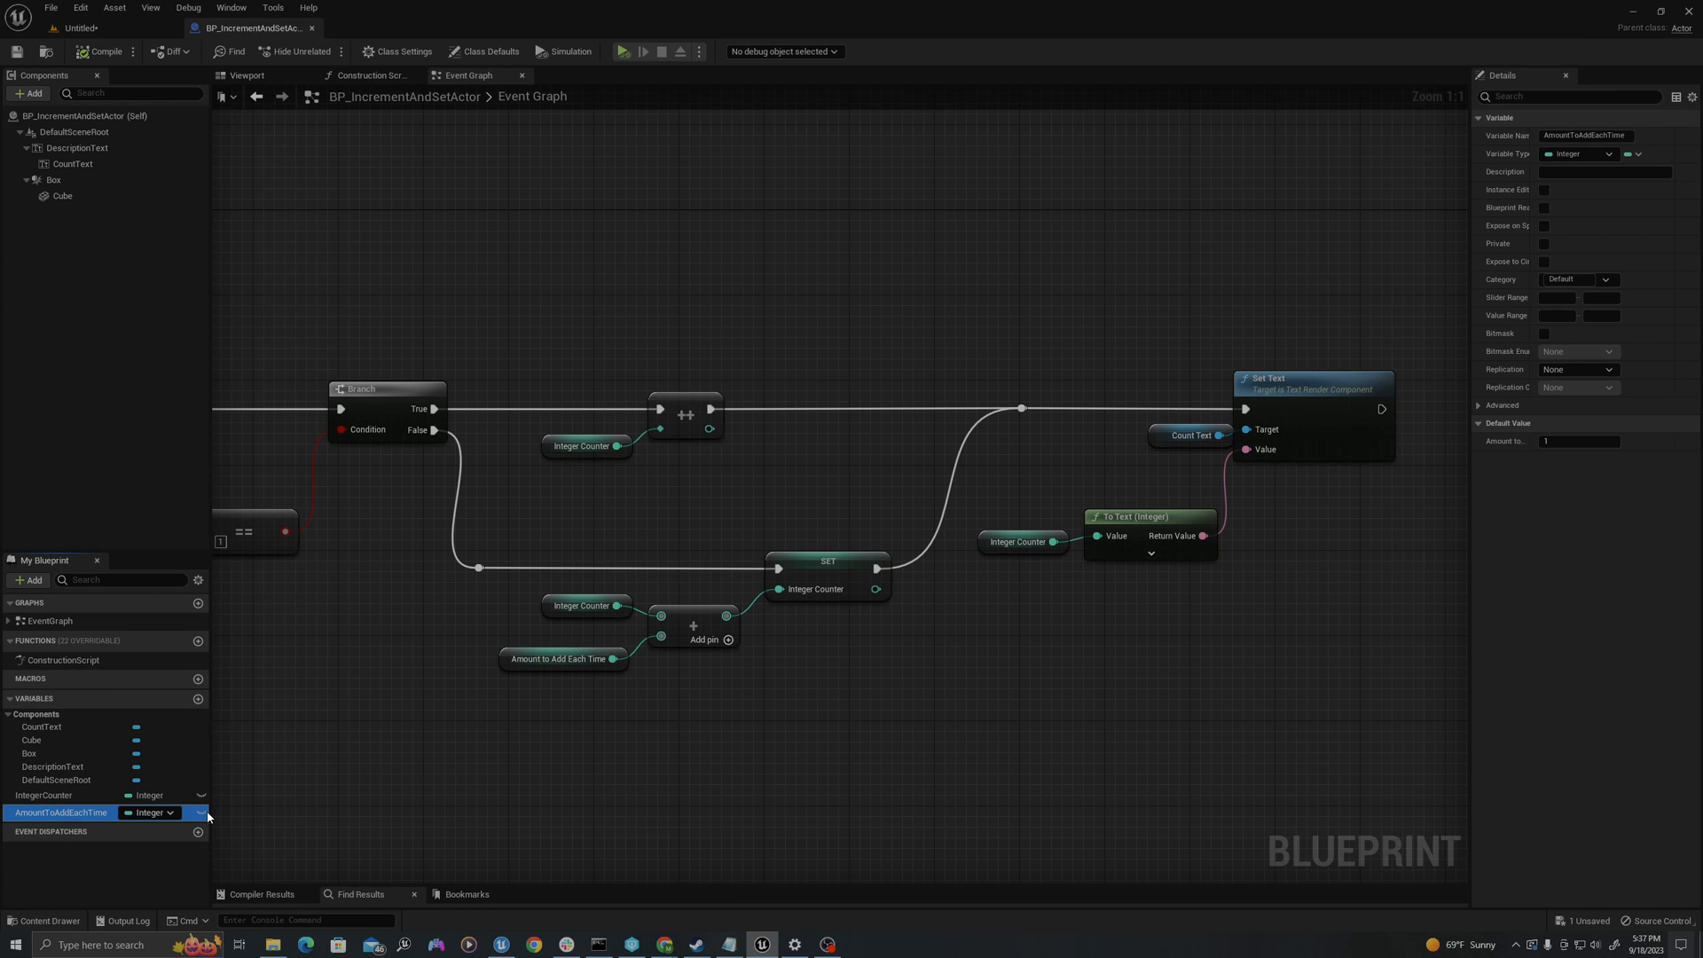
click(1544, 189)
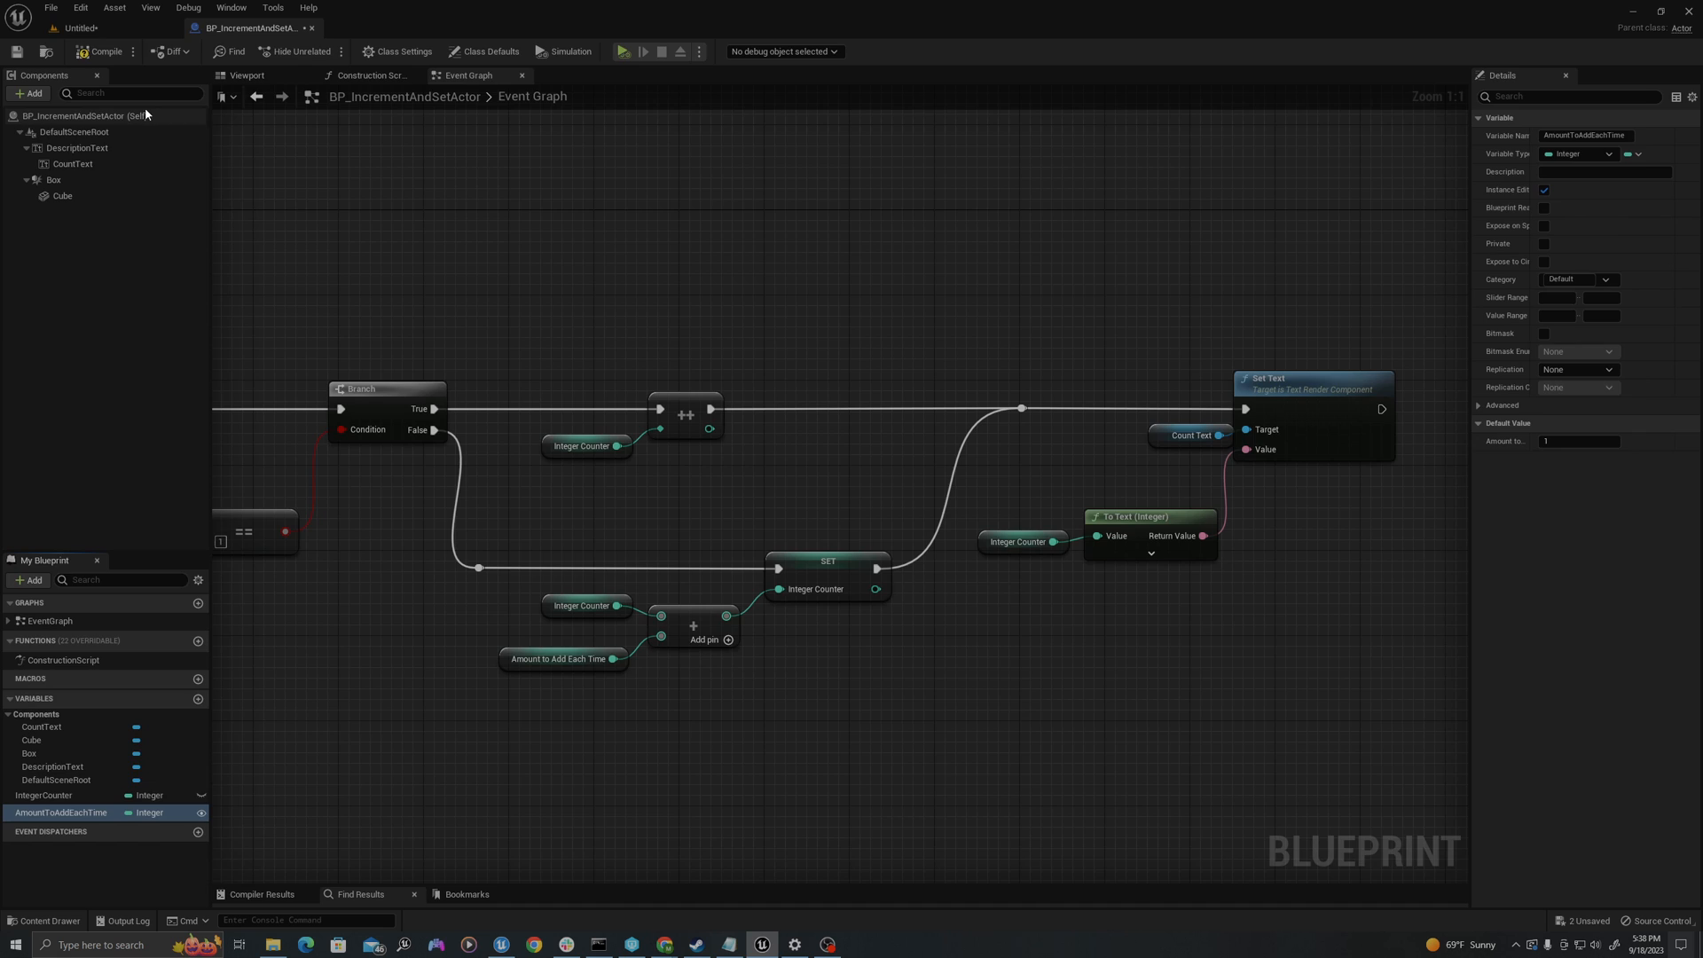
click(15, 51)
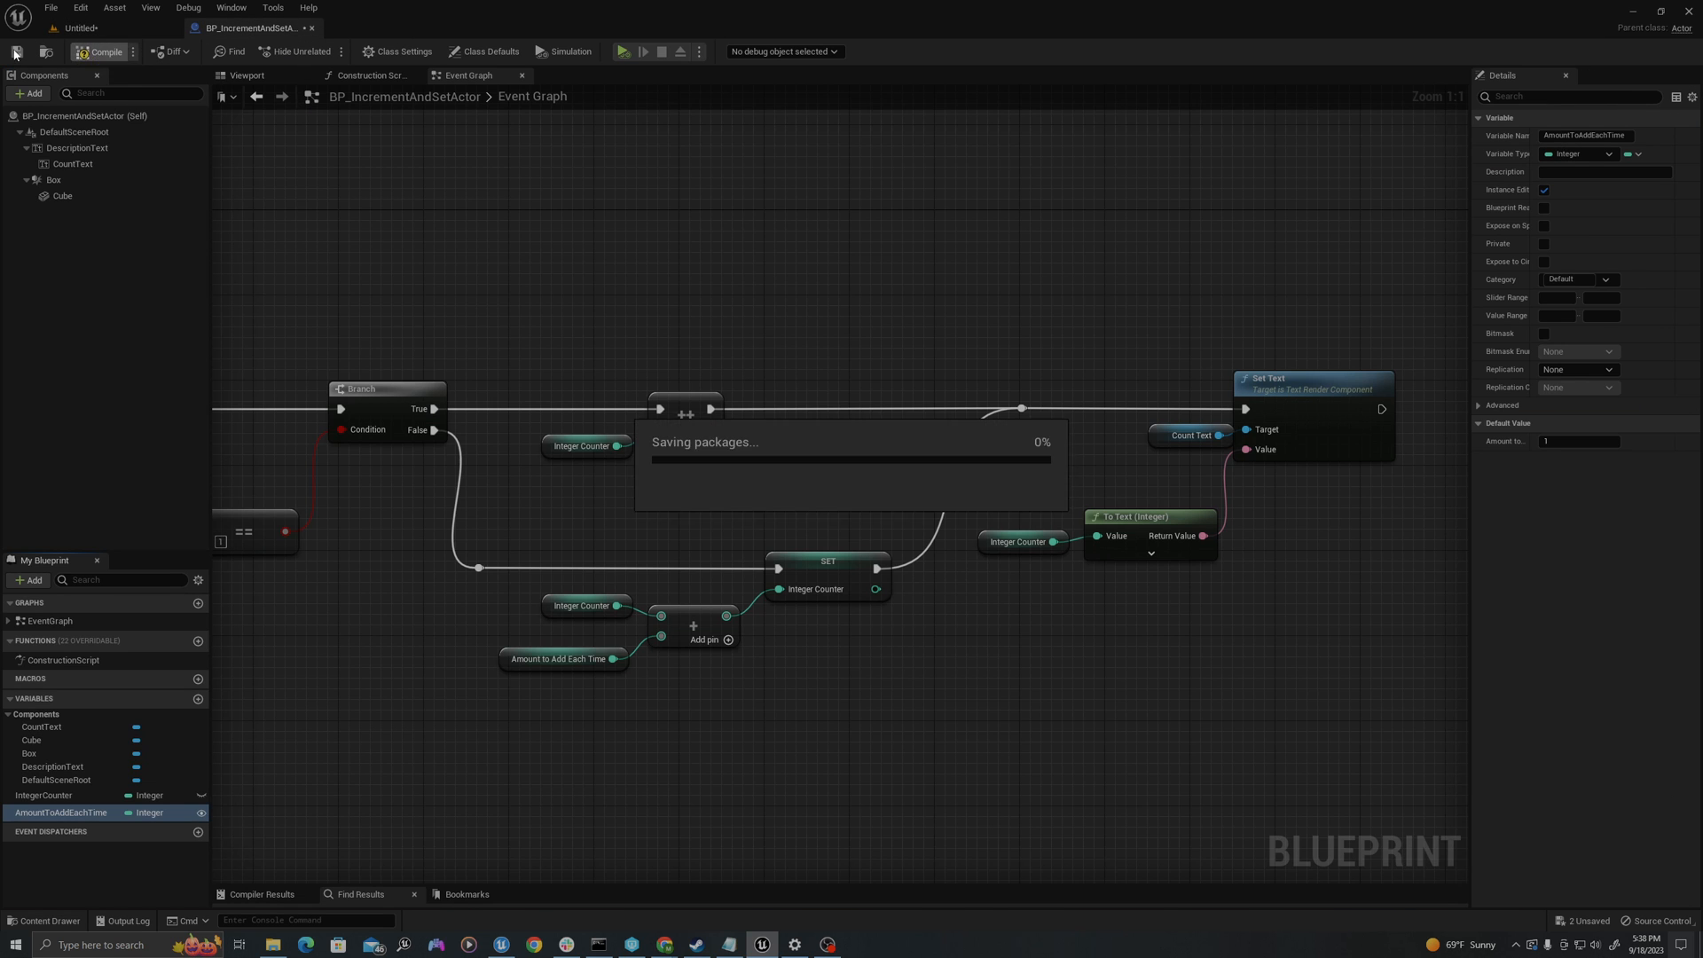
click(82, 27)
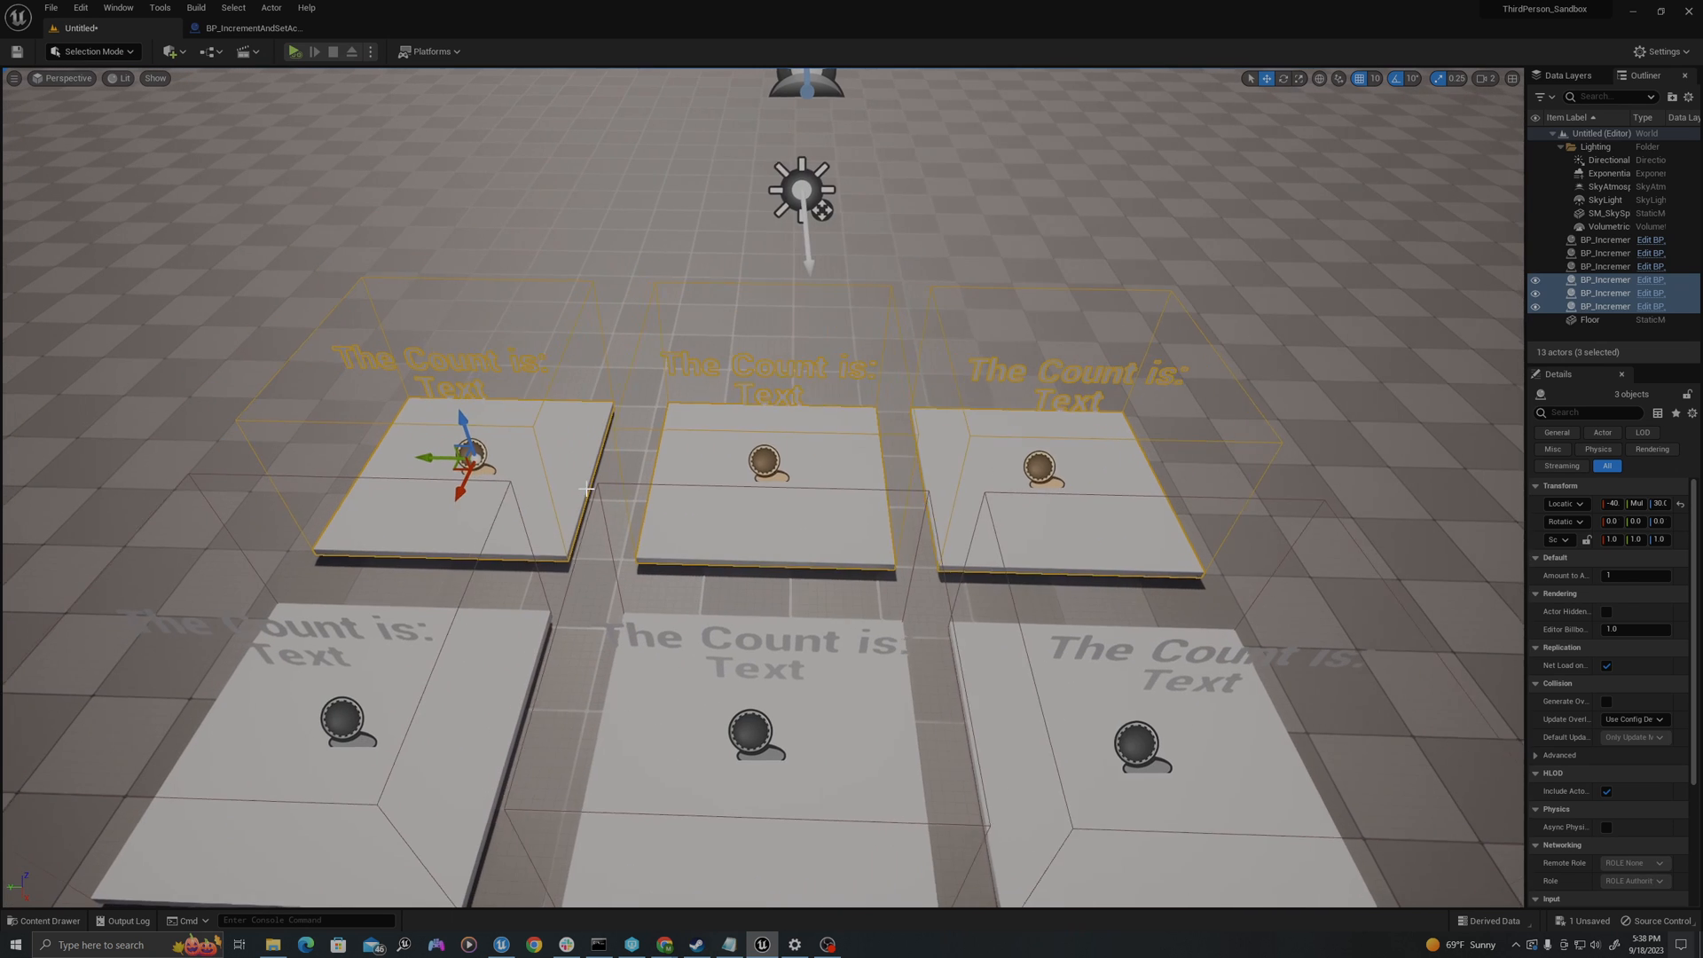
Step: Give each placed counter pad its own Amount to Add Each Time, like 4 and 6, and cancel Save Level As
click(1607, 266)
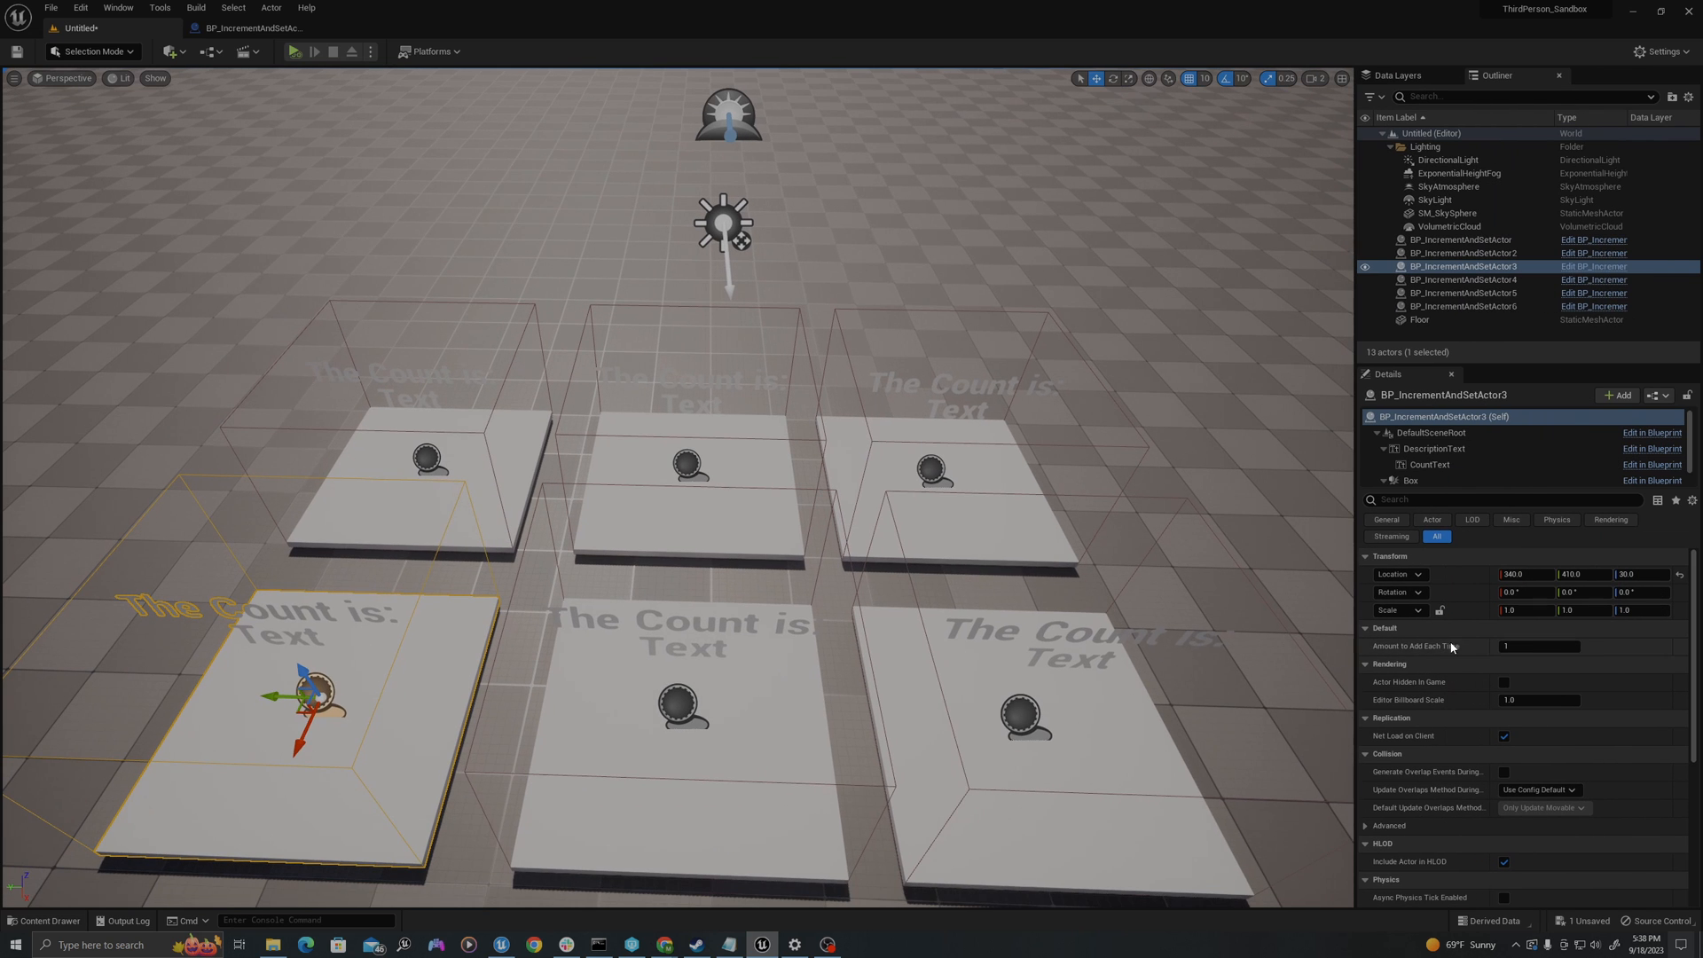
click(1466, 253)
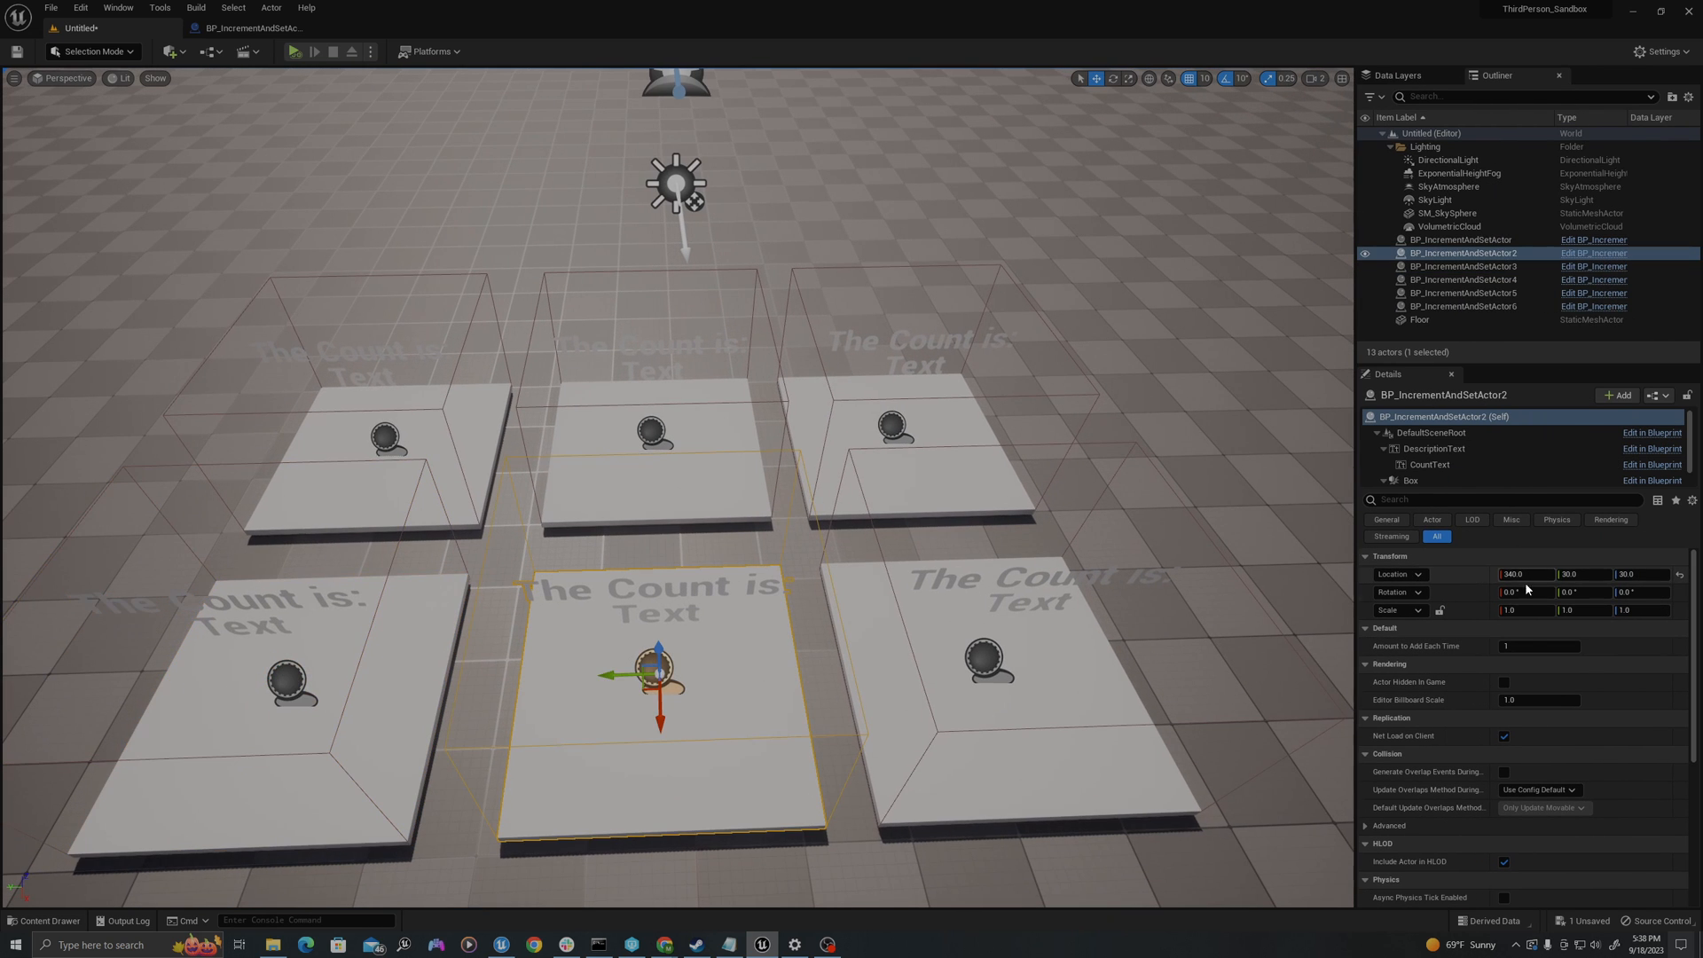
click(1460, 239)
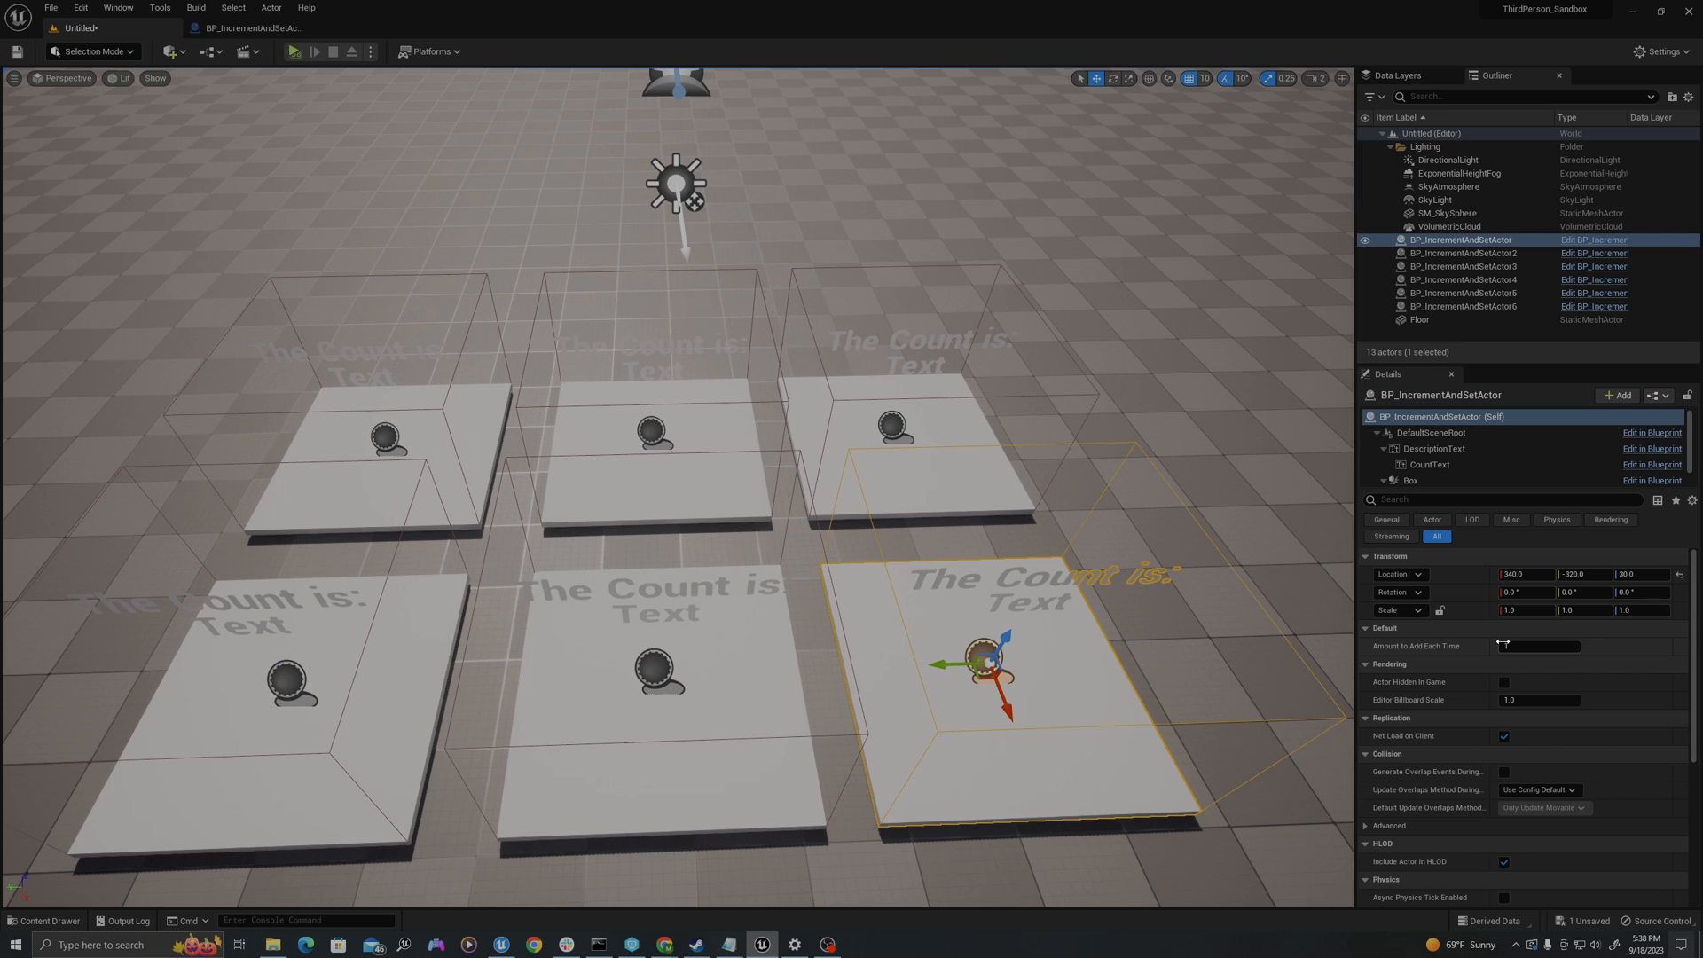
click(1461, 279)
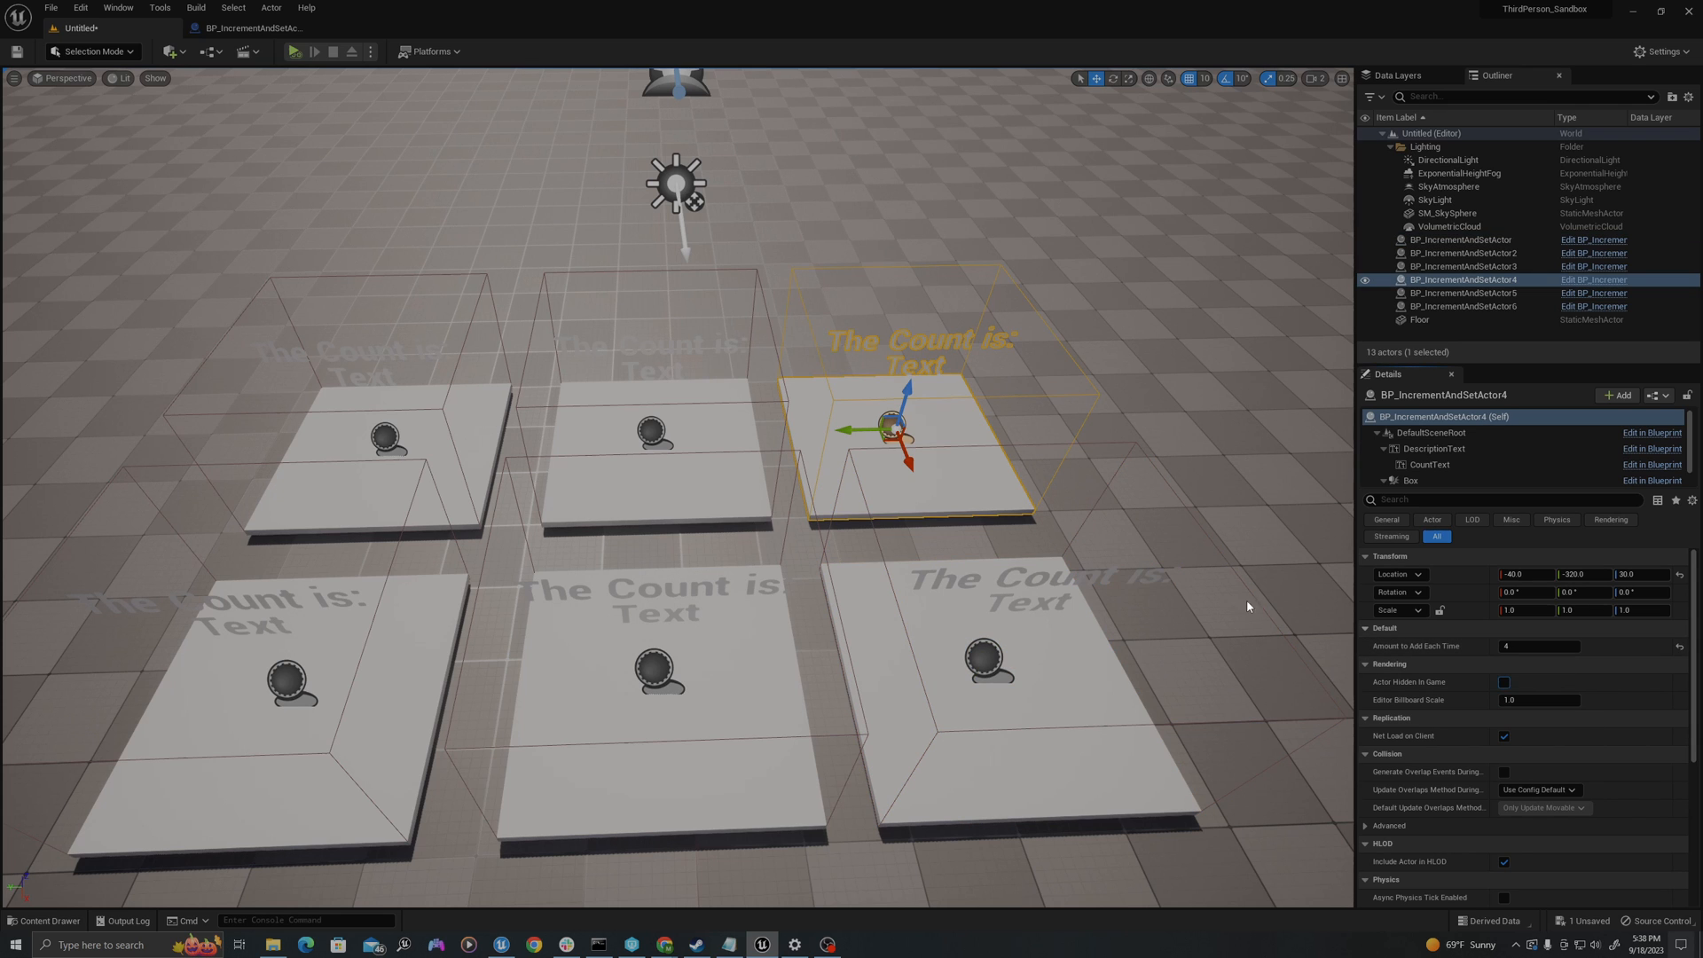
click(1463, 292)
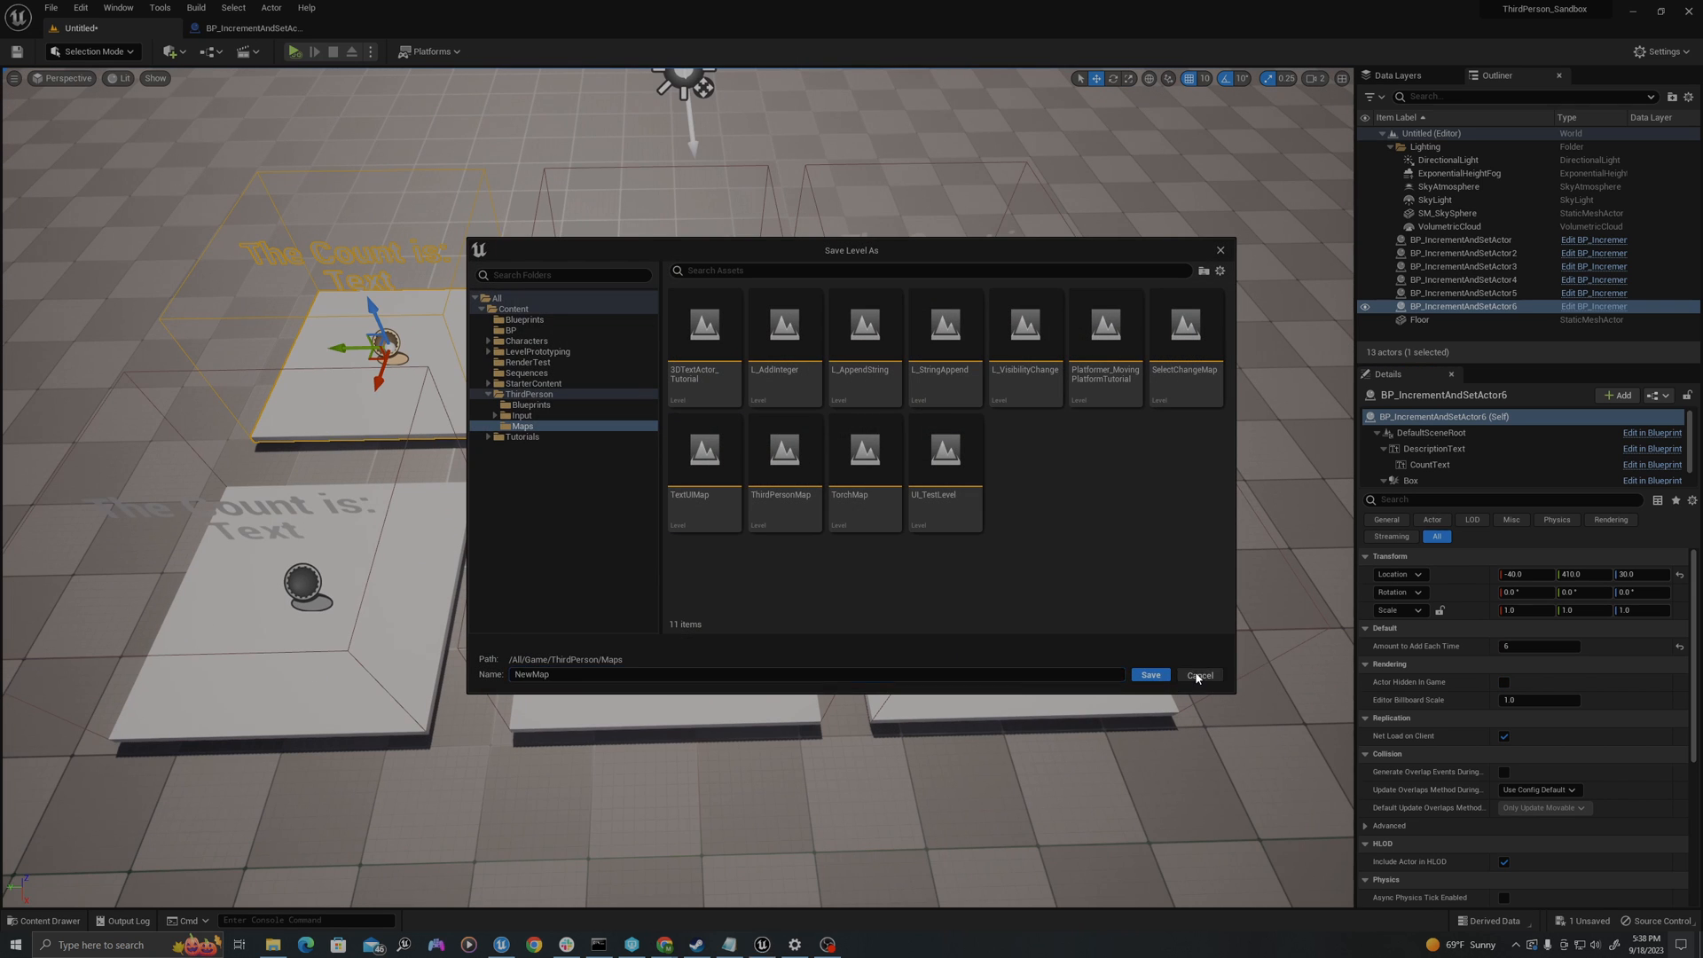
click(1199, 674)
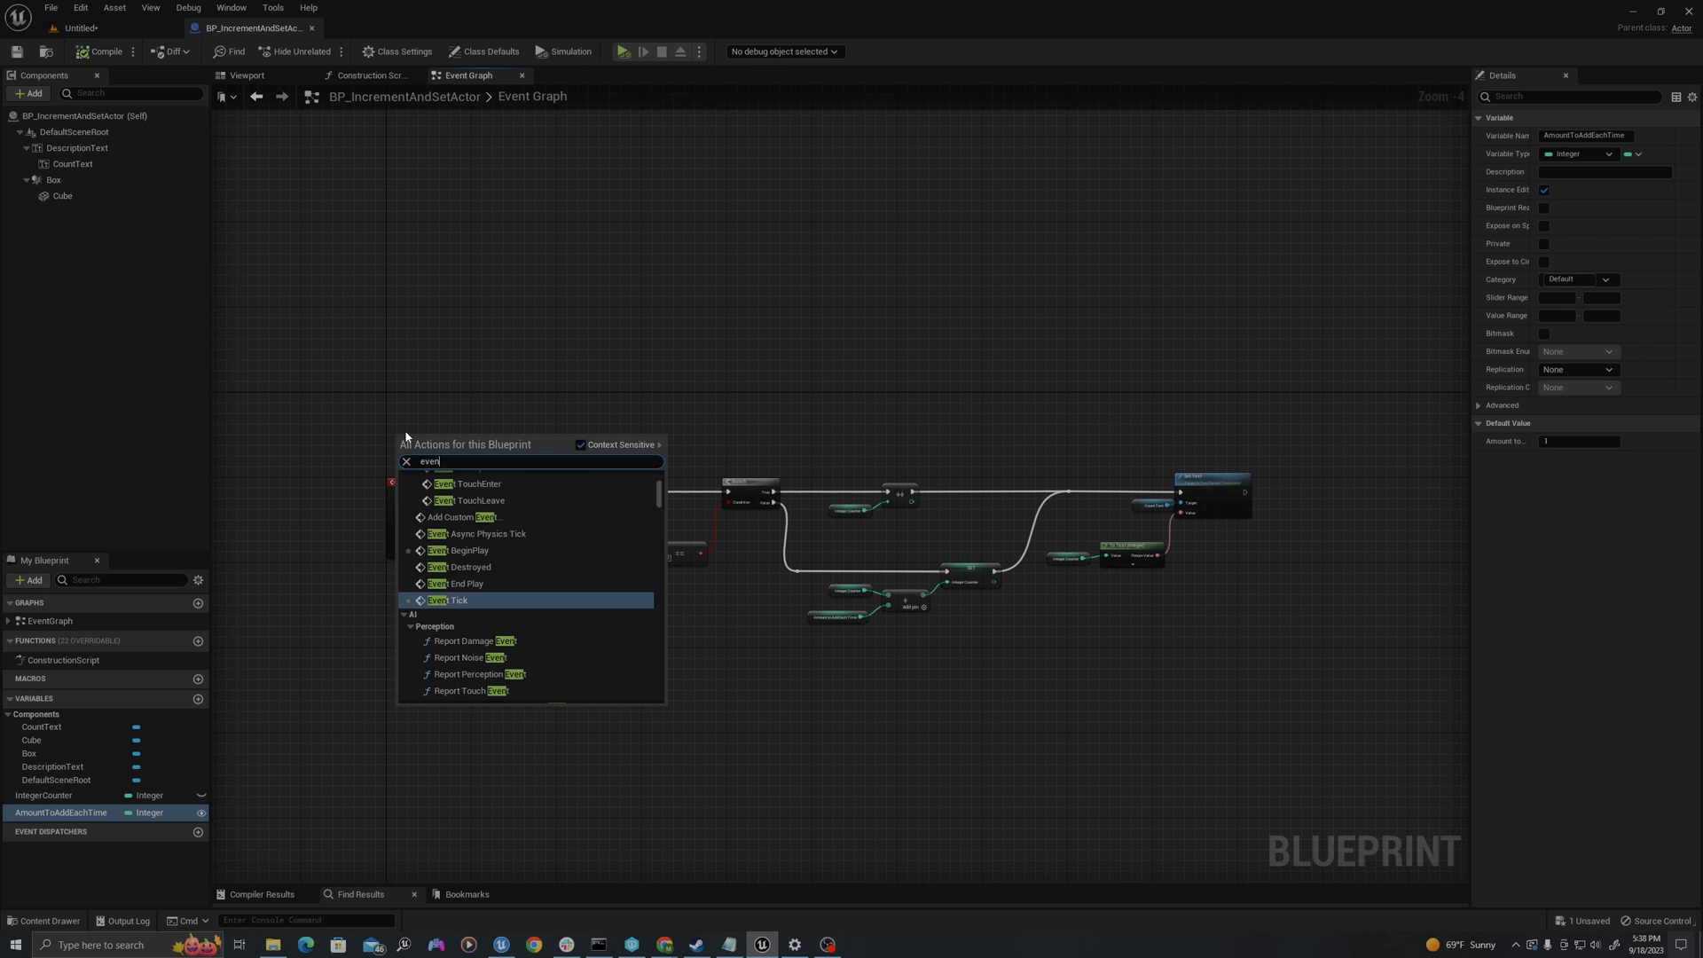
Step: Wire Event BeginPlay into the Set Text node targeting CountText
scroll(up, 3)
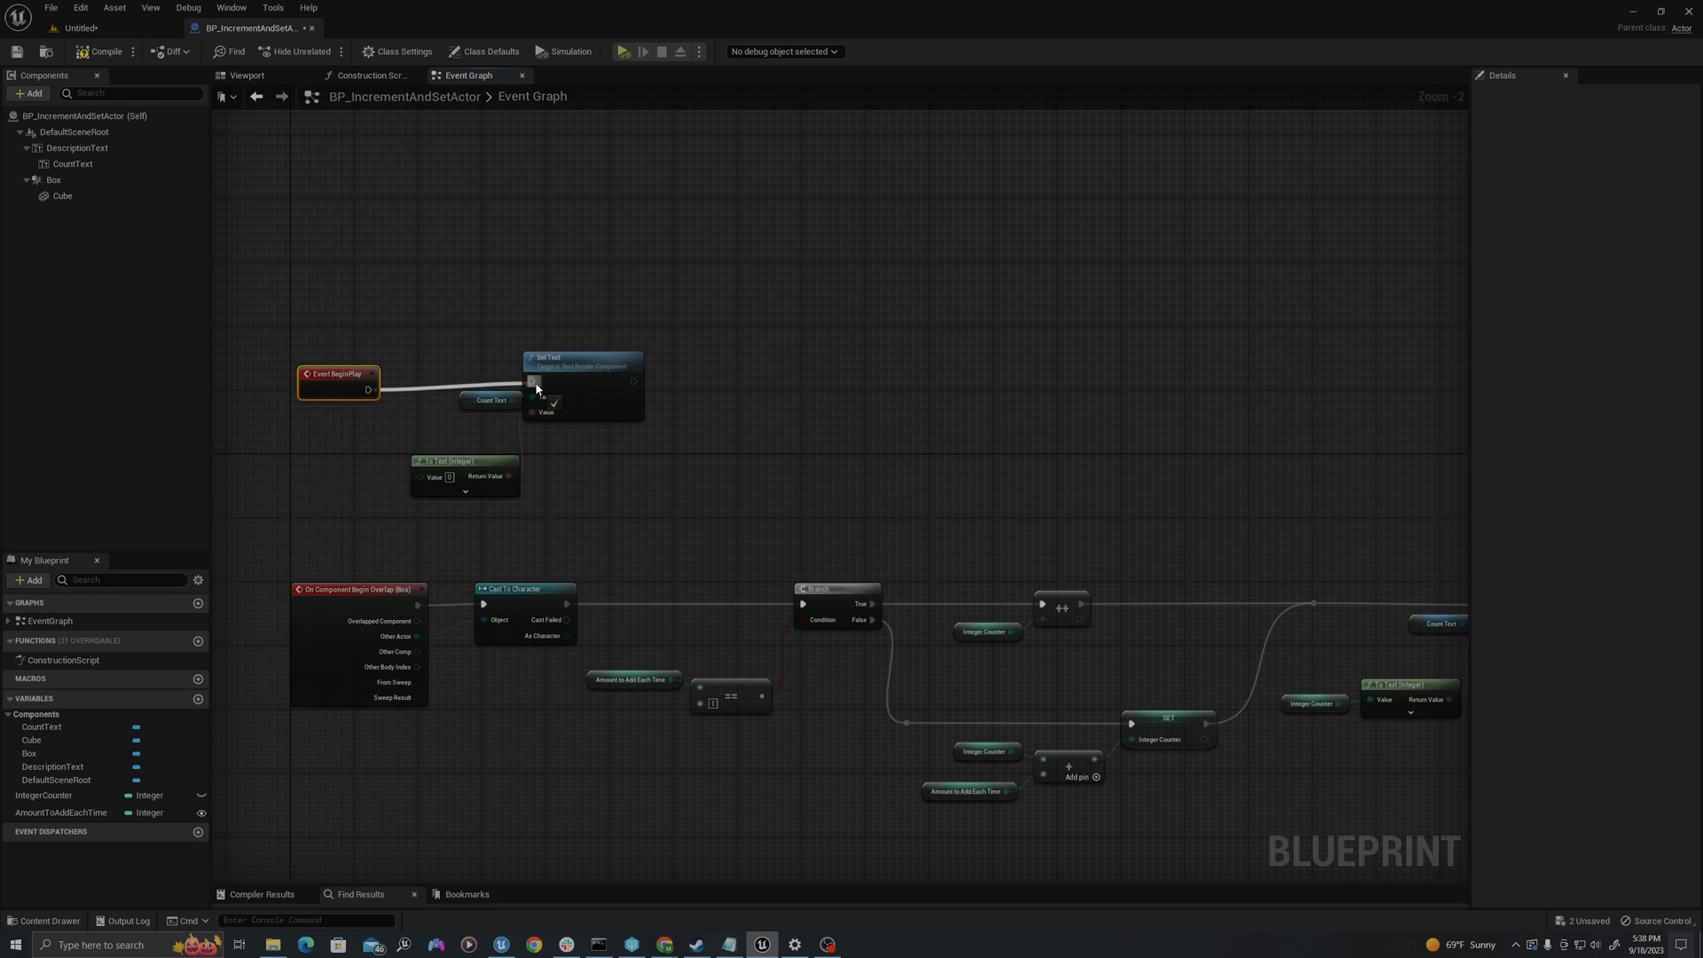
click(490, 407)
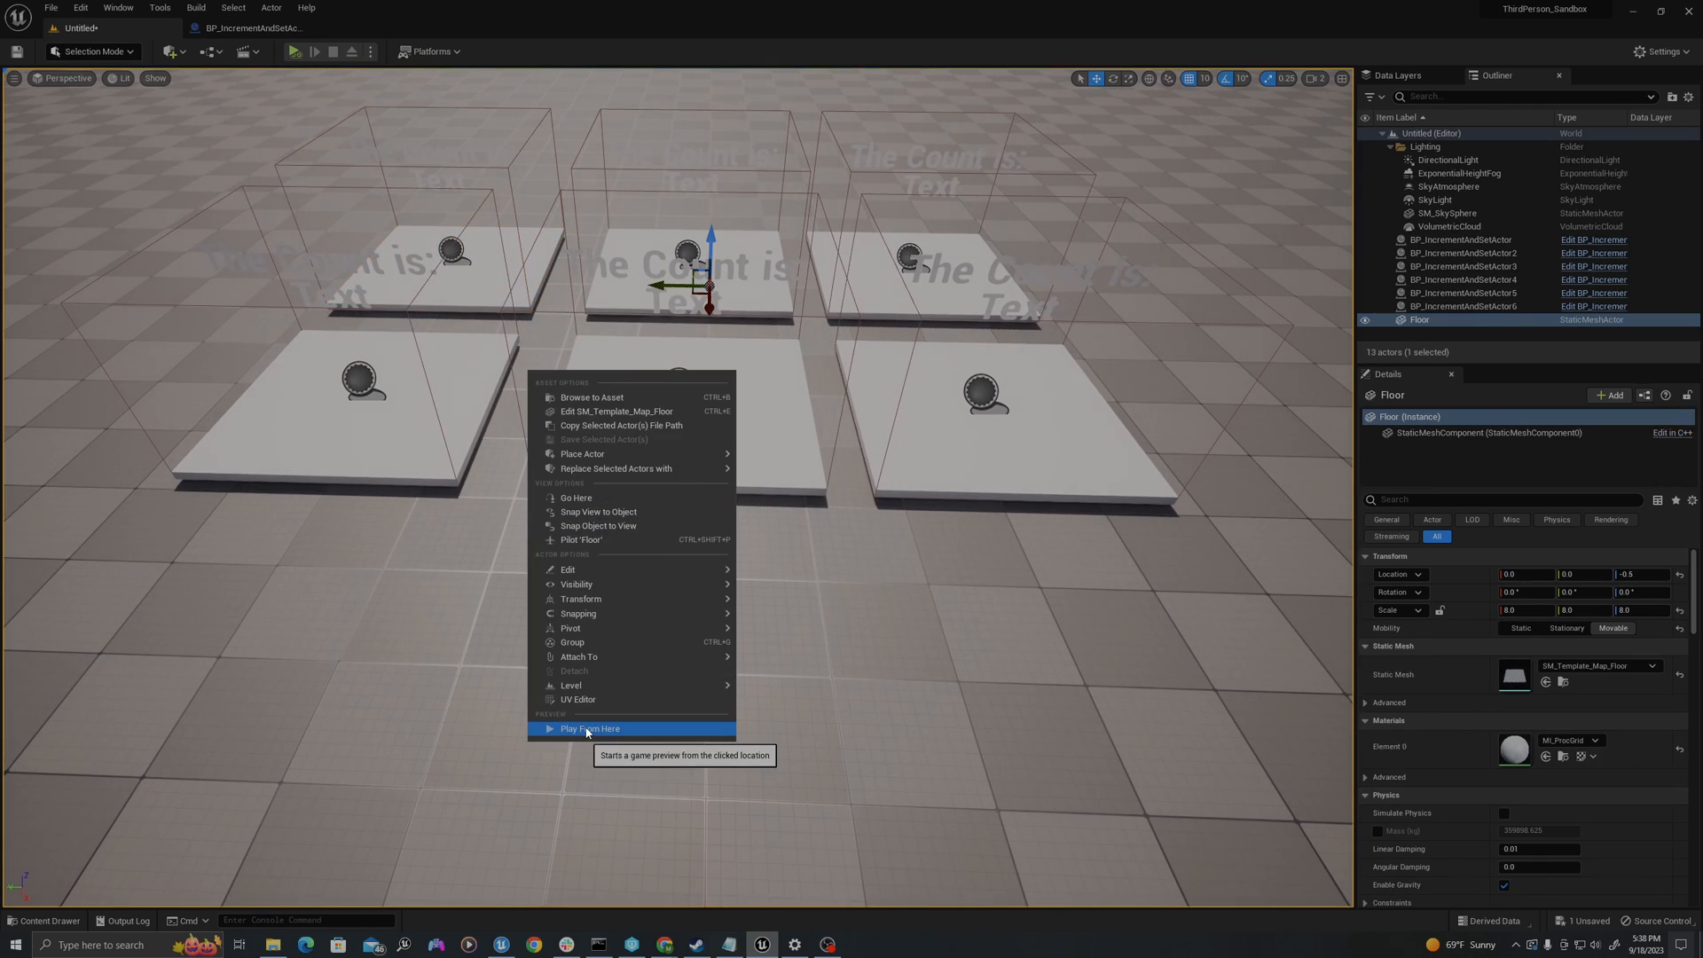
Step: Play from a floor spot, walk onto a pad until it counts 2, then stop
click(590, 728)
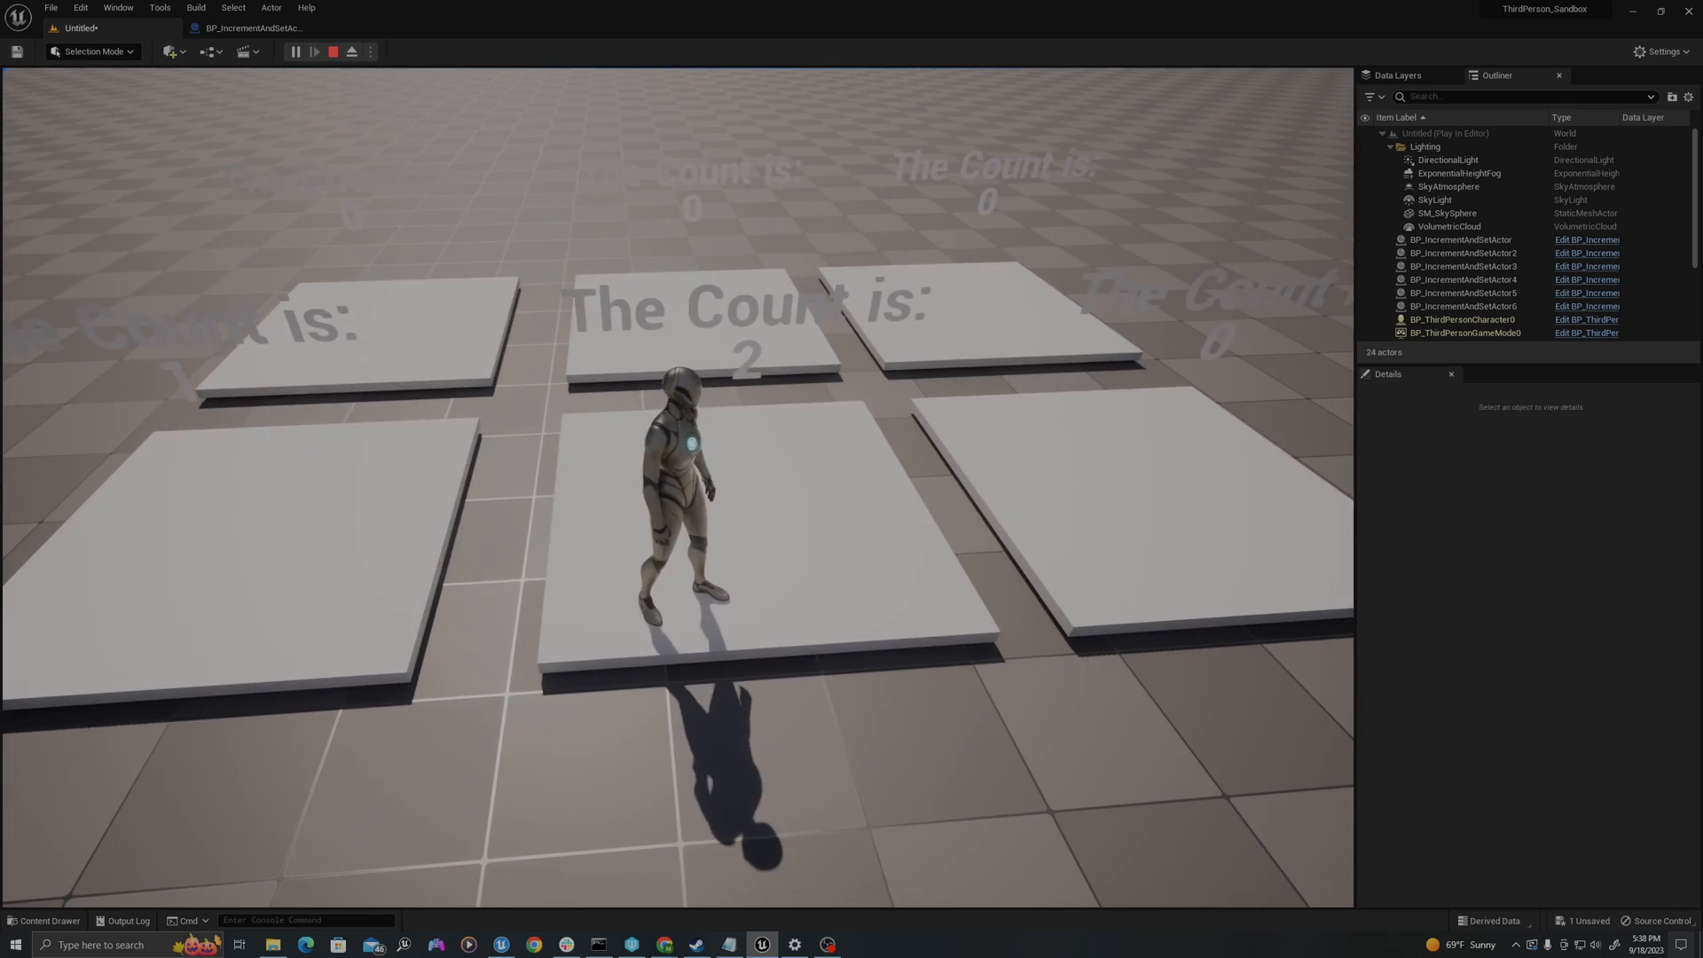
click(250, 28)
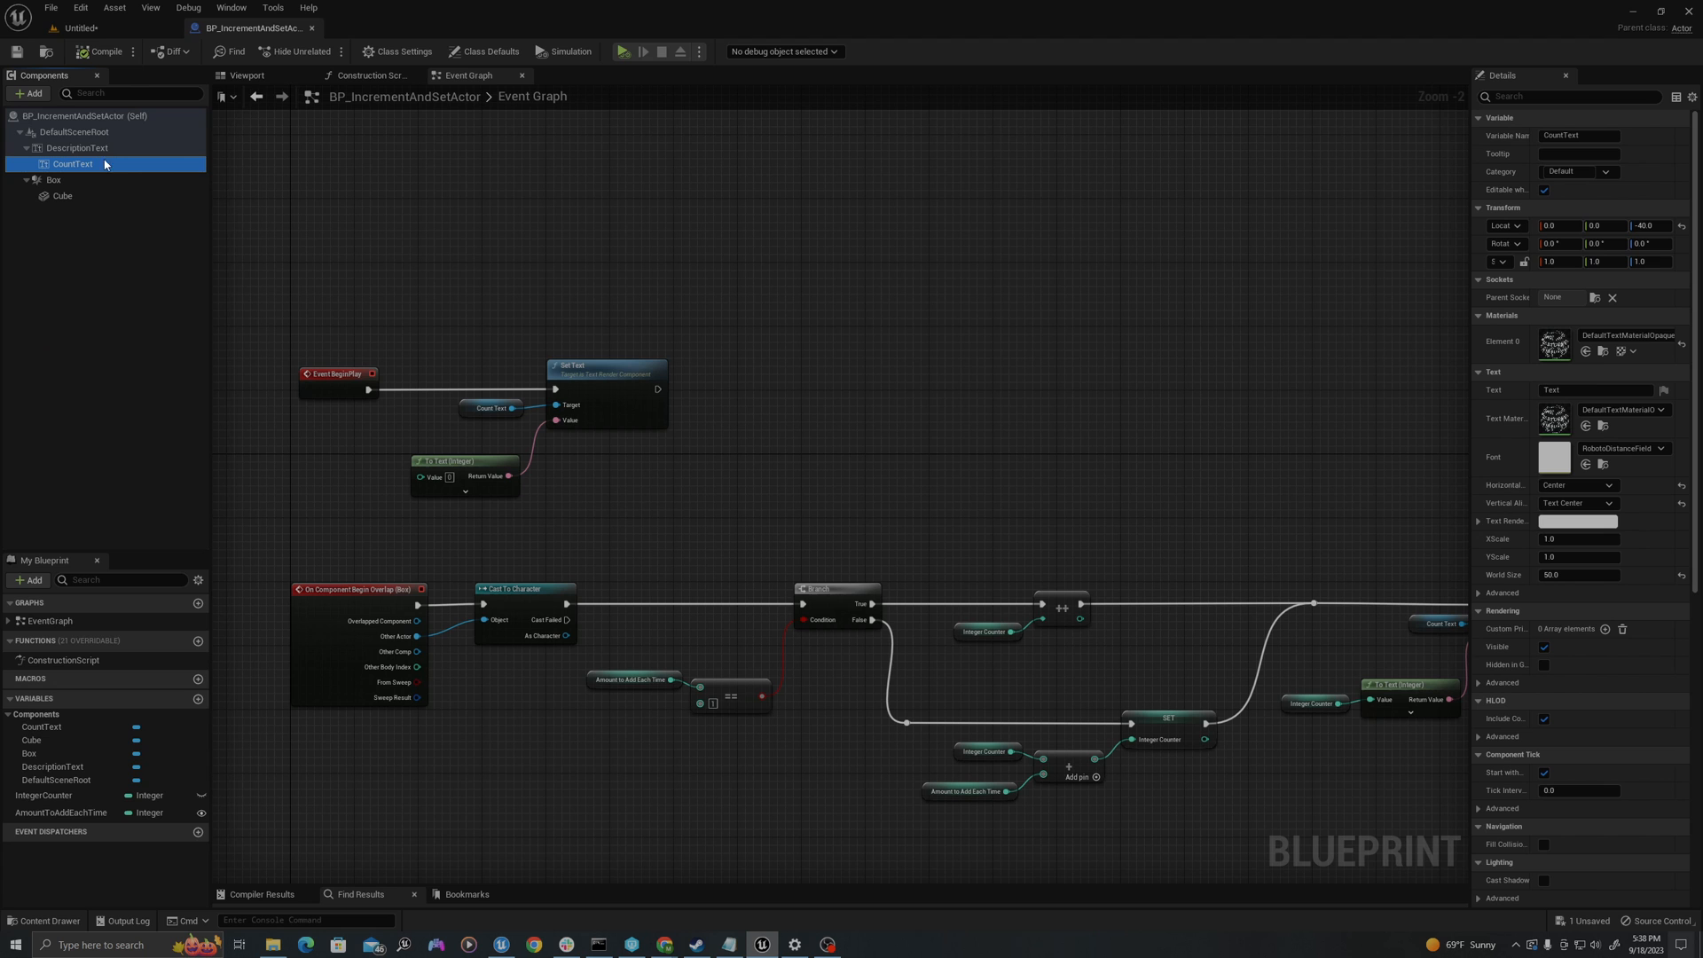
Step: Set the CountText component's Text Render Color to red
click(1578, 520)
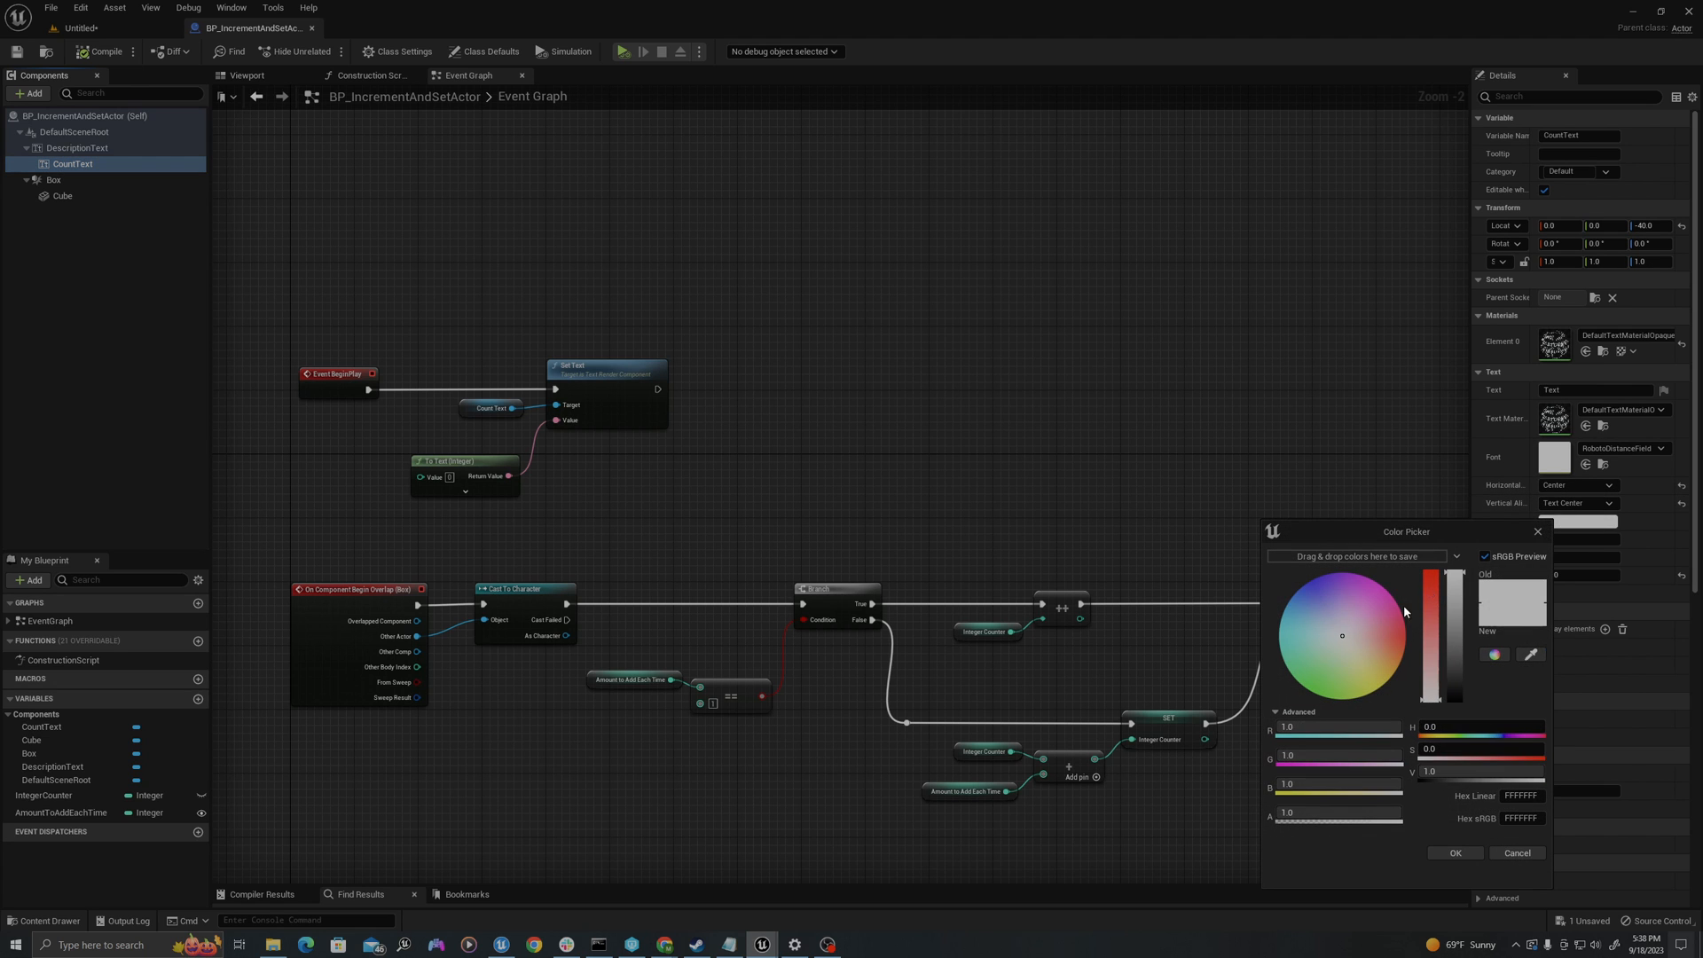
click(1455, 853)
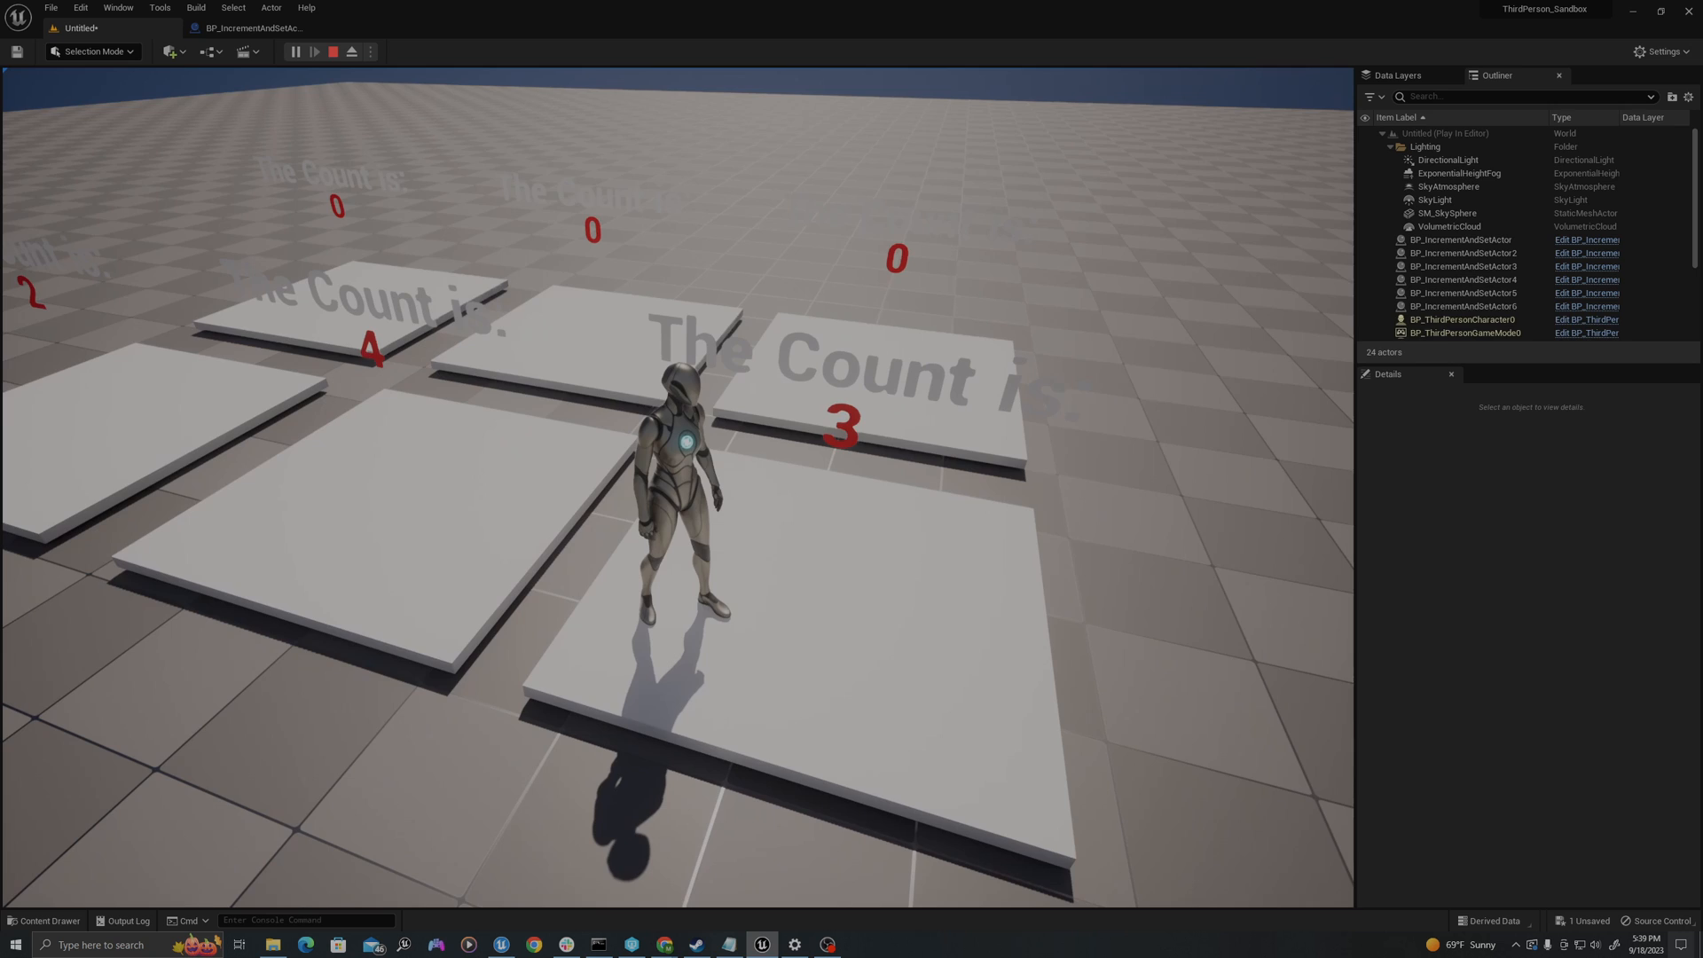
Step: Stop play, check the back-right pad's amount, and play again from the floor
click(334, 52)
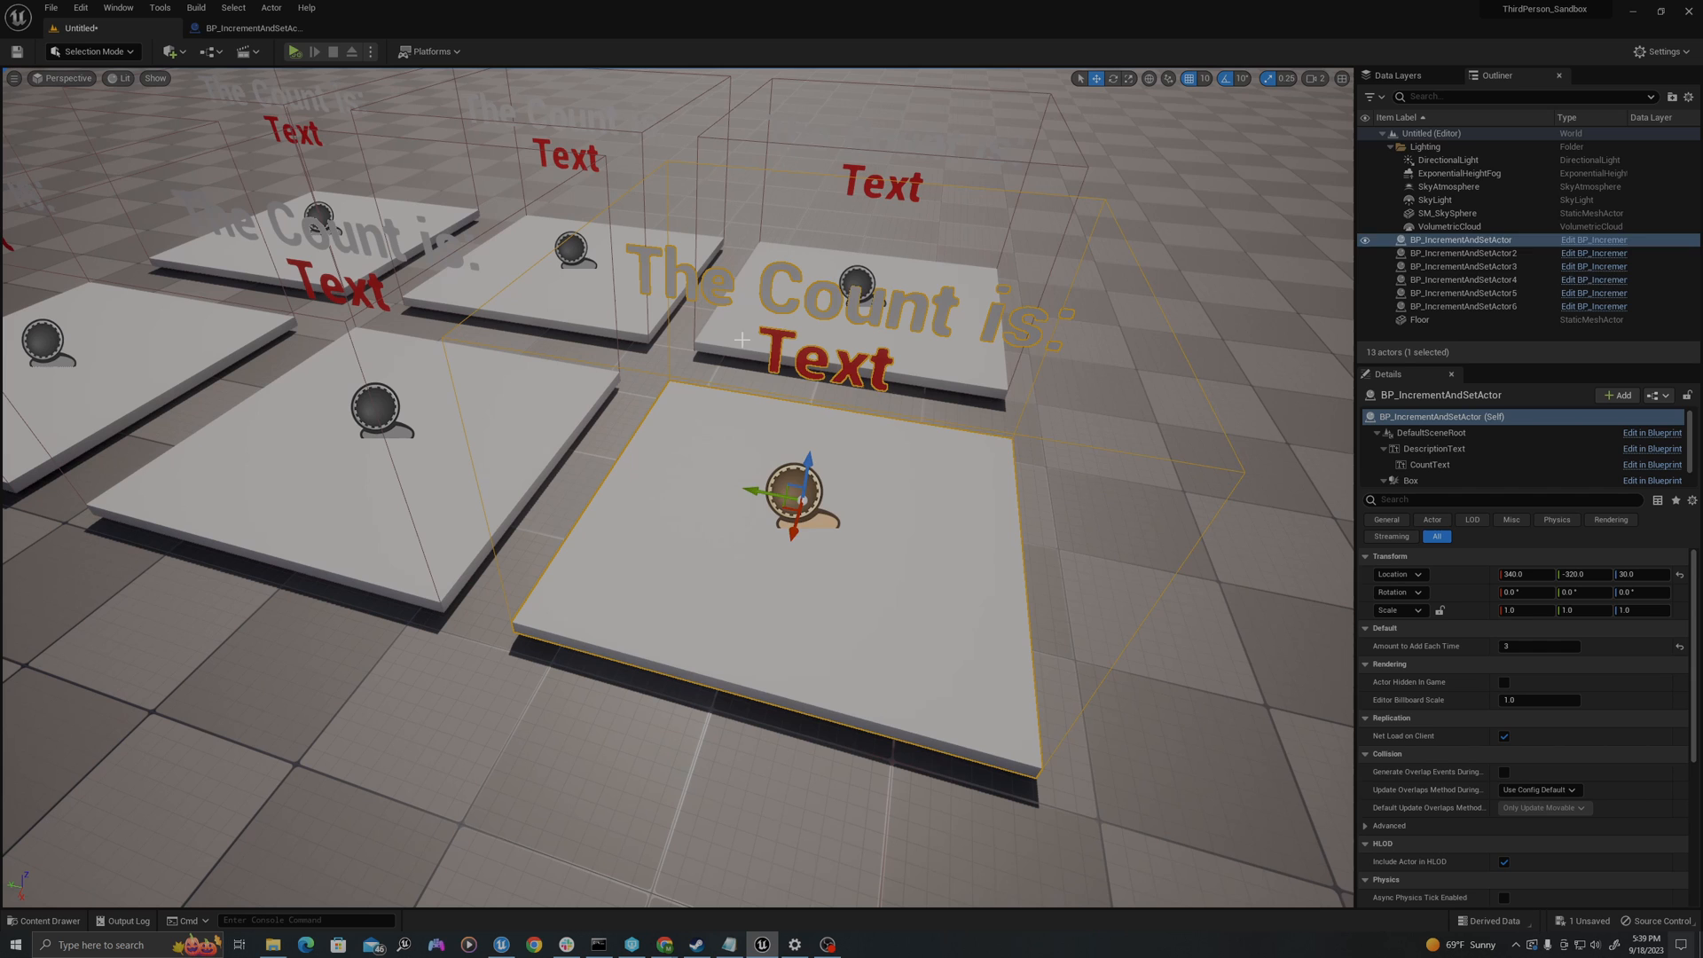
click(1462, 280)
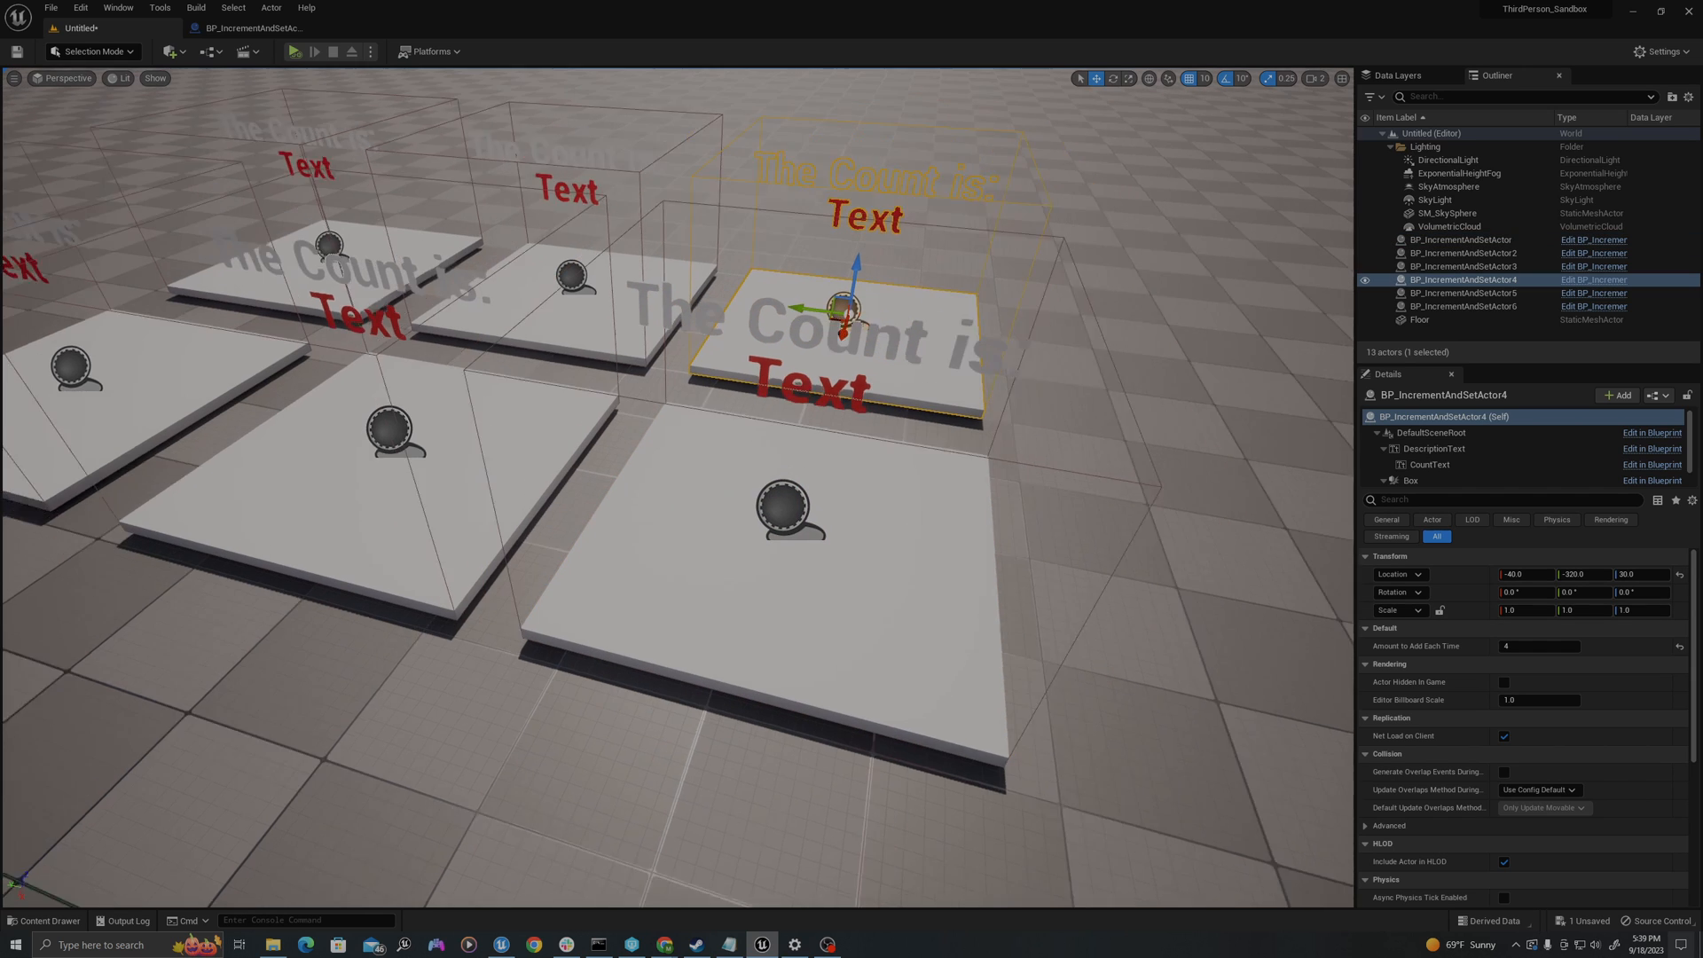
click(1419, 319)
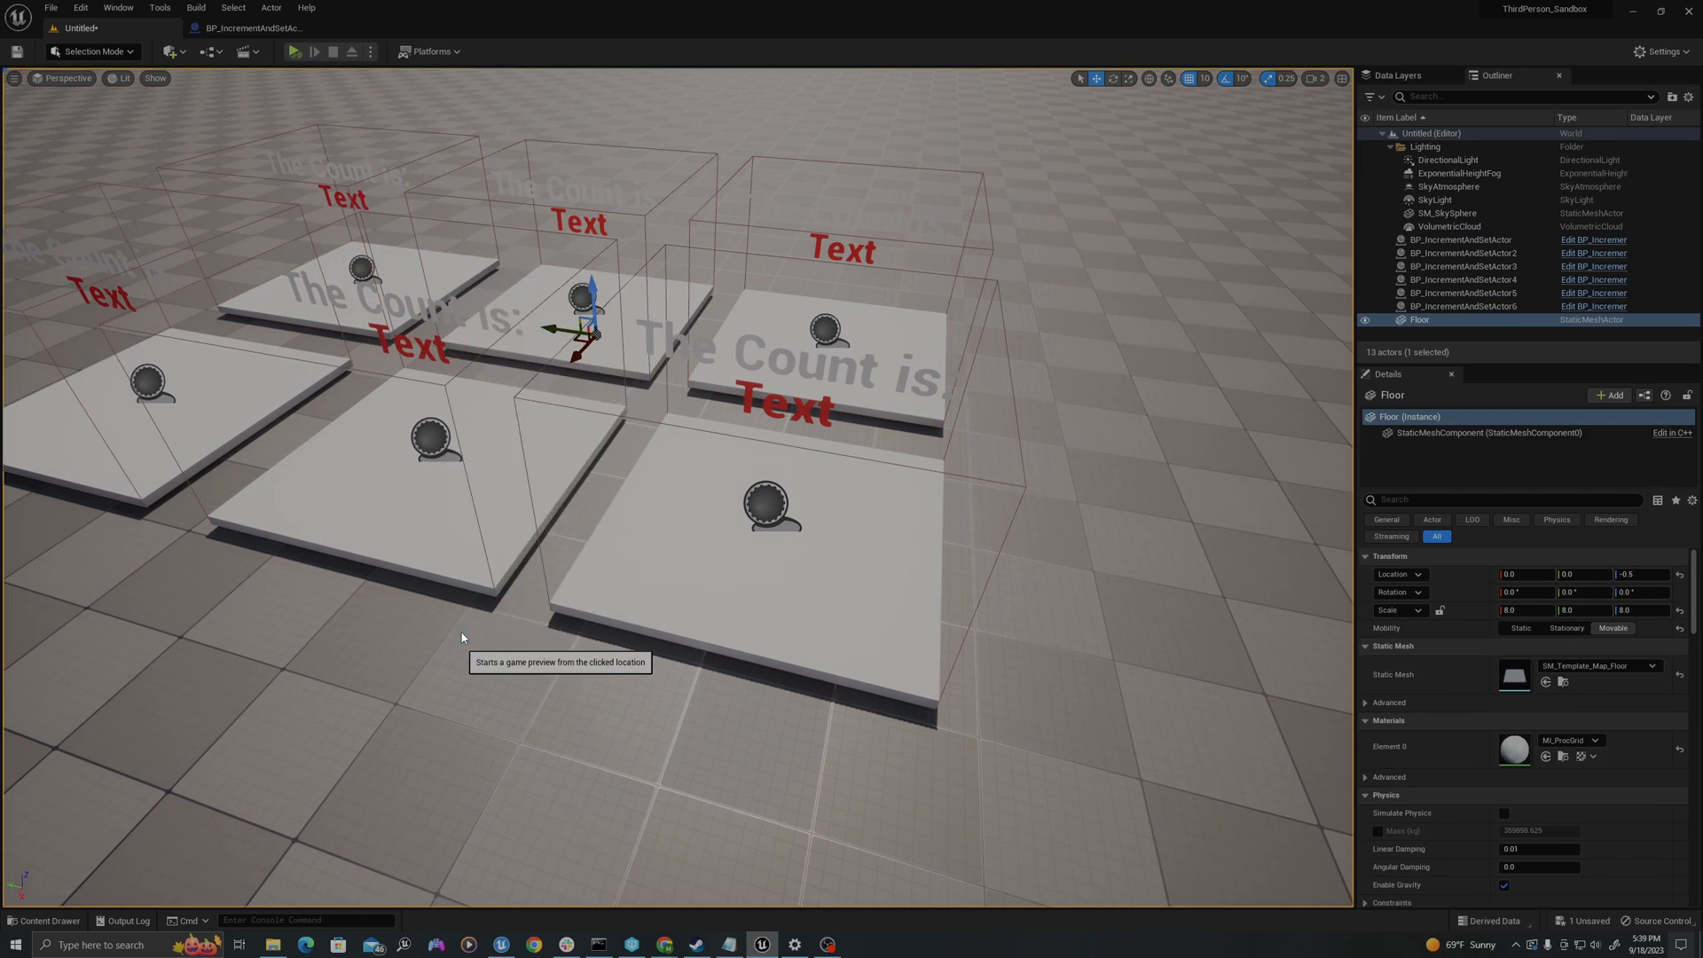
click(294, 51)
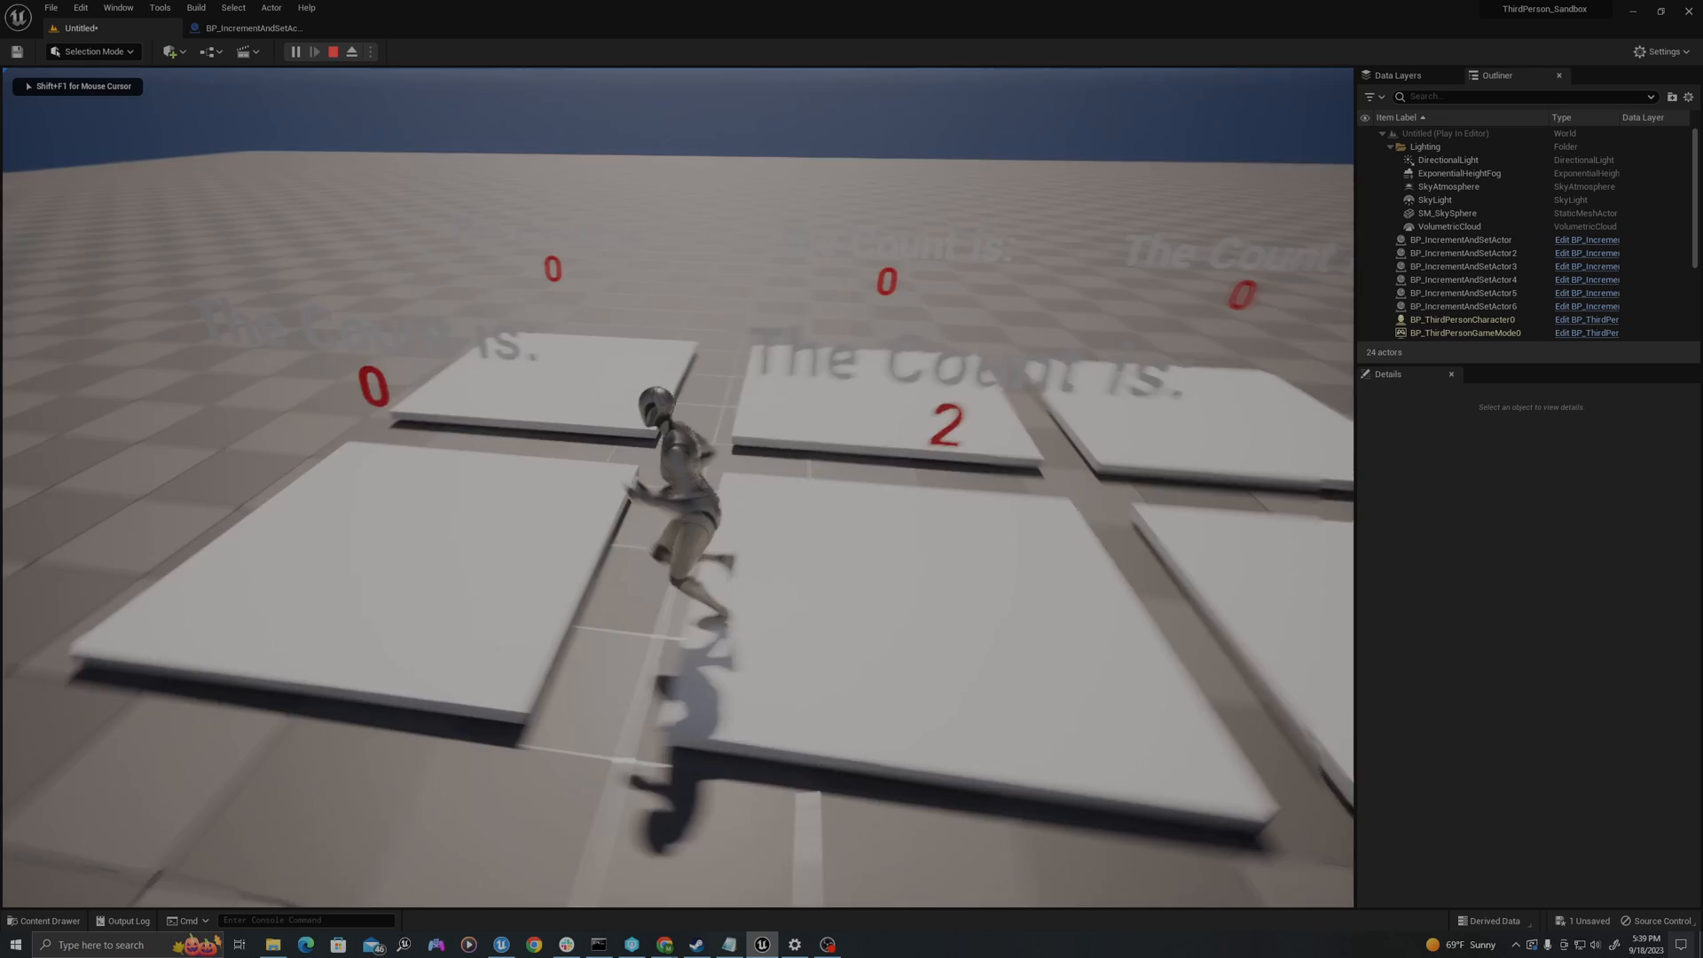